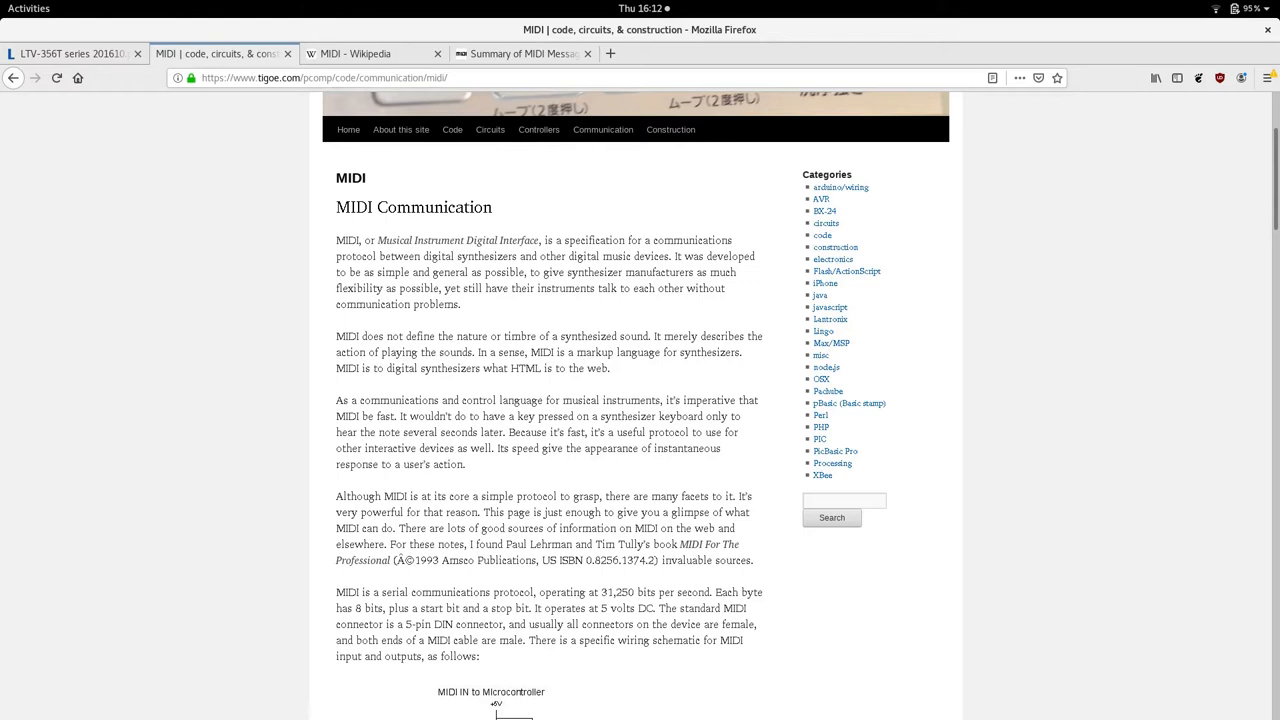
Step: Select the 31,250 bits per second rate in the MIDI Communication article
double_click(618, 592)
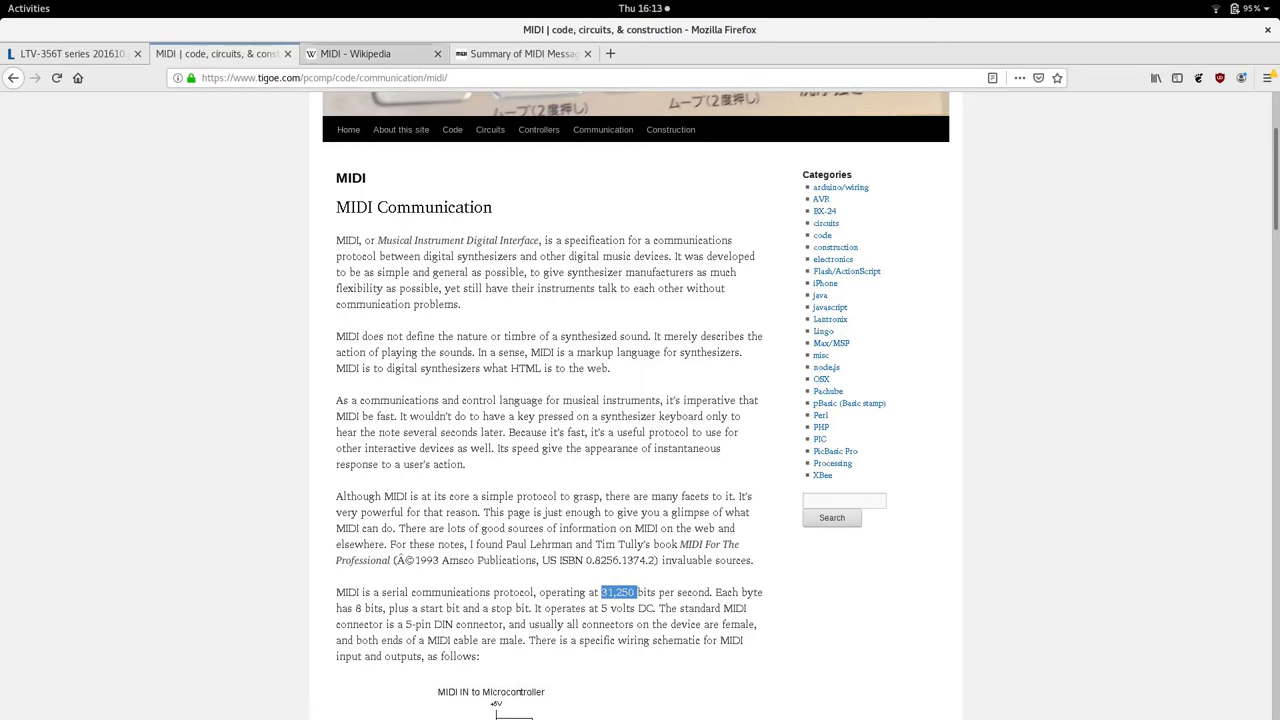
Step: Read the MIDI Wikipedia article from its specifications down to the MIDI 2.0 section
left_click(372, 52)
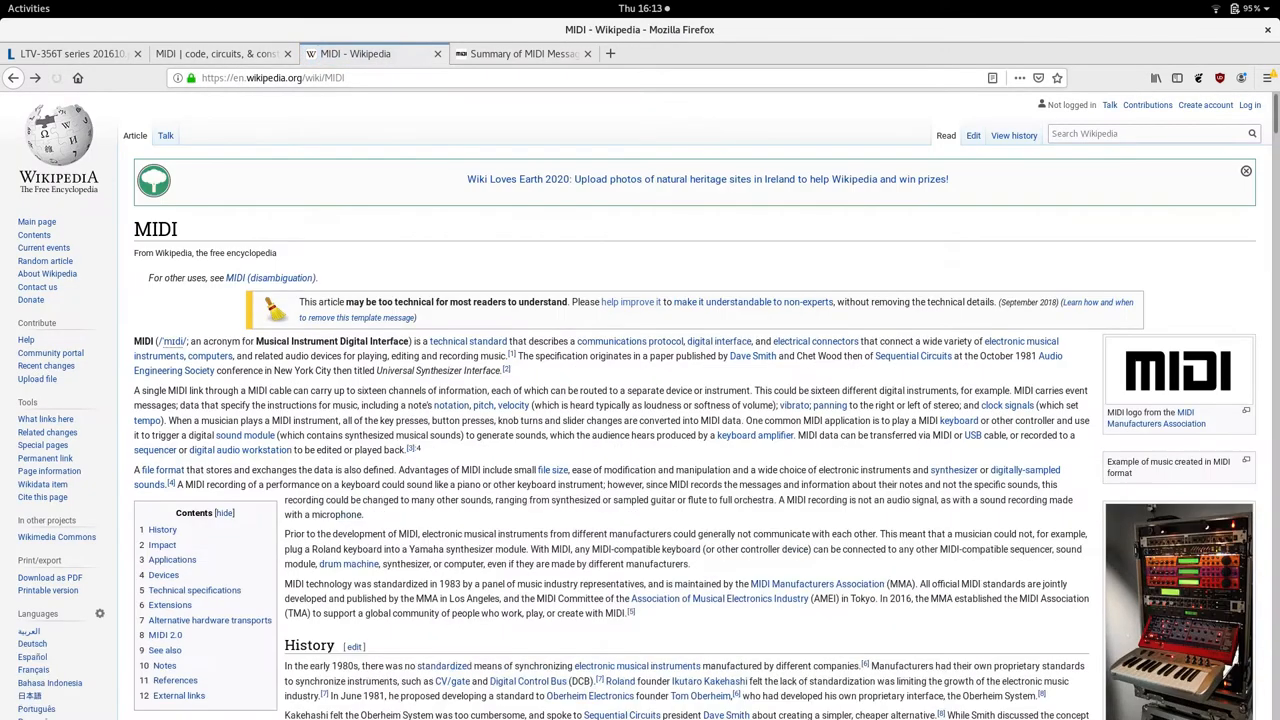
scroll("down", 3)
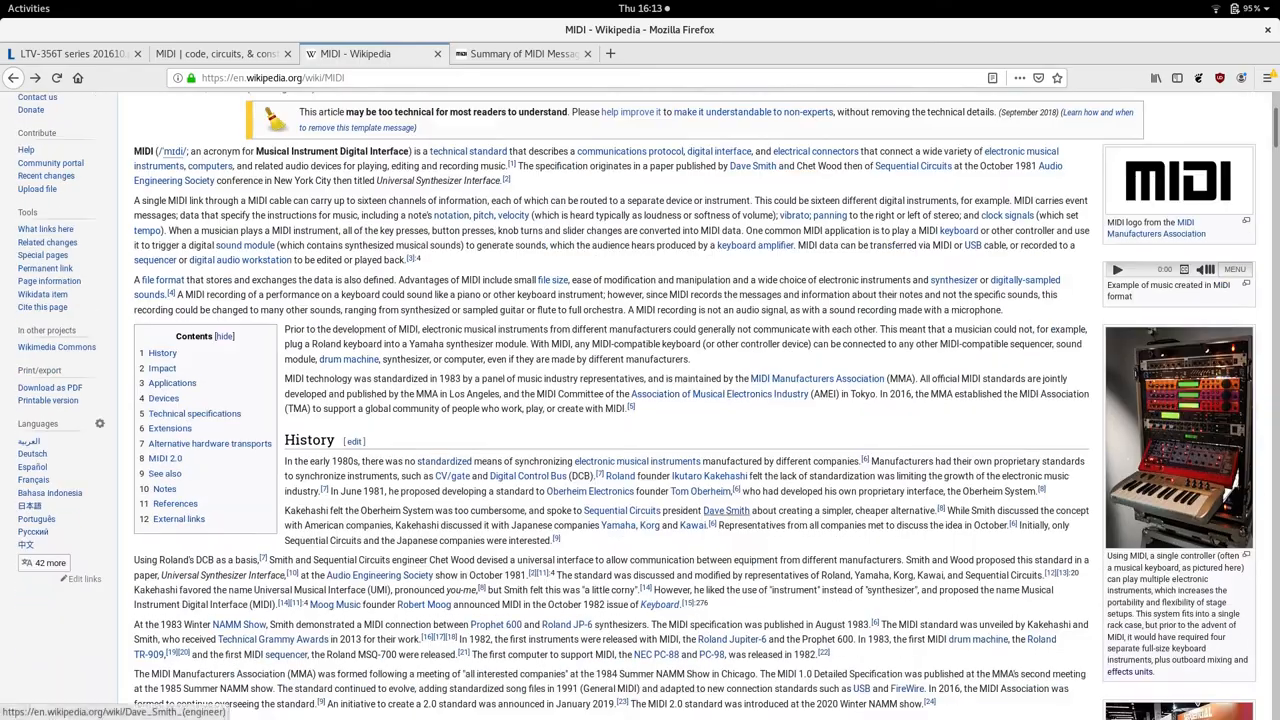
scroll("down", 3)
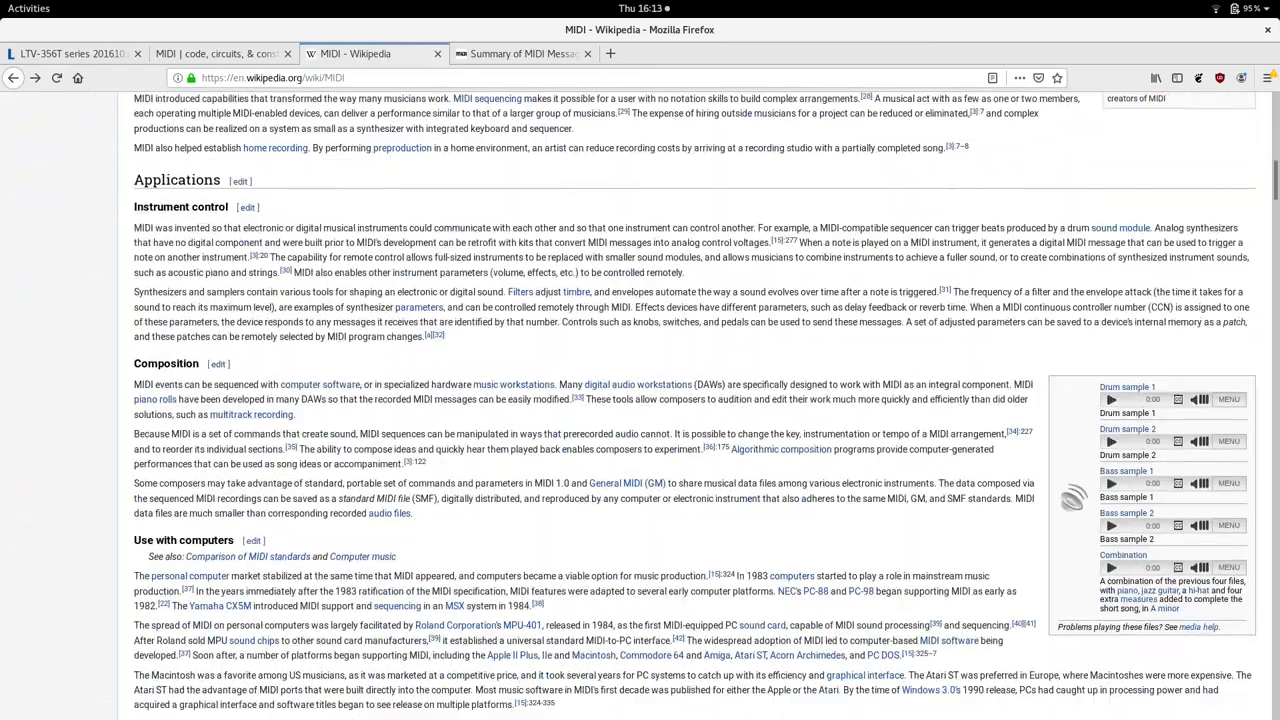
scroll("down", 3)
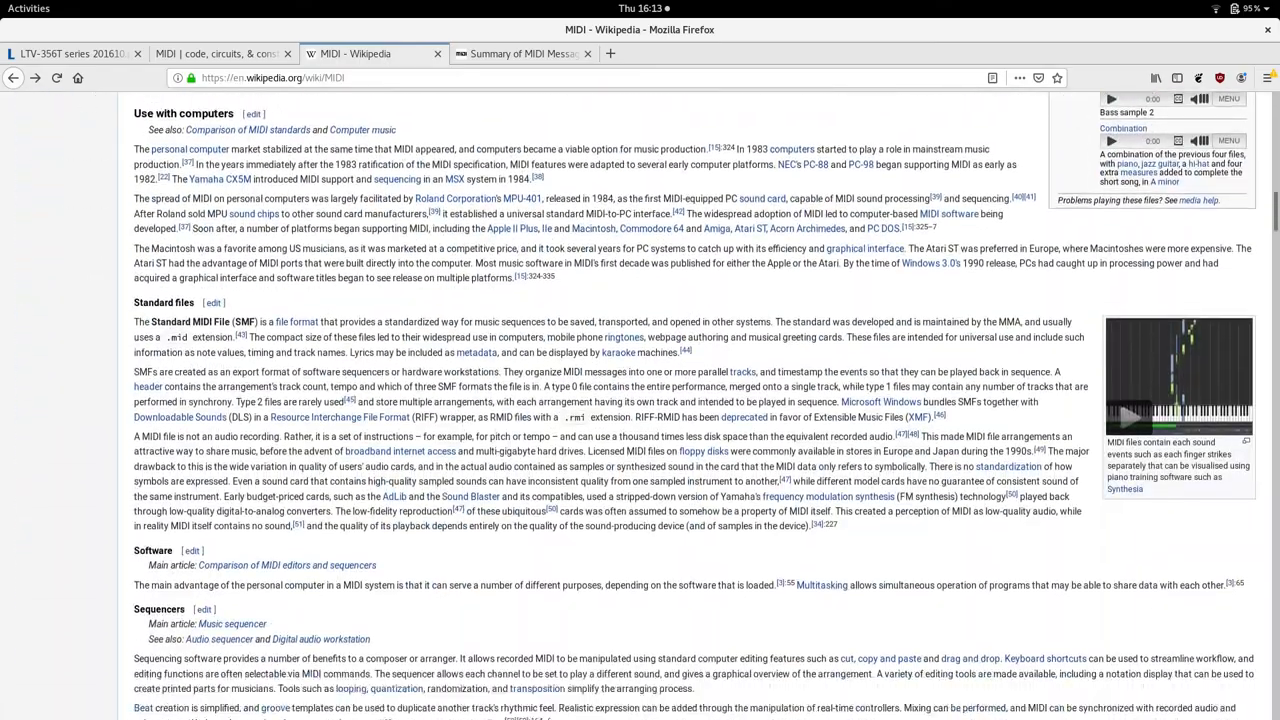
scroll("down", 3)
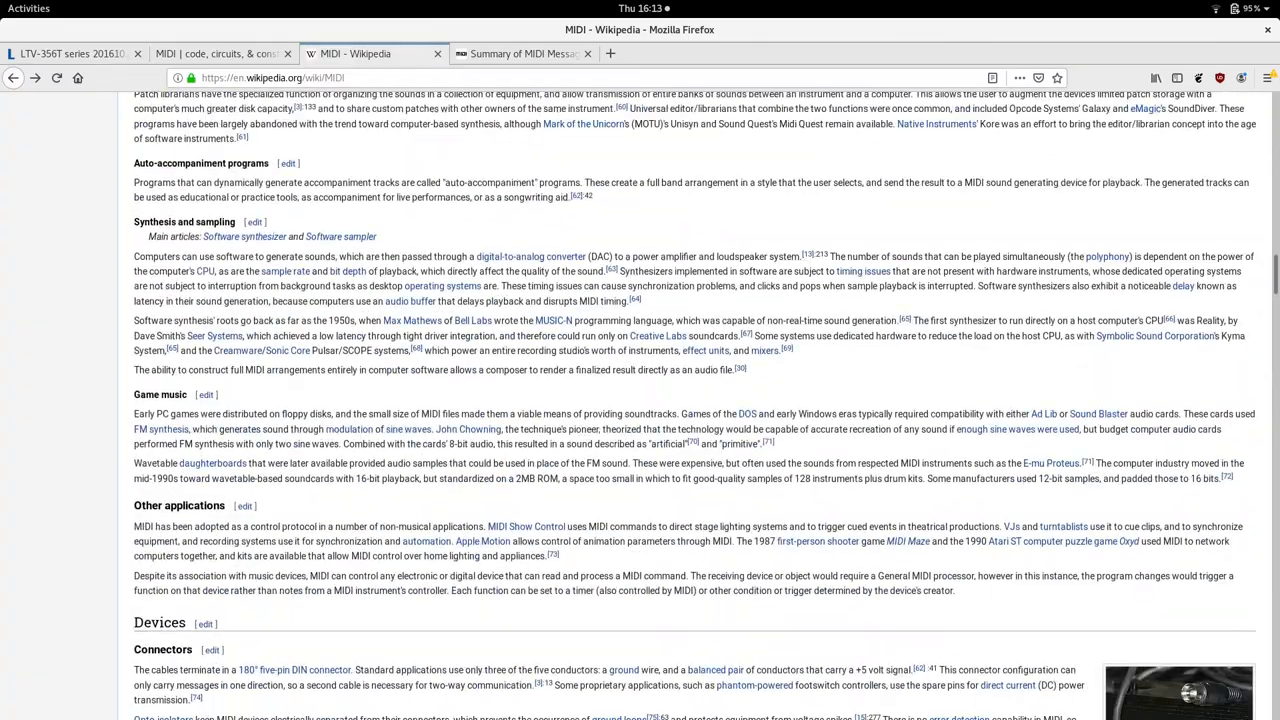
scroll("down", 3)
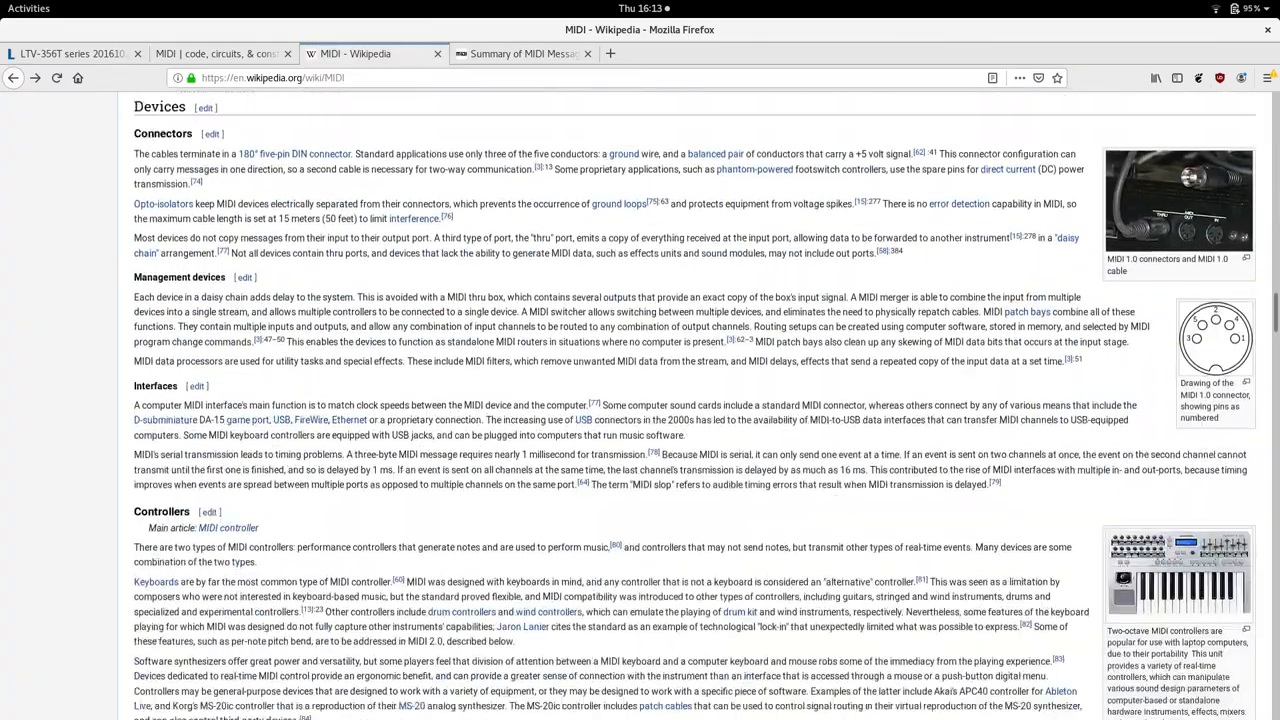
scroll("down", 3)
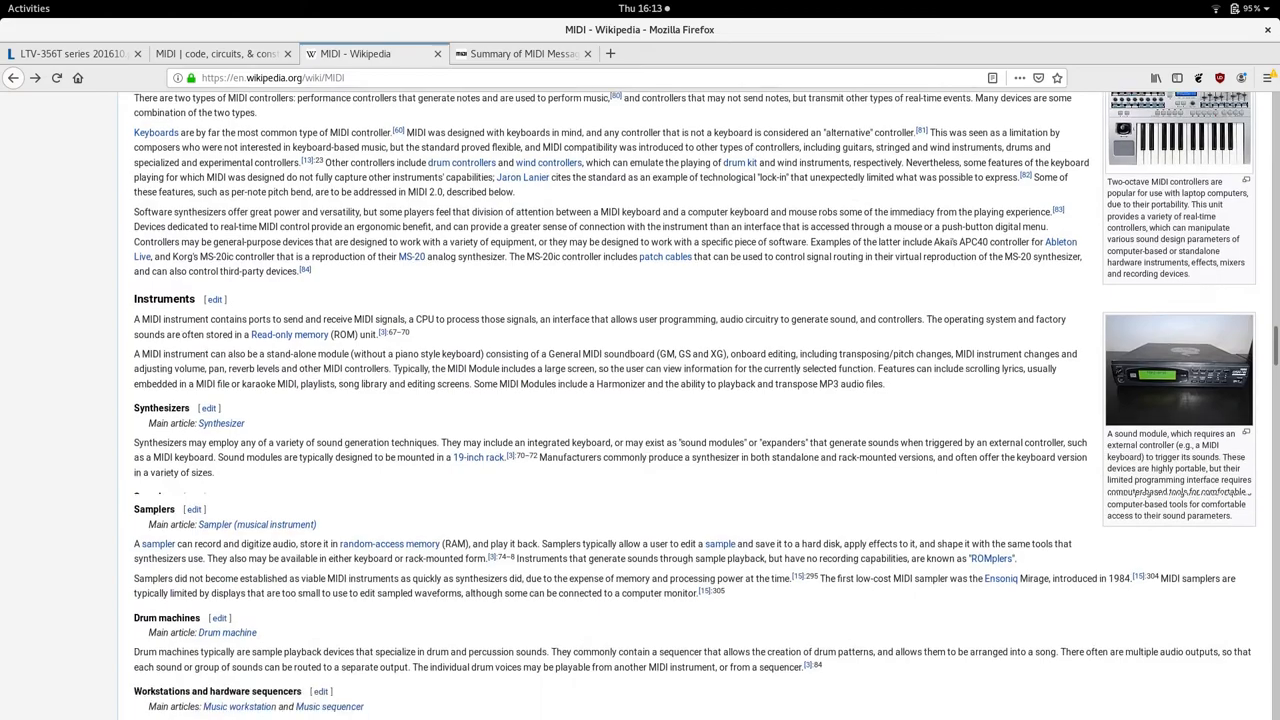
scroll("down", 3)
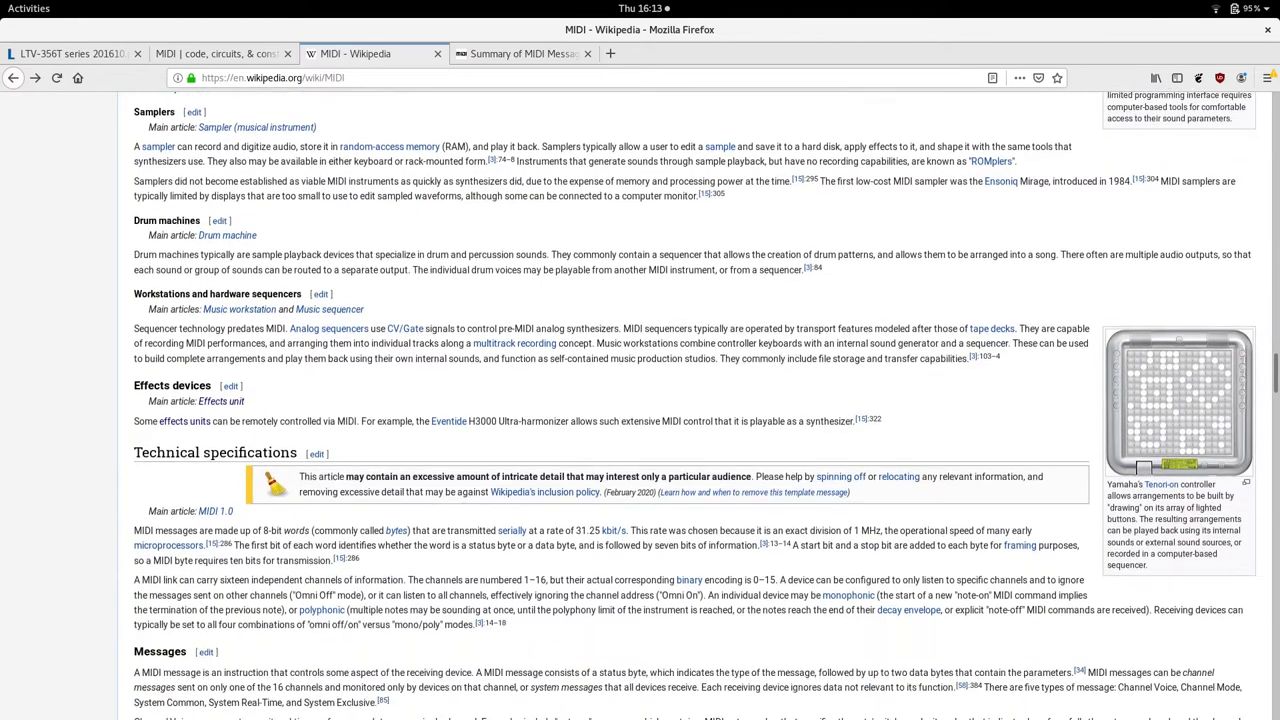
scroll("down", 3)
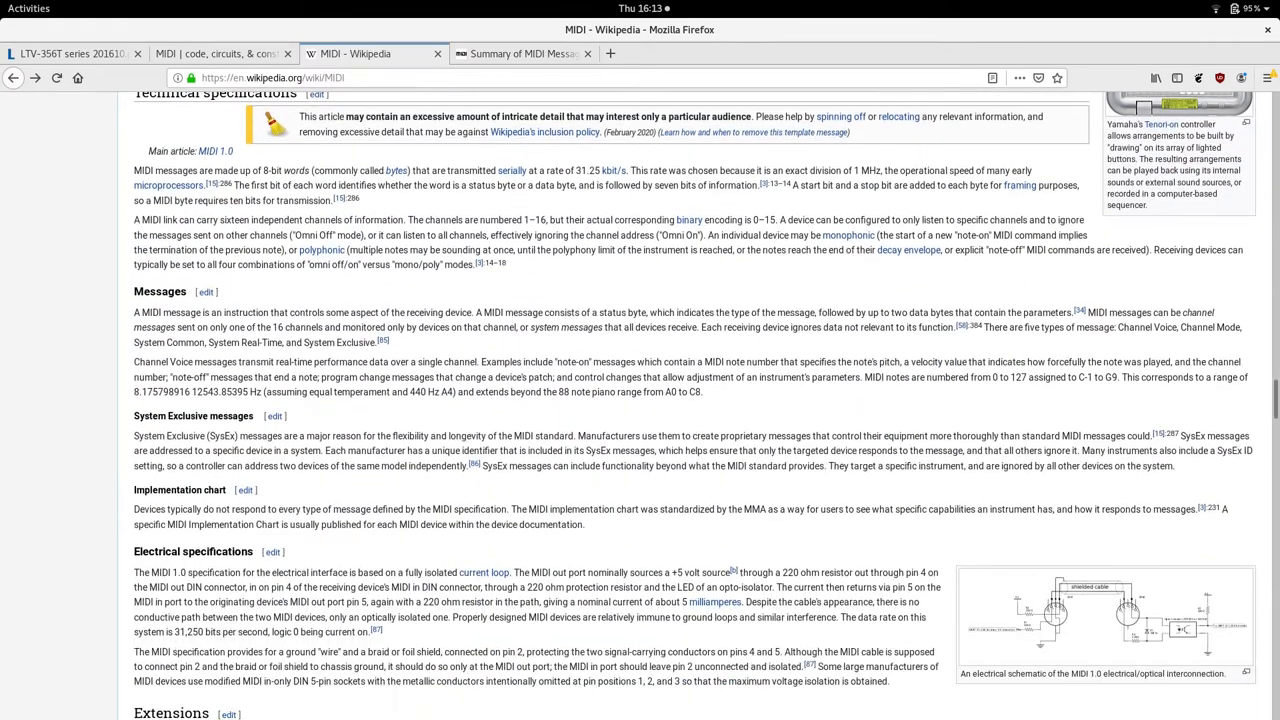
scroll("down", 3)
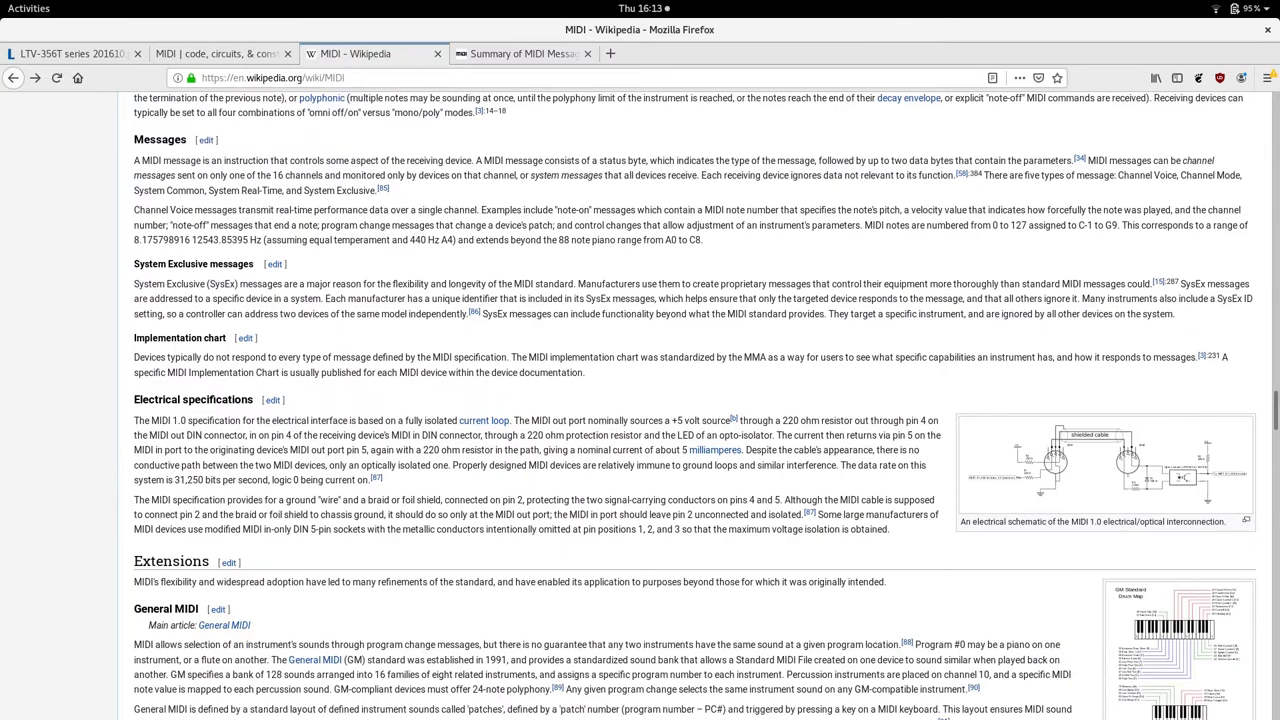
scroll("down", 3)
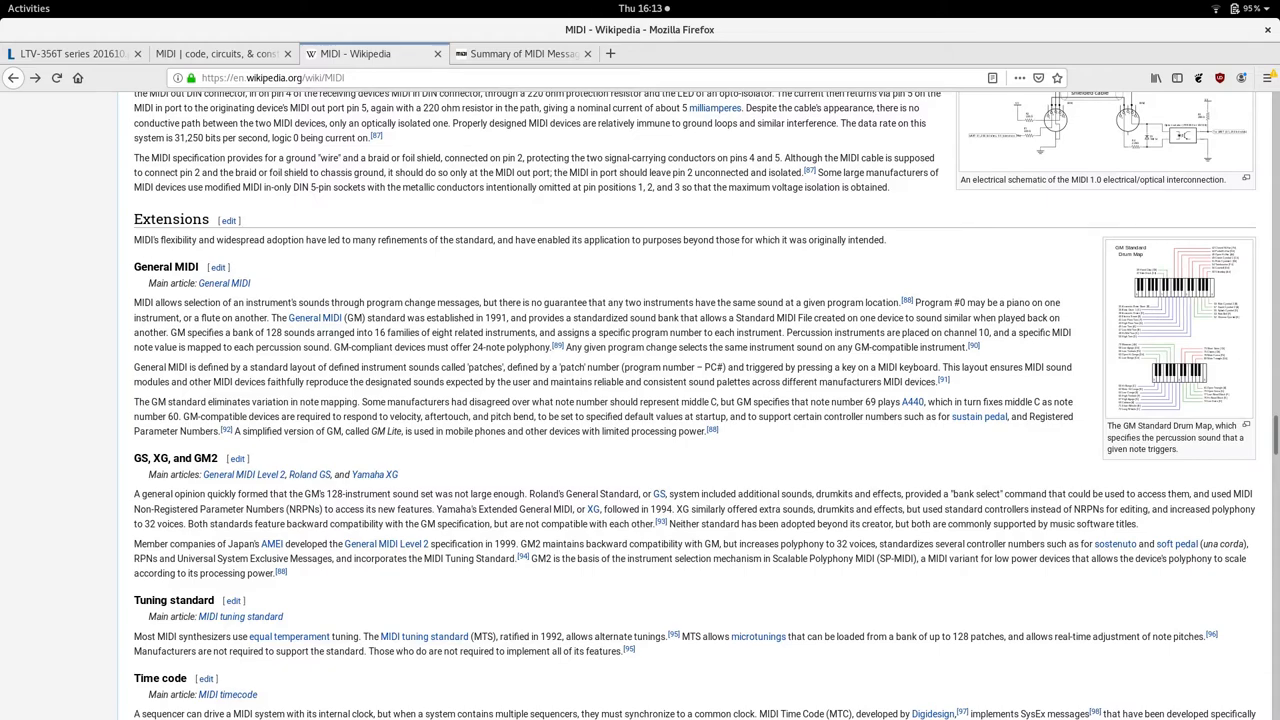
scroll("down", 3)
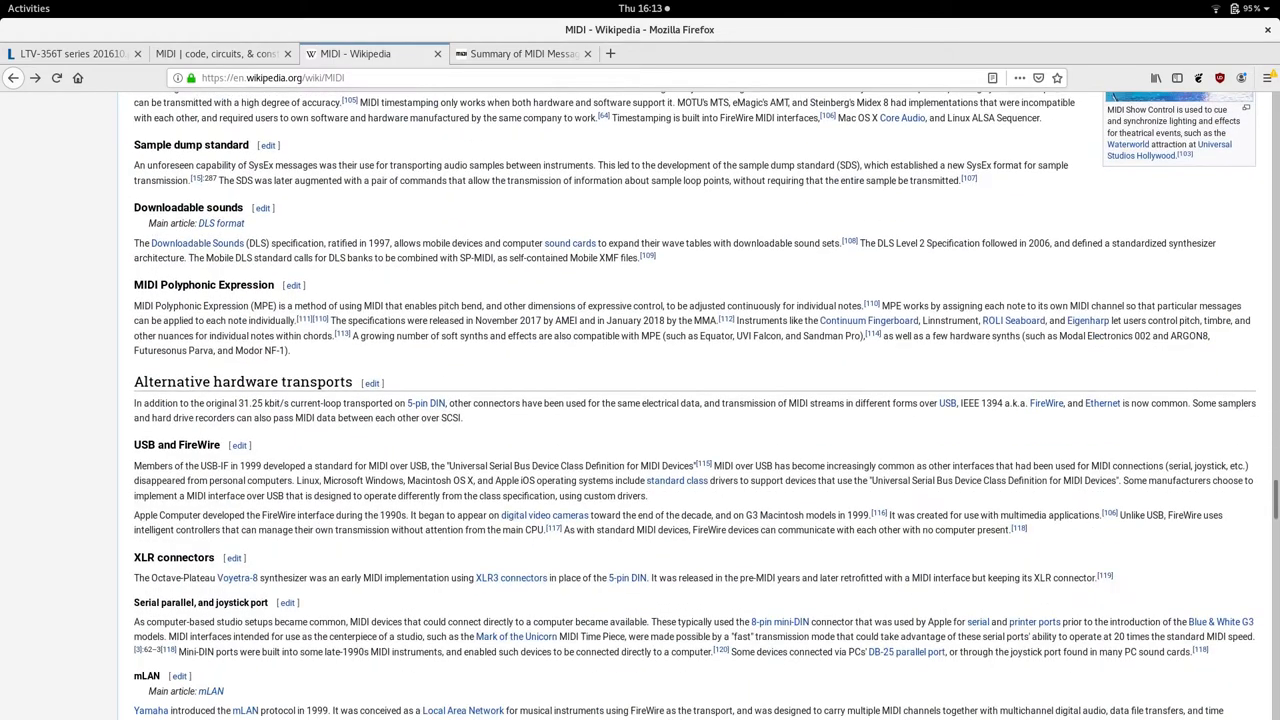
scroll("down", 3)
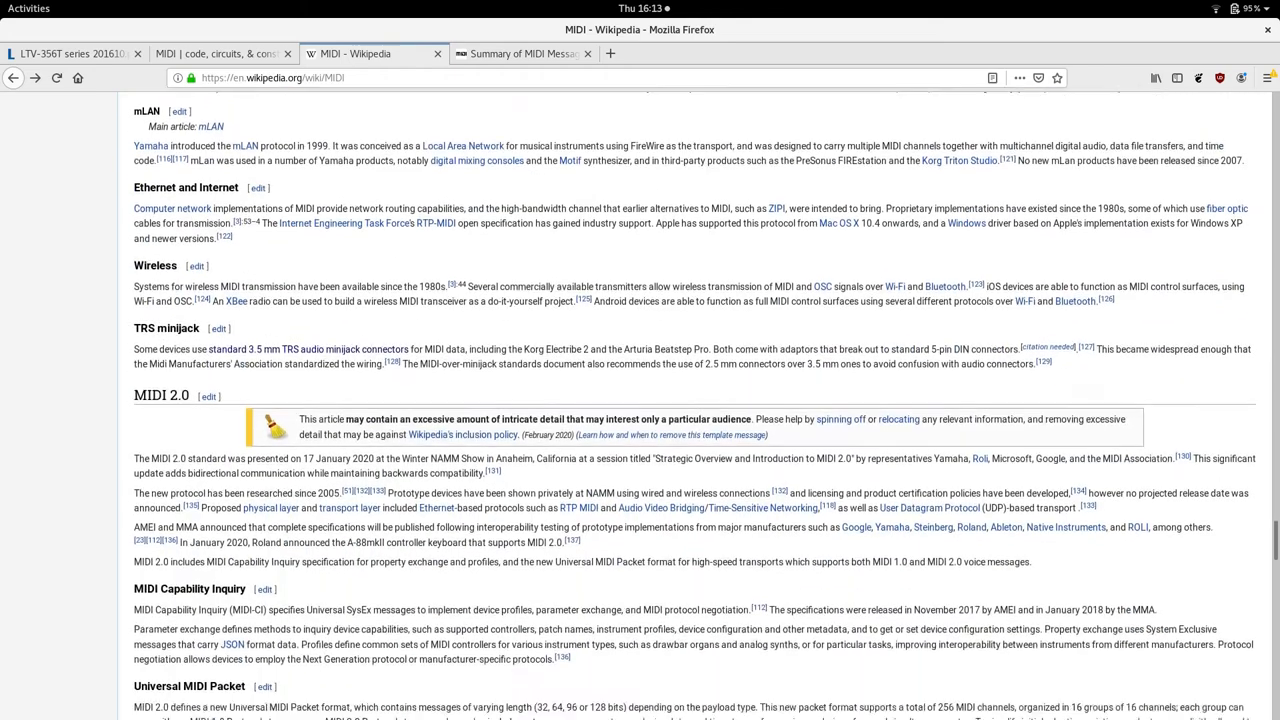
scroll("down", 3)
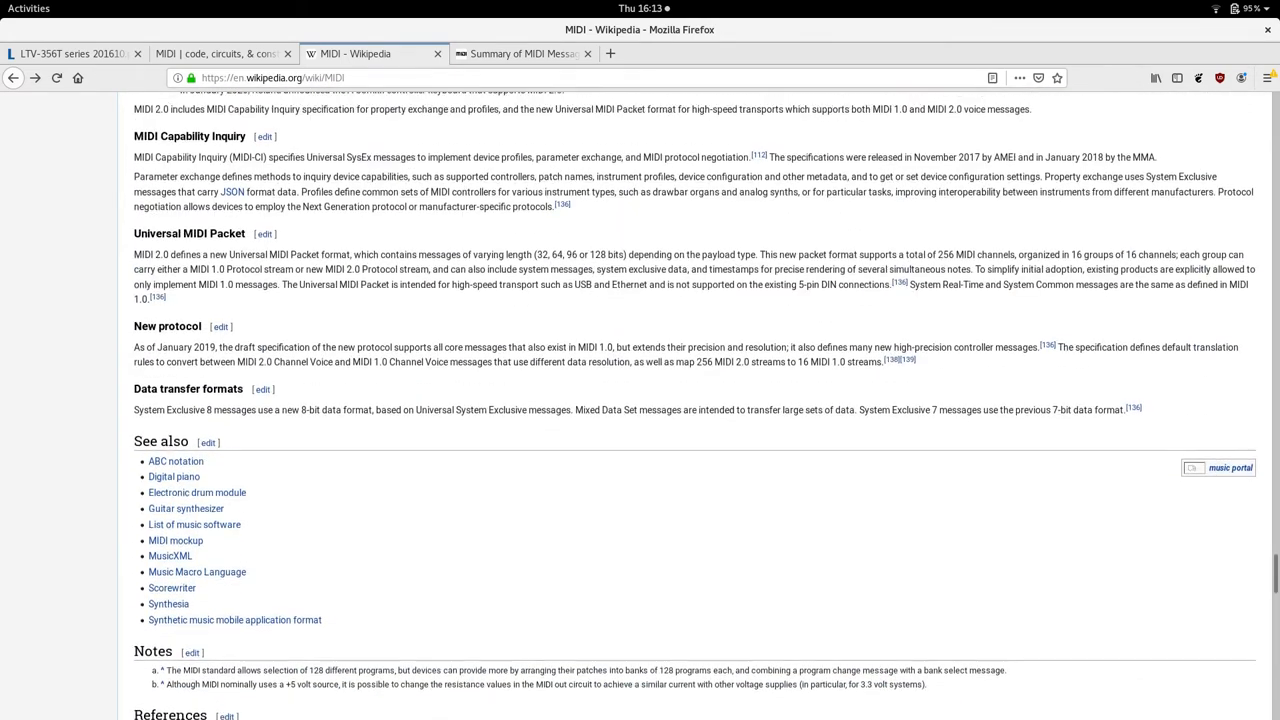
scroll("up", 3)
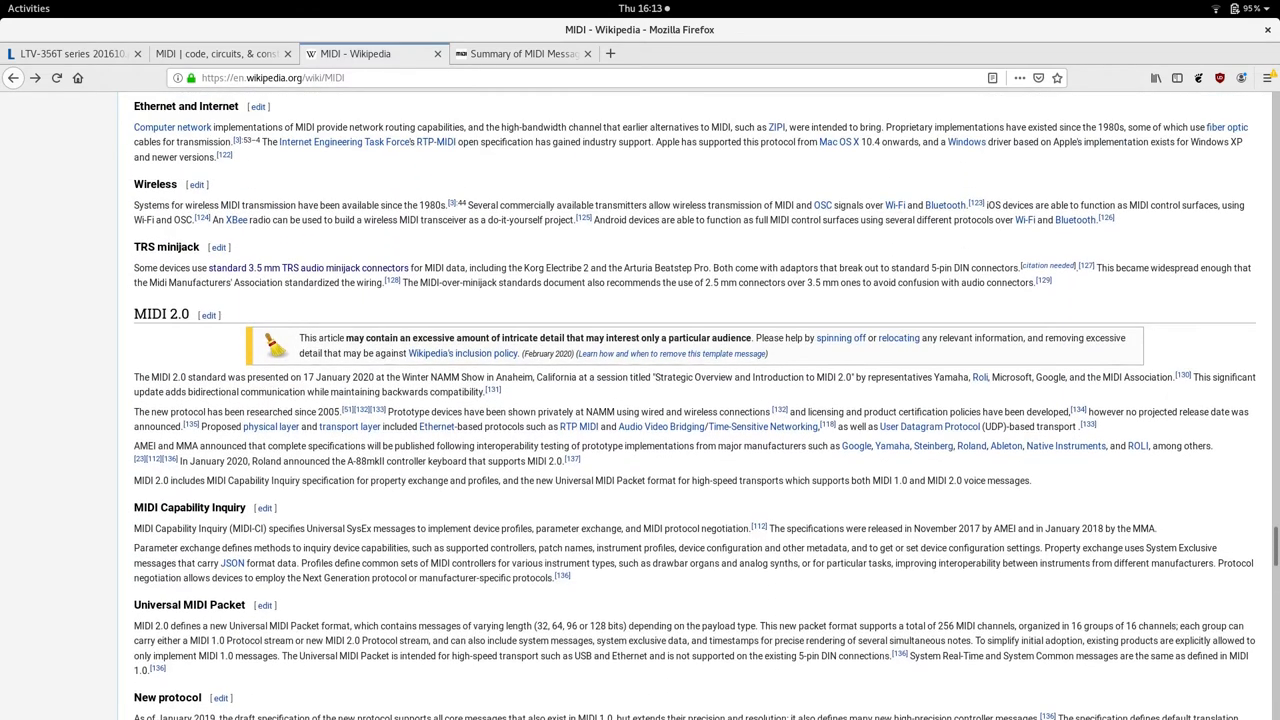
Step: Select the MIDI 2.0 opening paragraph on its January 2020 adoption, then scroll back to Connectors
double_click(160, 312)
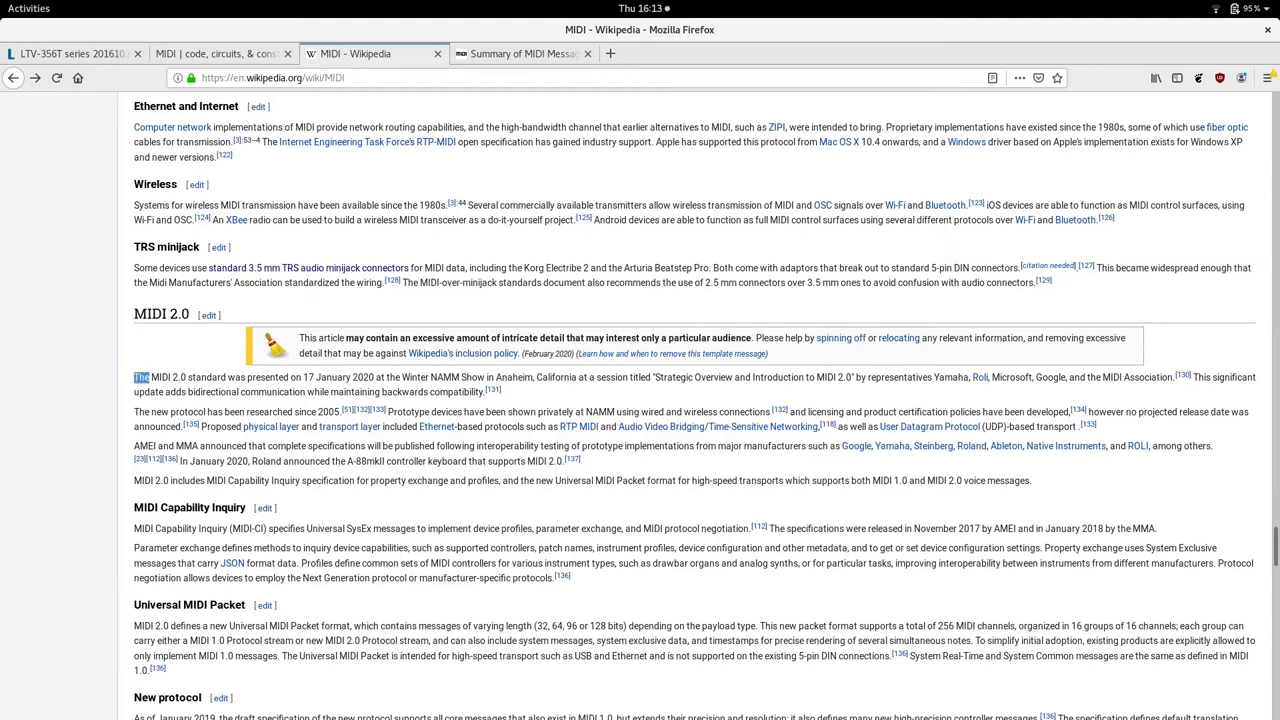
left_click_drag(144, 376, 490, 390)
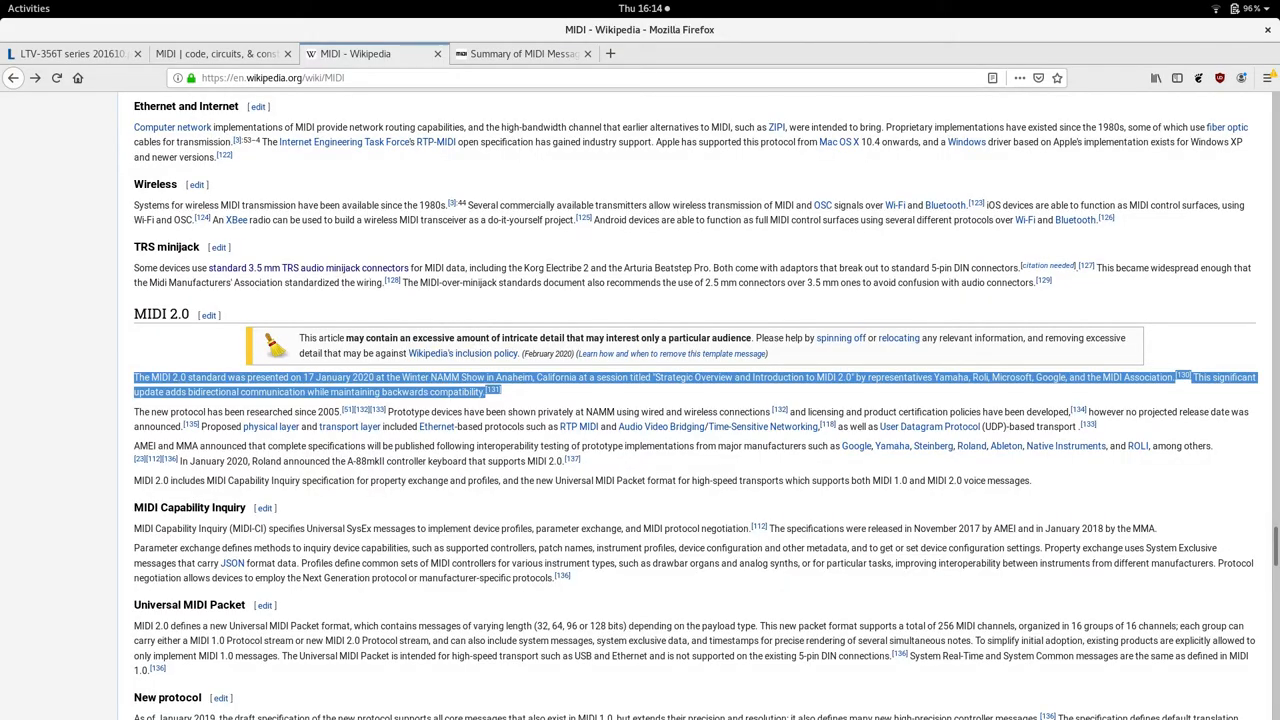
scroll("up", 3)
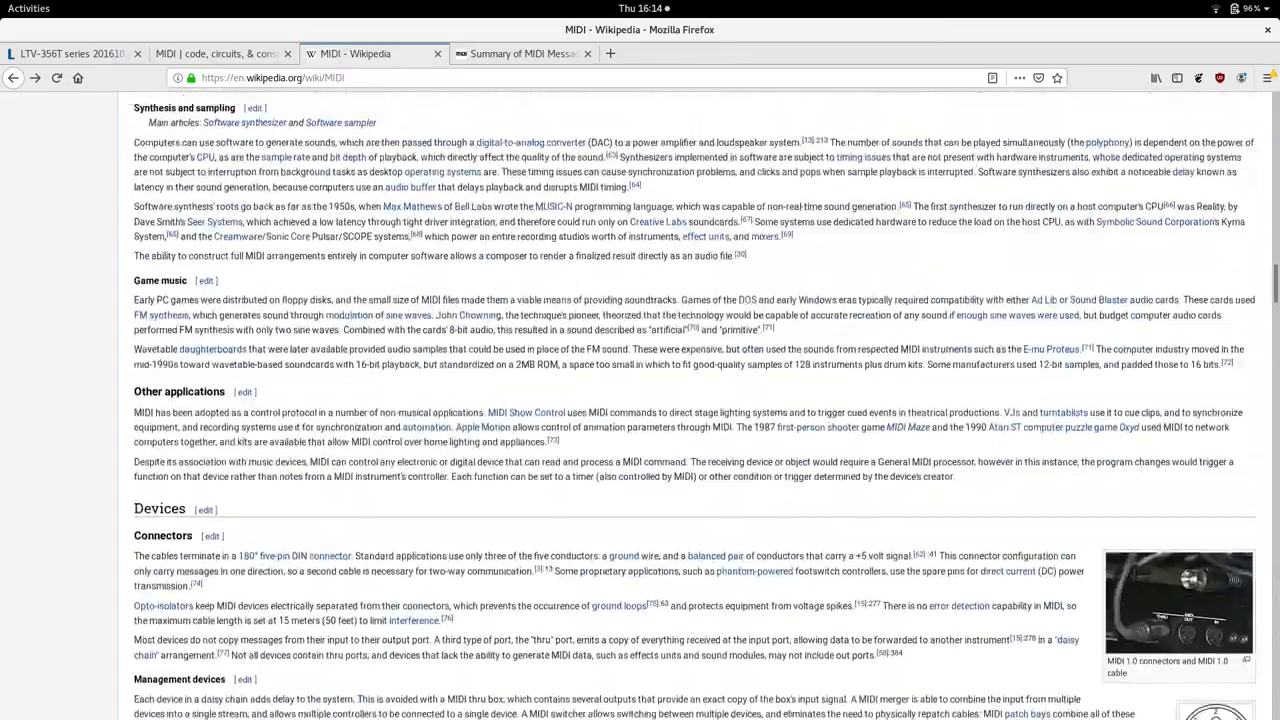
scroll("up", 3)
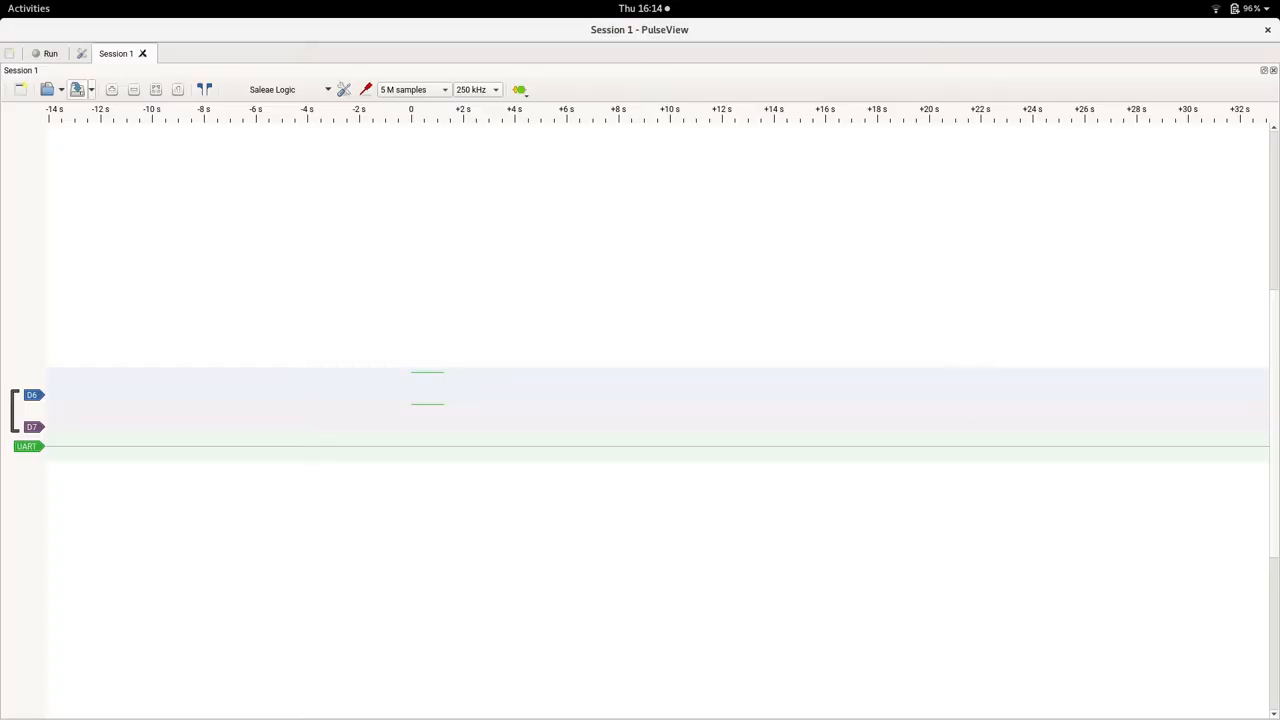
mouse_move(50, 52)
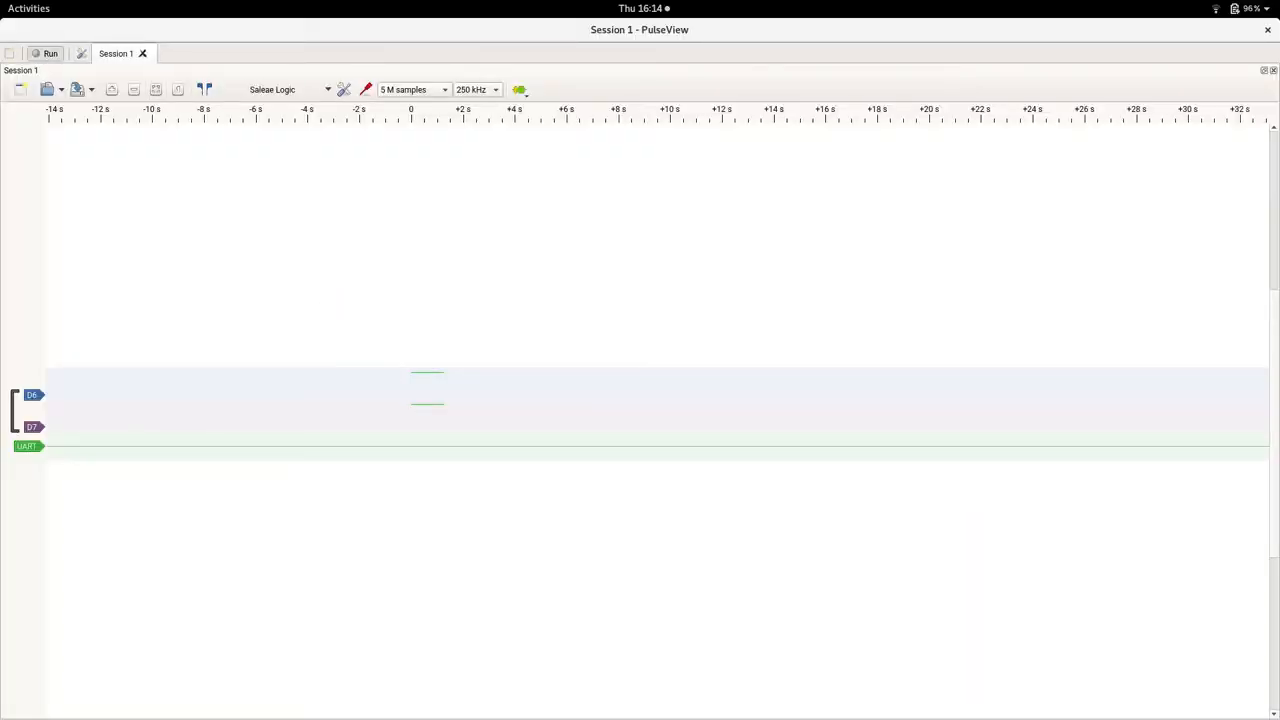
Step: Run a new 250 kHz capture of the serial line with the UART RX decoder attached
left_click(48, 52)
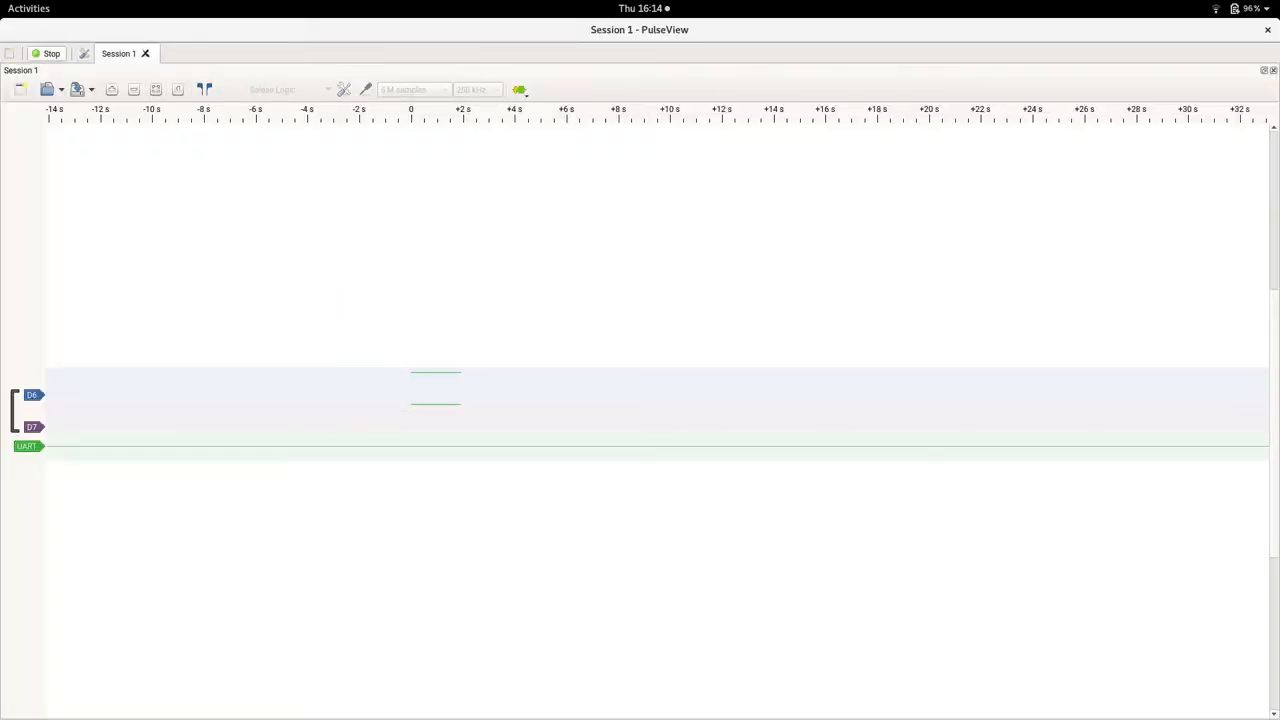
left_click(52, 52)
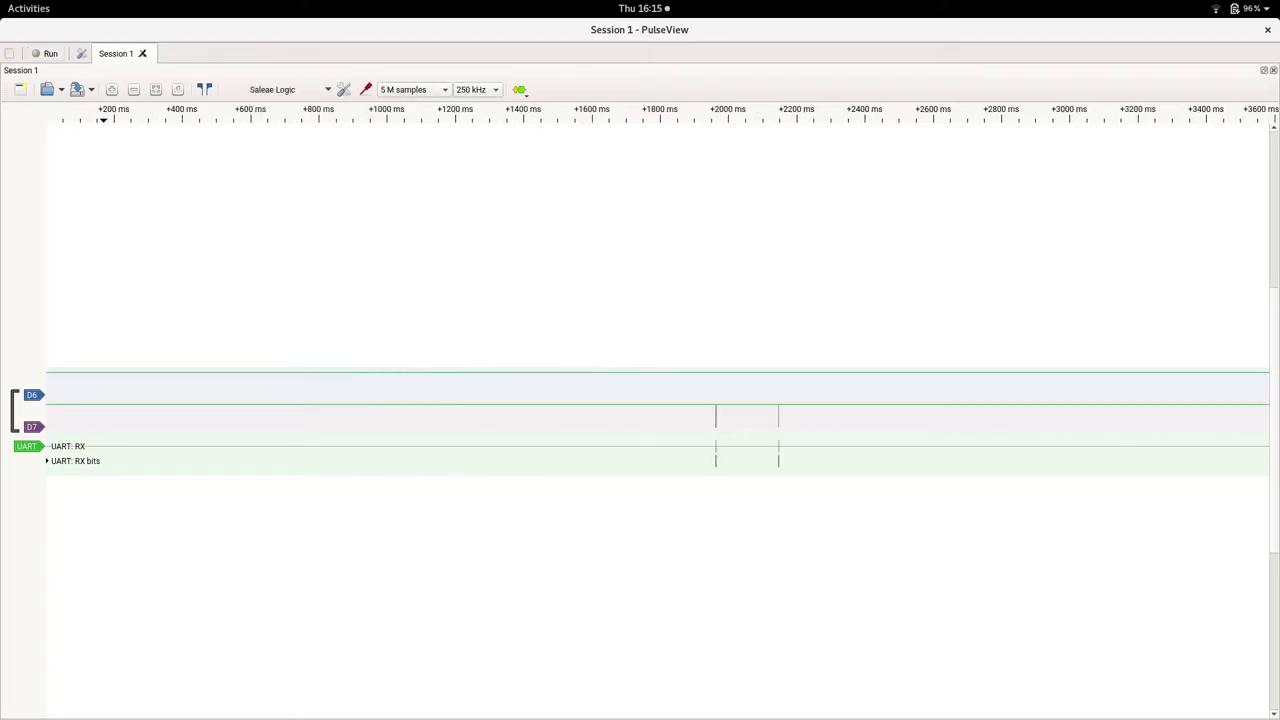
Step: Zoom into the pulse groups to read note-on 90 45 7F and note-off 80 45 00 bytes
left_click(26, 444)
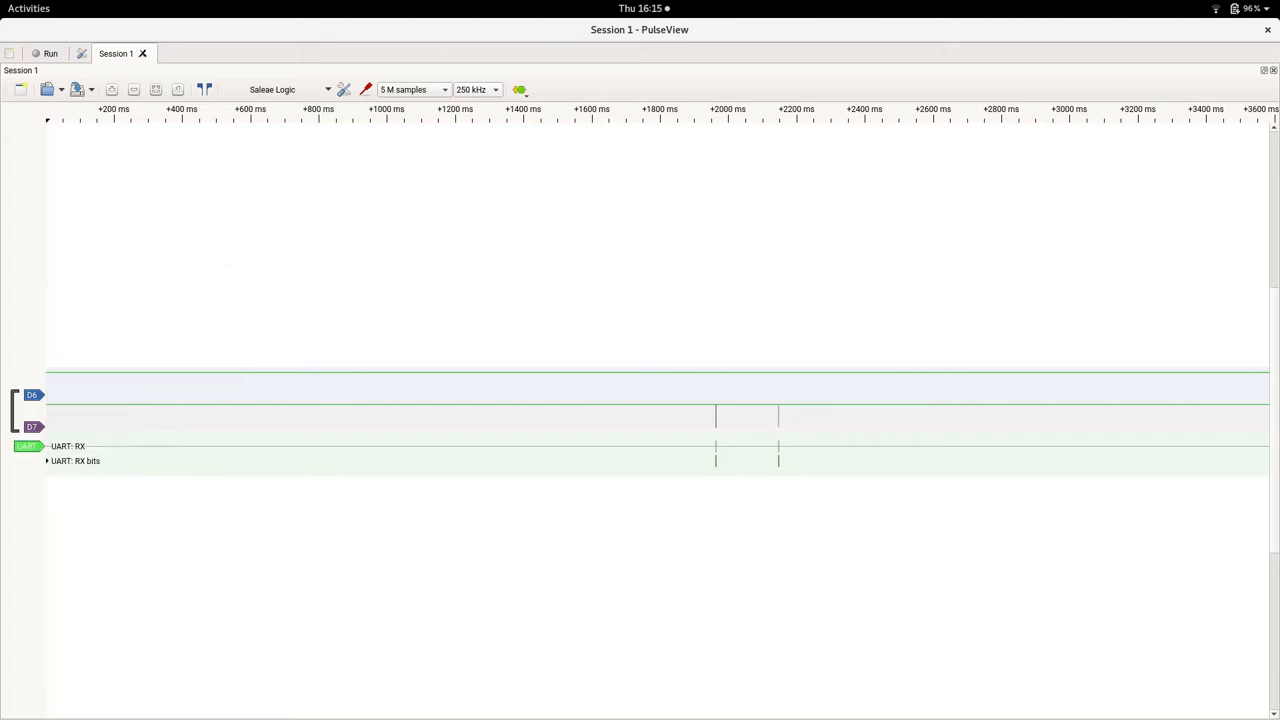
scroll("up", 3)
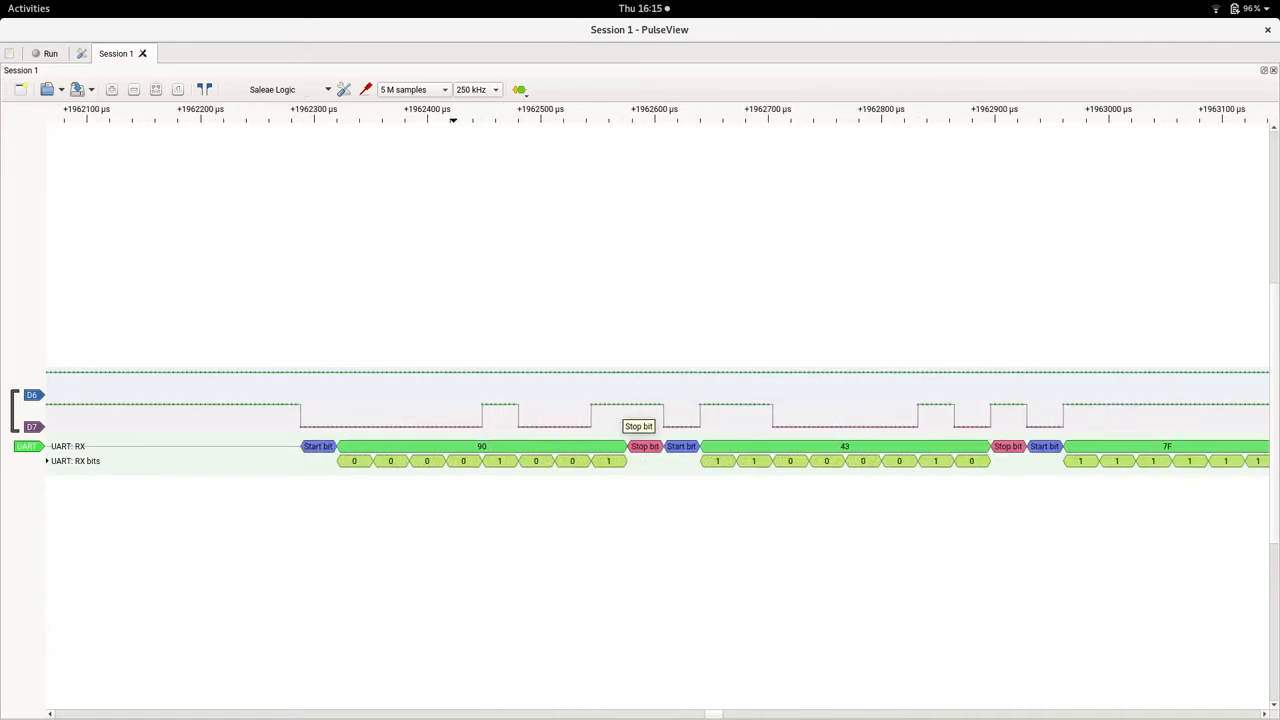
mouse_move(460, 442)
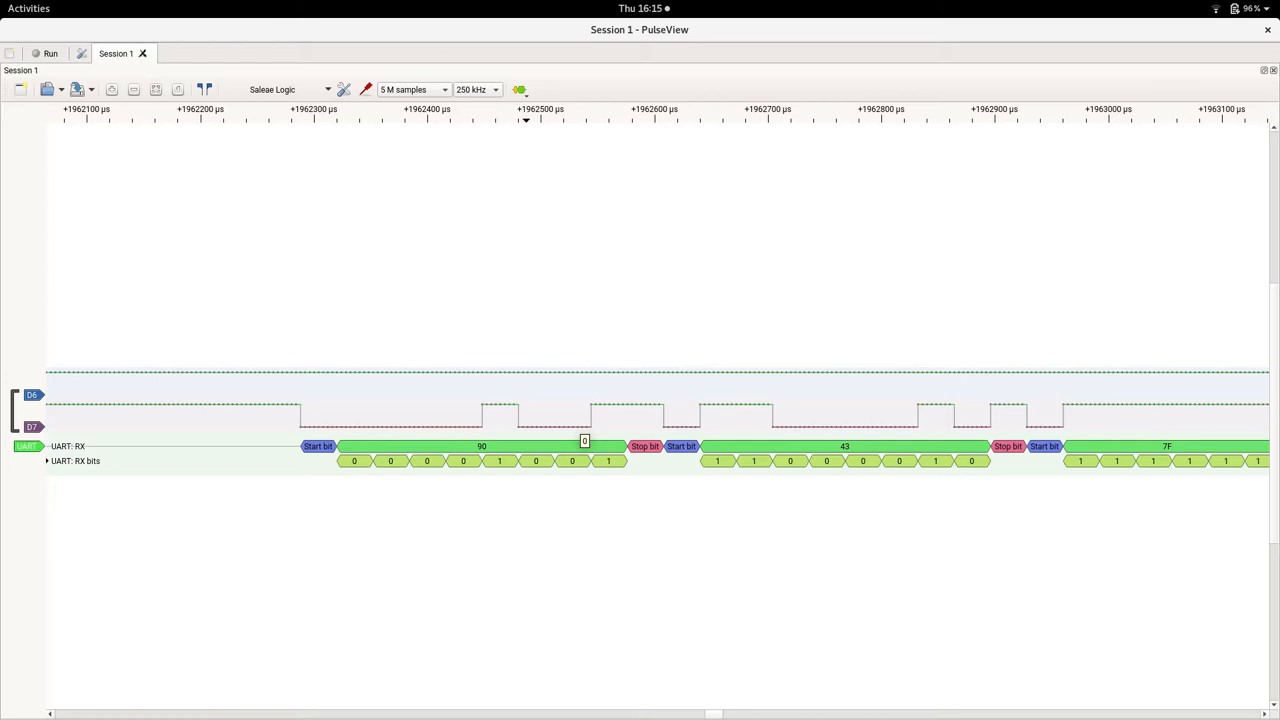
mouse_move(516, 442)
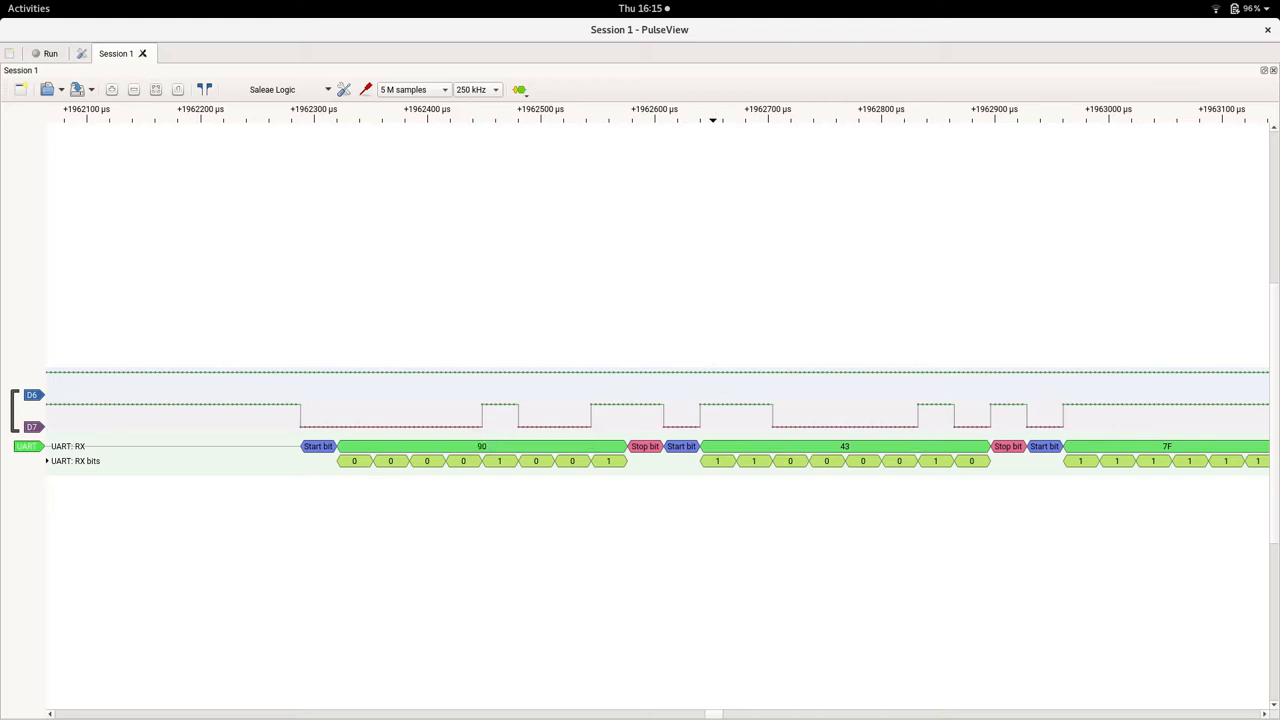
scroll("left", 3)
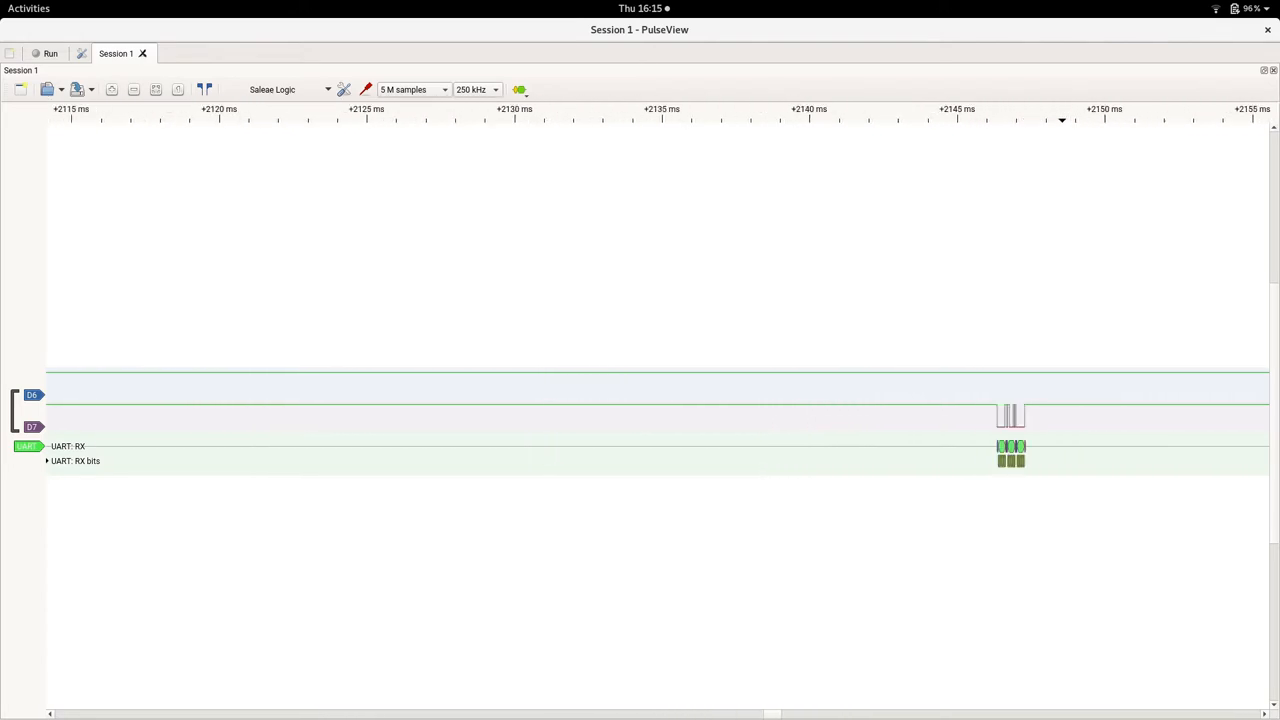
scroll("up", 3)
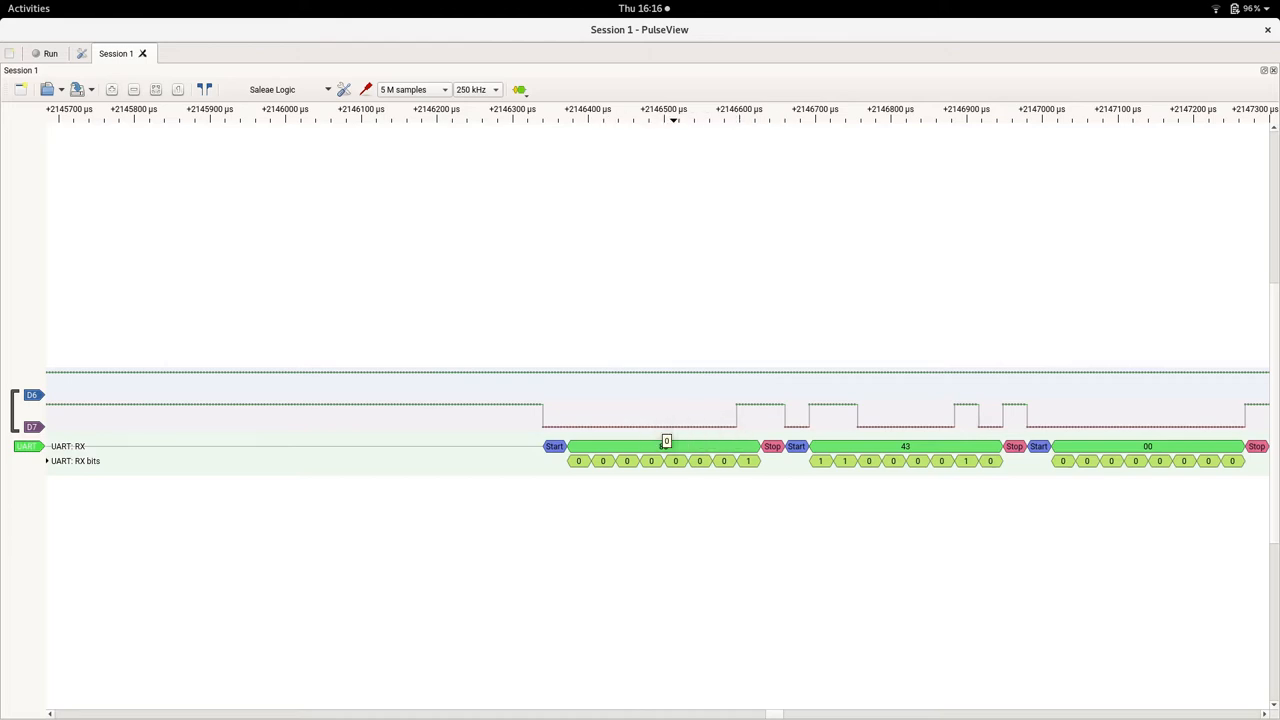
mouse_move(700, 426)
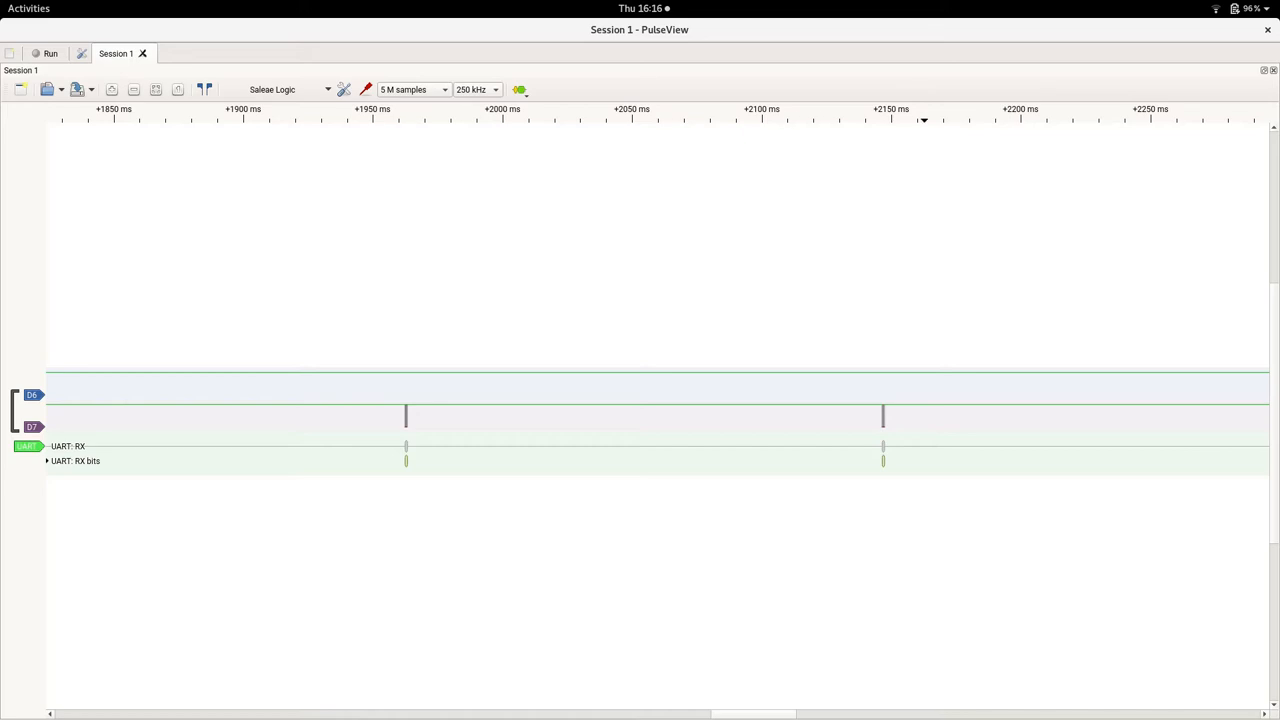
scroll("down", 3)
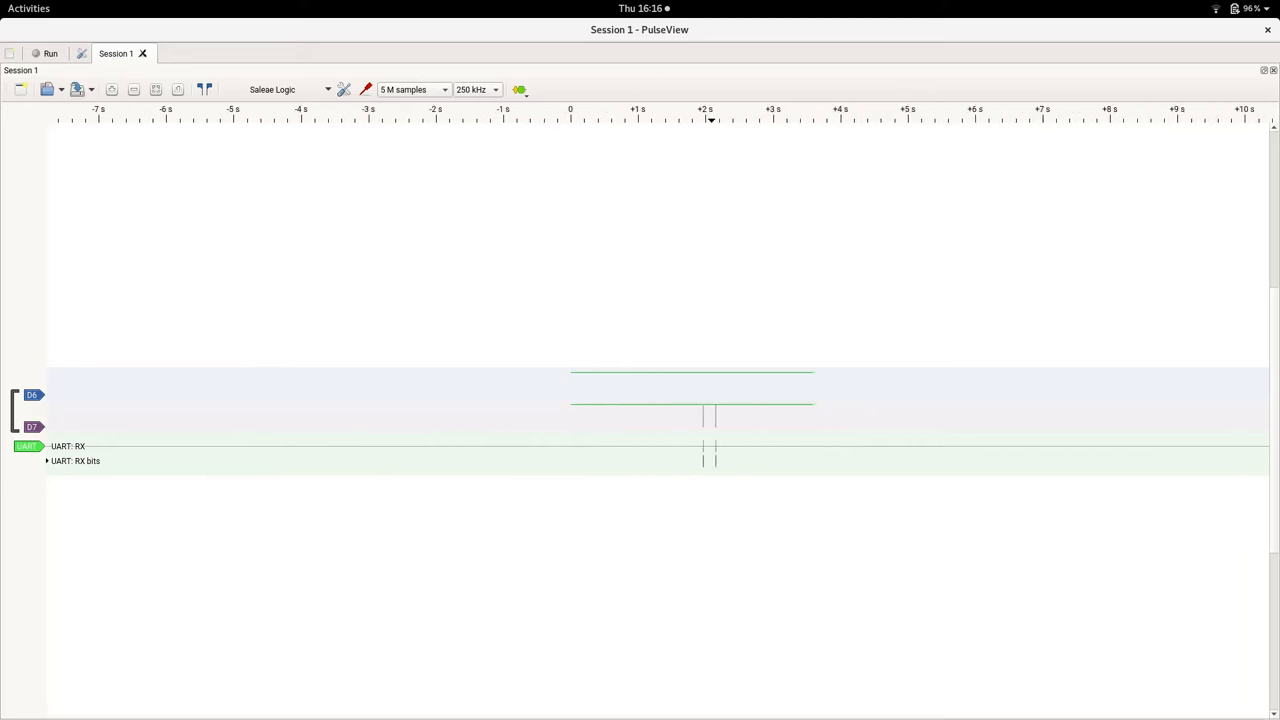
scroll("up", 3)
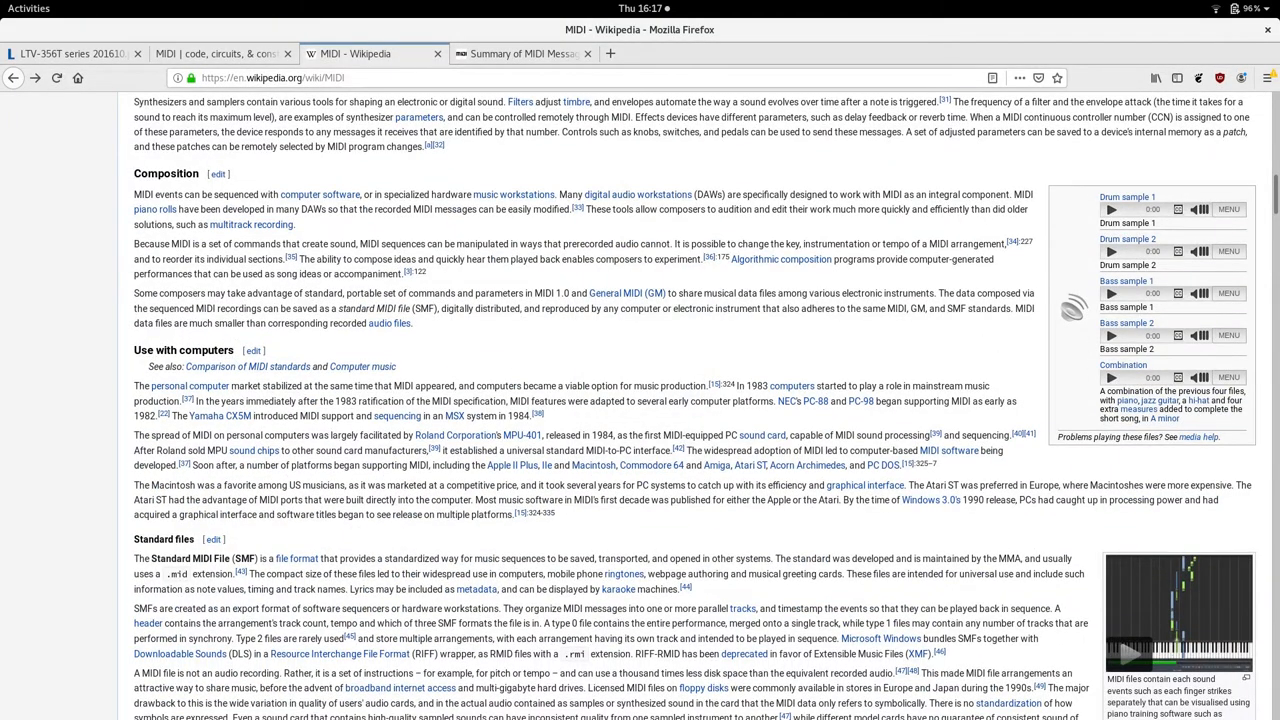
Step: Review the MIDI IN/OUT circuit schematics, then bring up the LTV-356T photocoupler datasheet
left_click(220, 52)
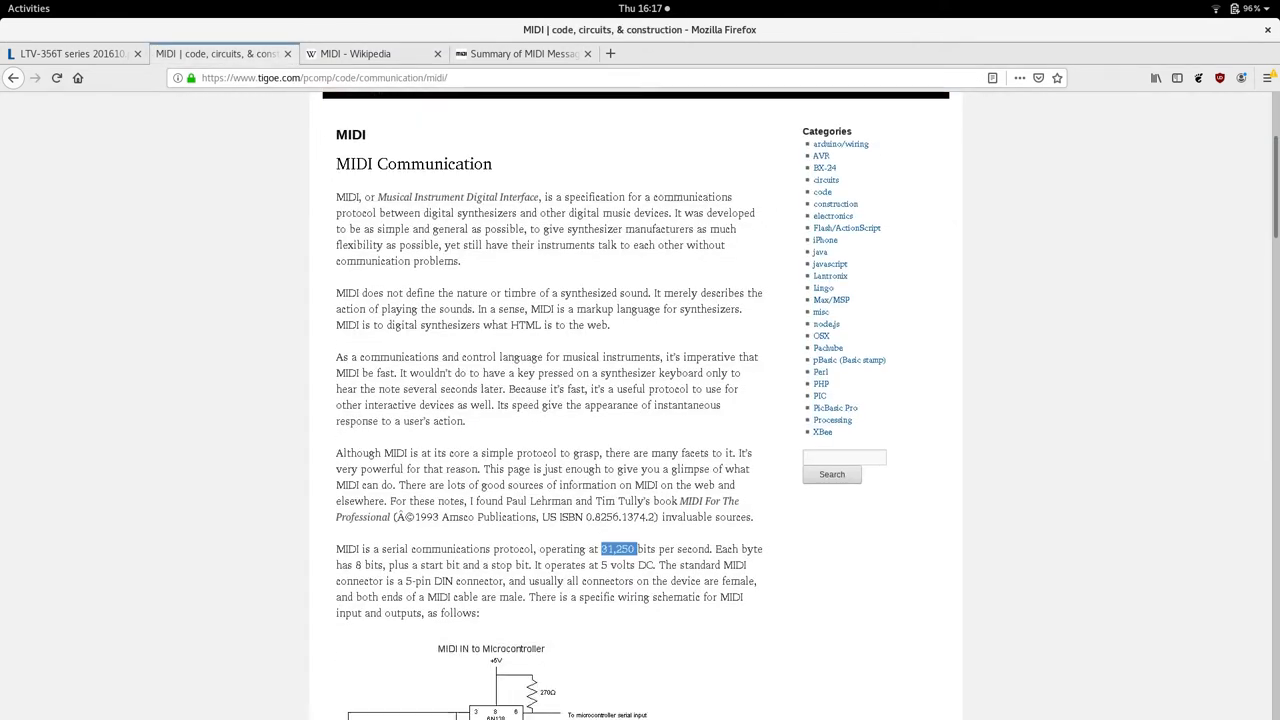
scroll("down", 3)
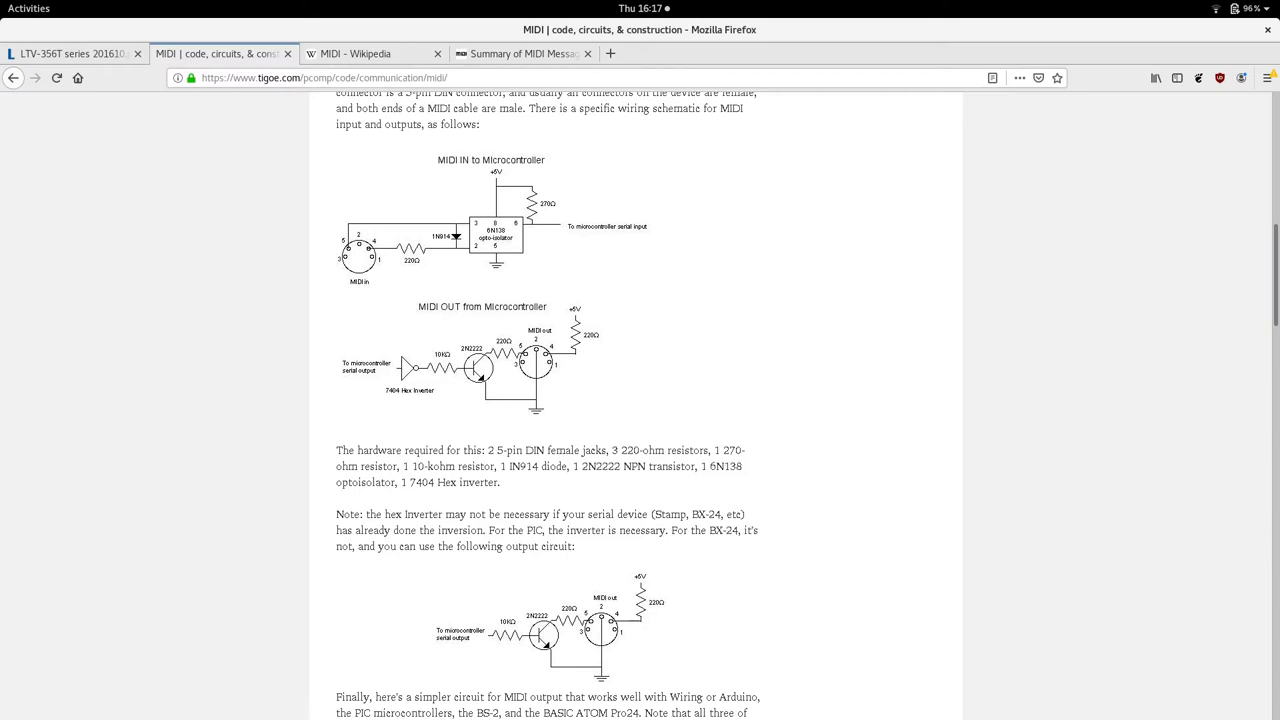
scroll("down", 3)
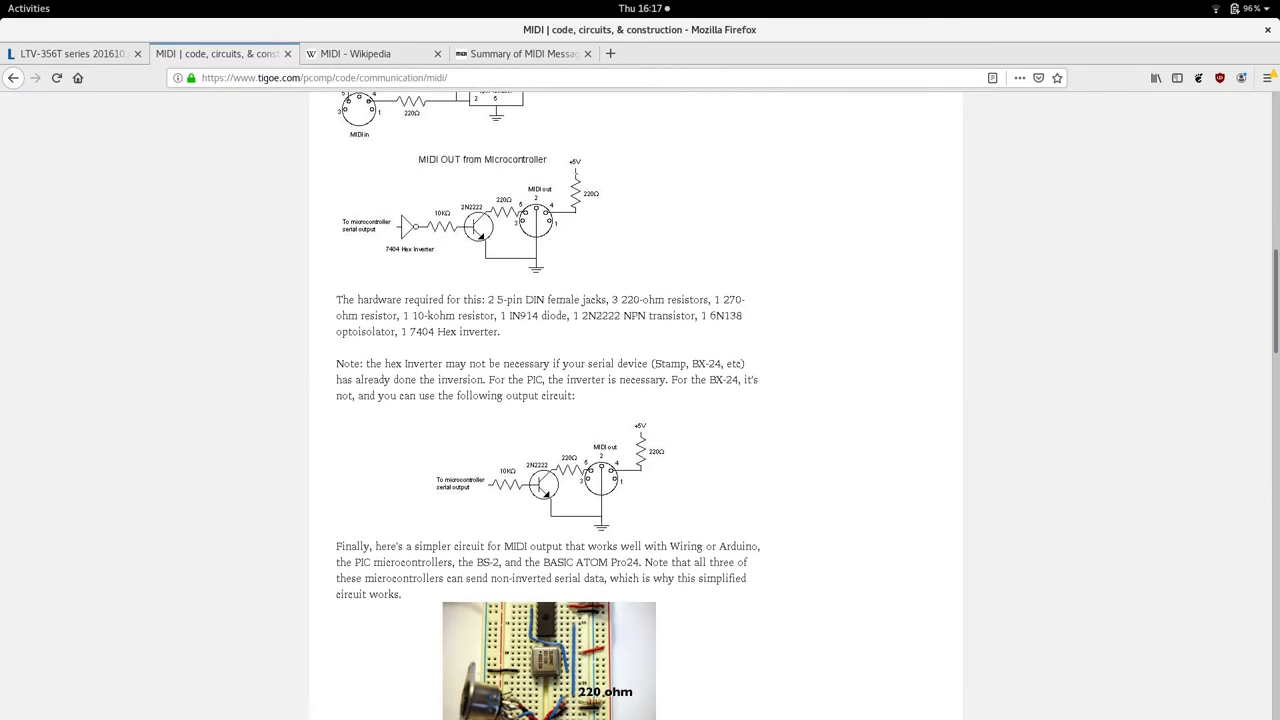
scroll("down", 3)
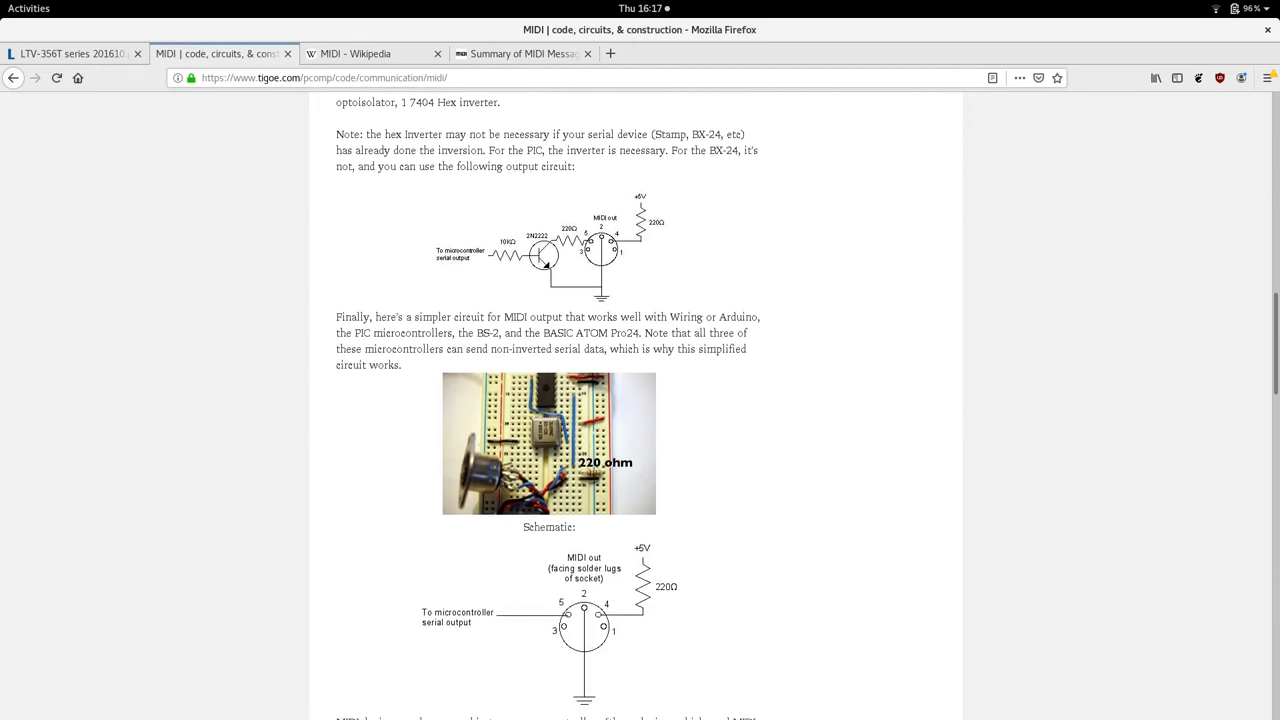
scroll("up", 3)
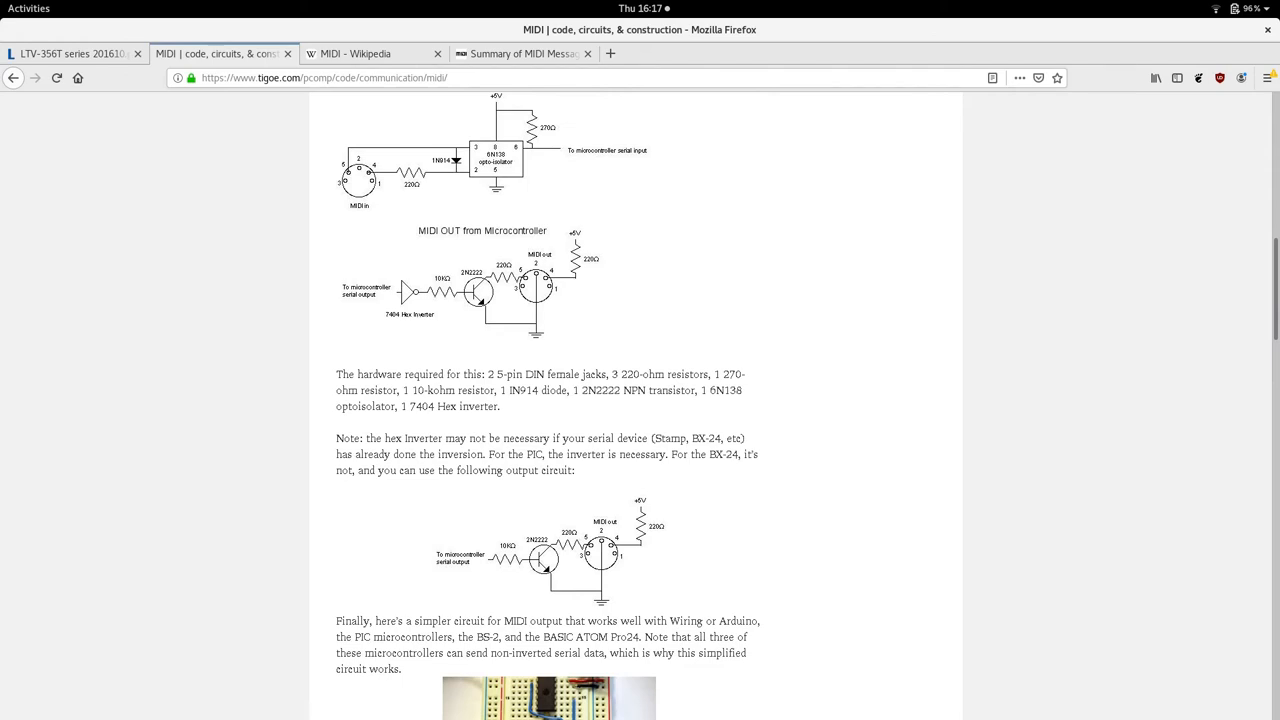
left_click(70, 52)
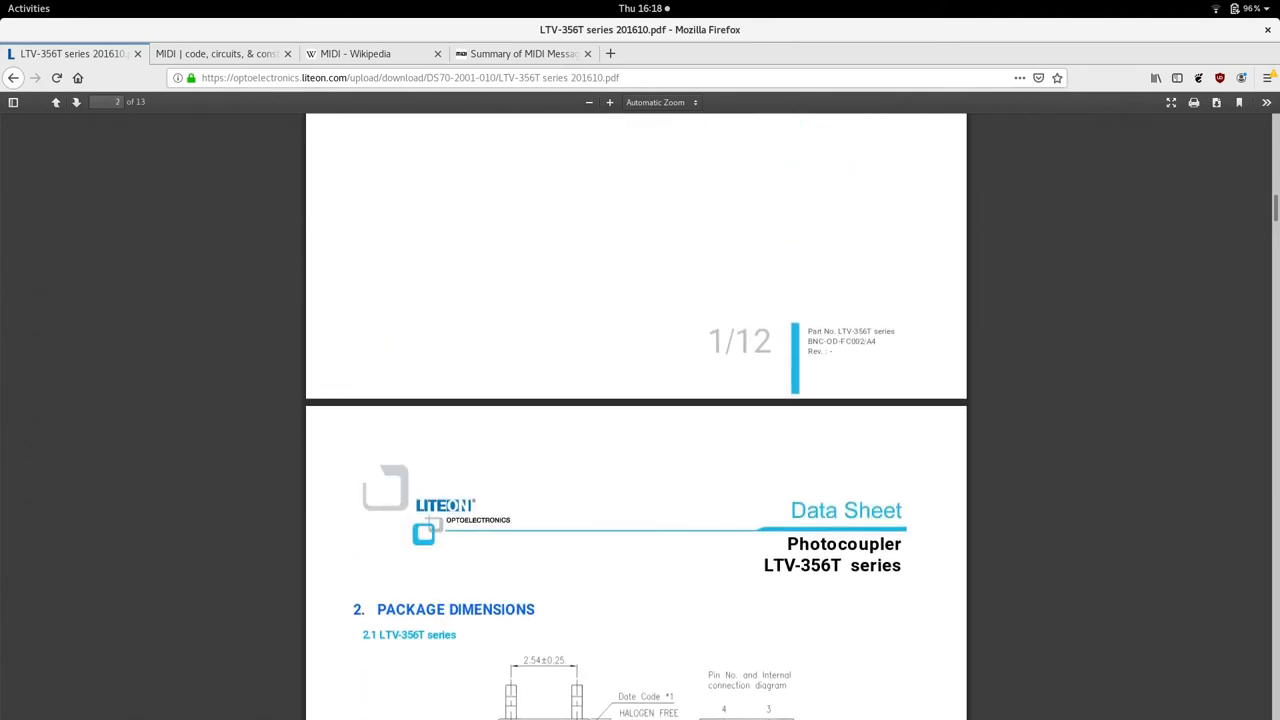
Step: Page down through the LTV-356T datasheet and glance at the MIDI circuits page
scroll("up", 3)
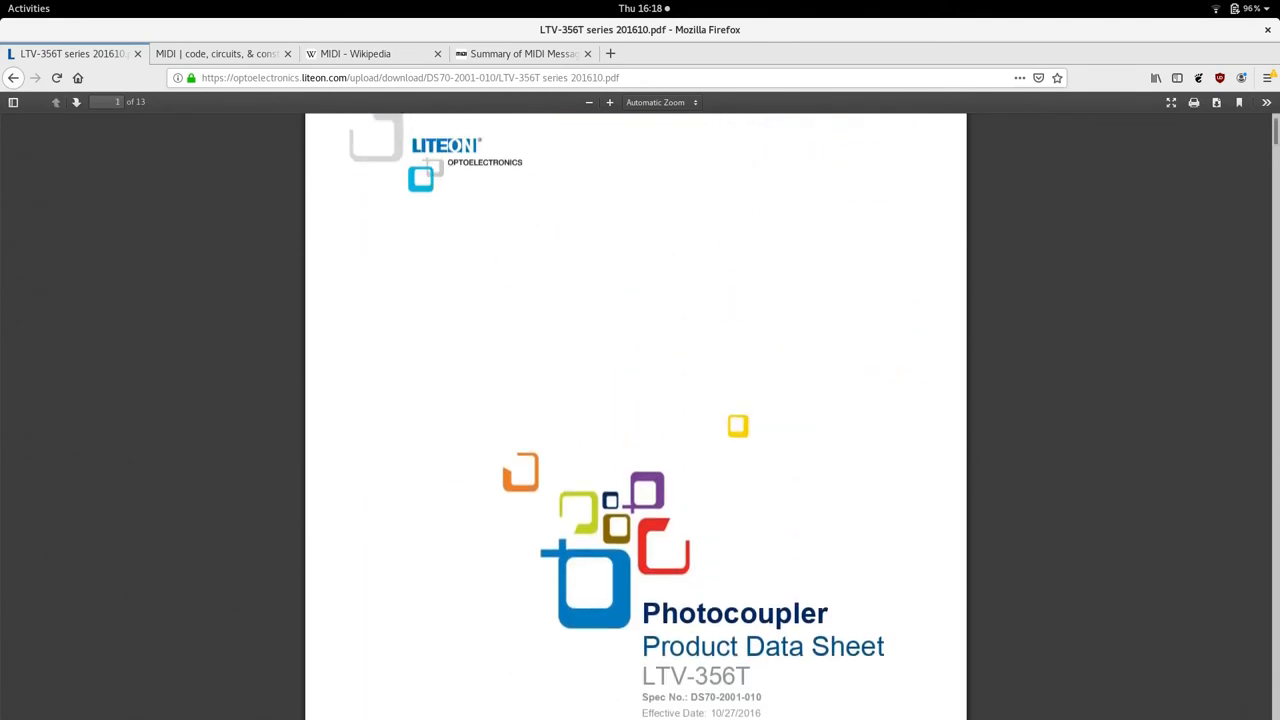
scroll("down", 3)
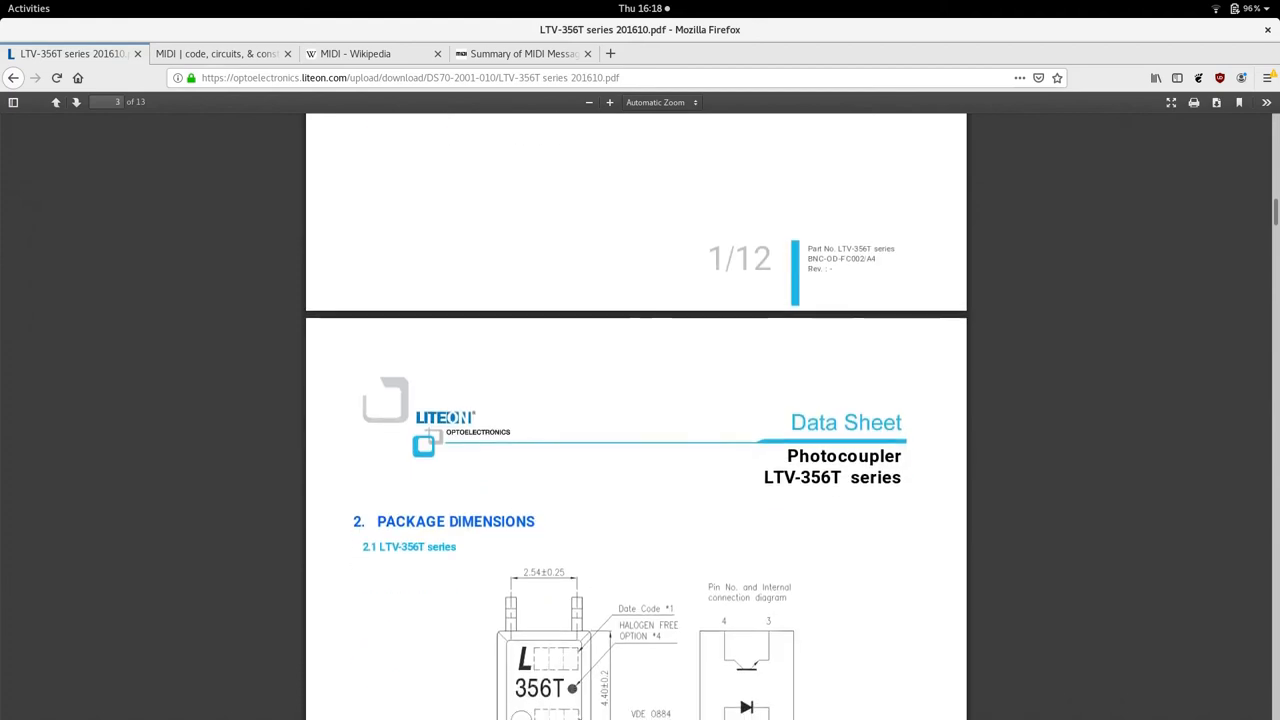
scroll("down", 3)
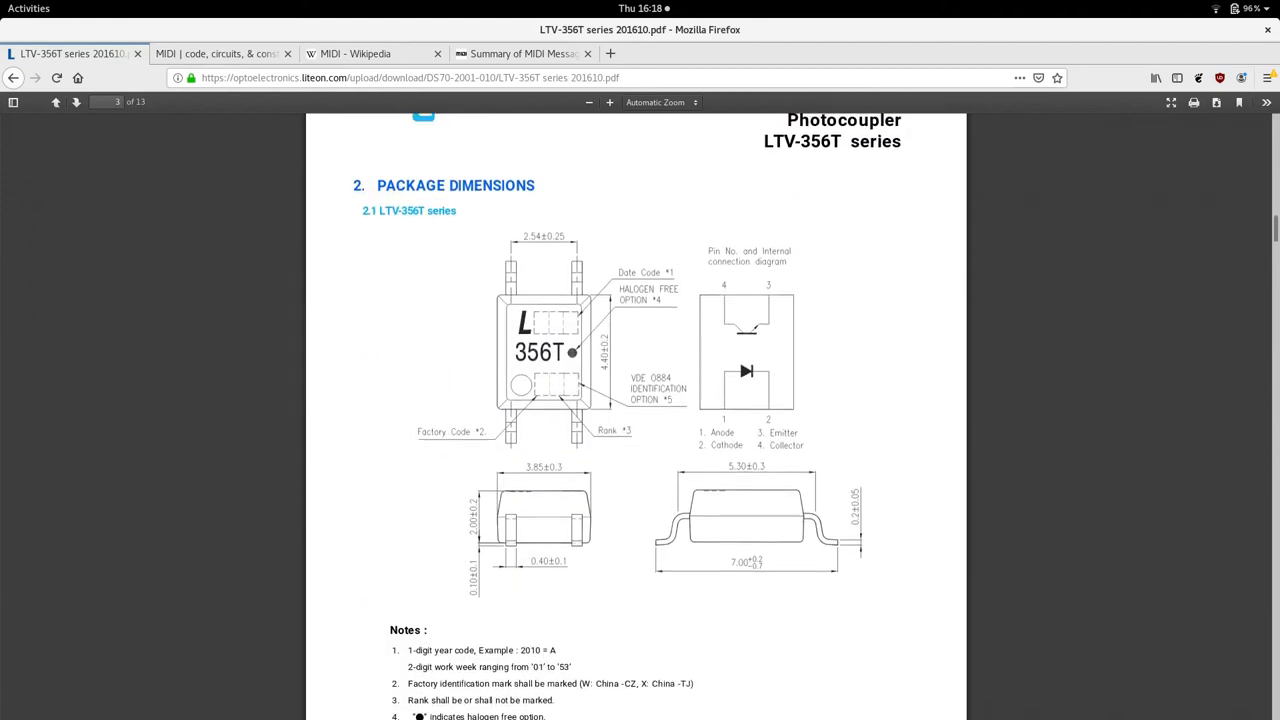
scroll("down", 3)
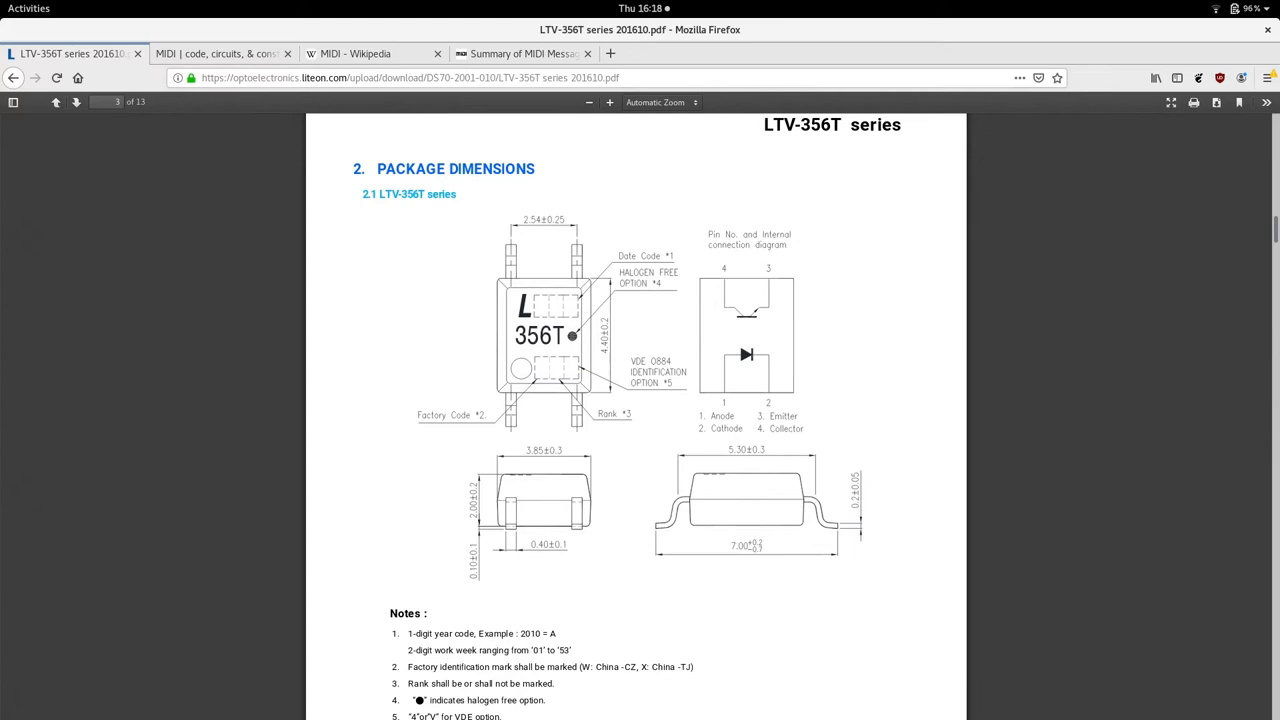
scroll("down", 3)
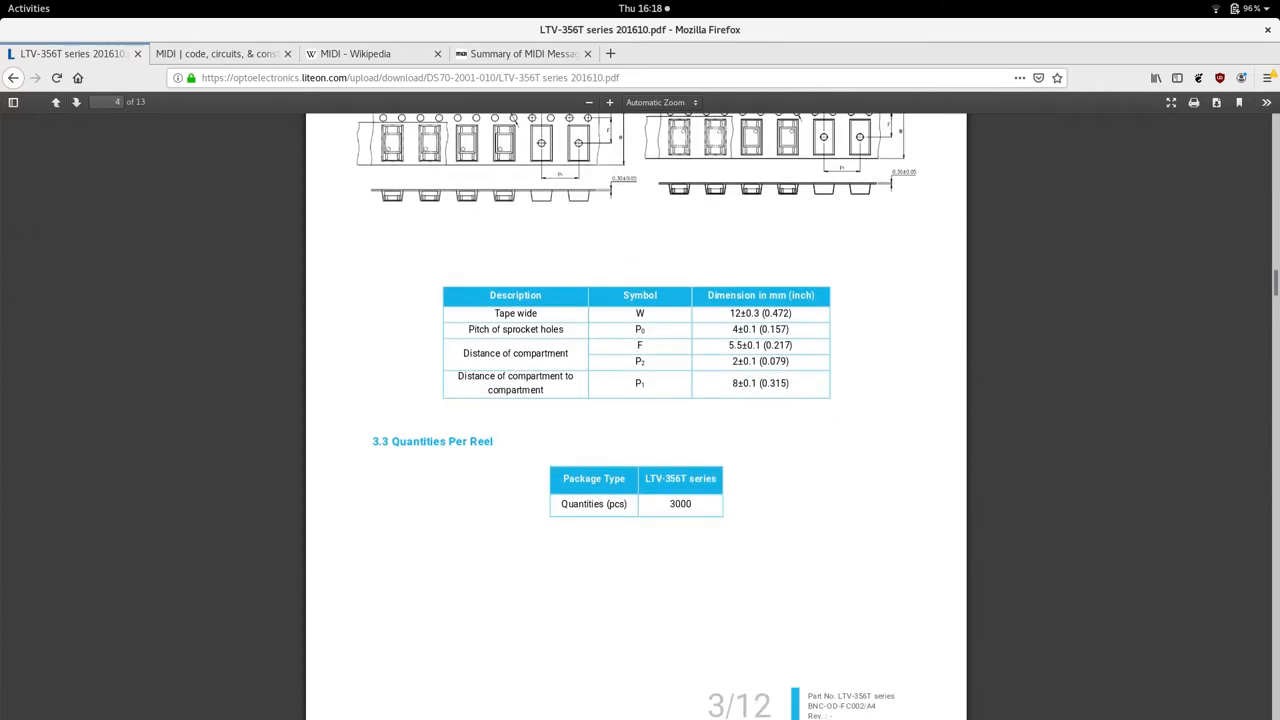
scroll("down", 3)
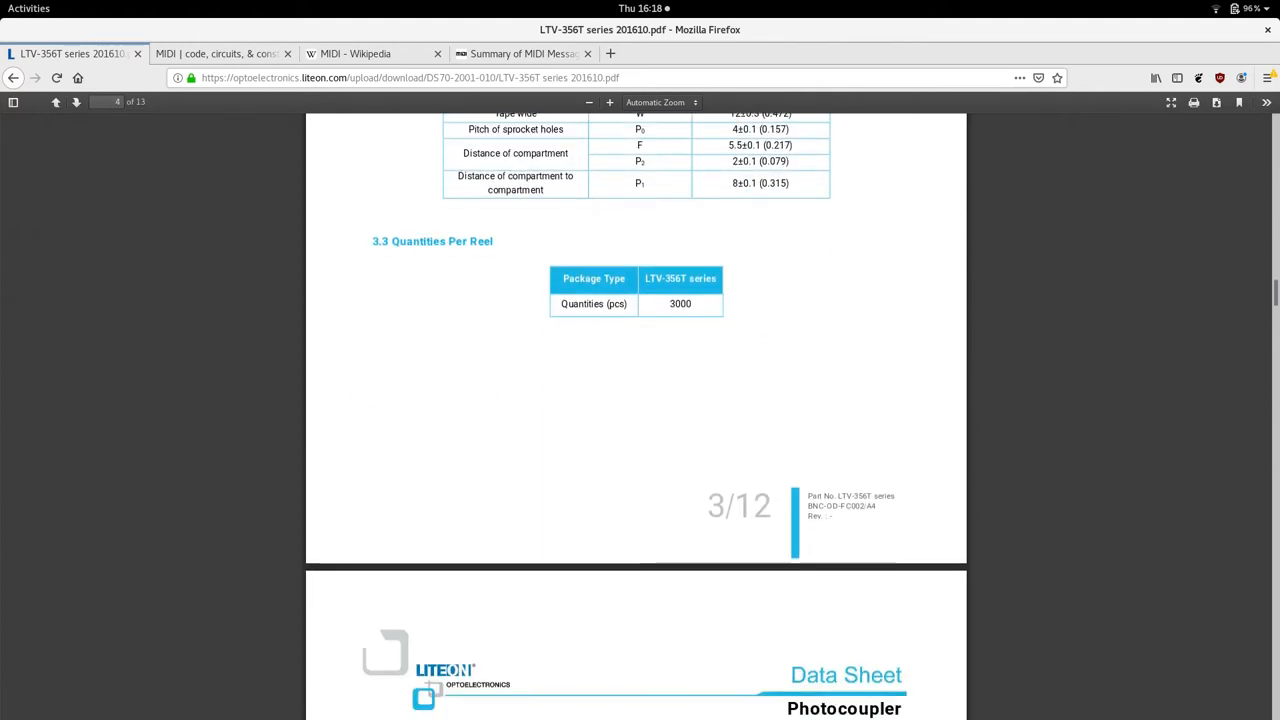
scroll("down", 3)
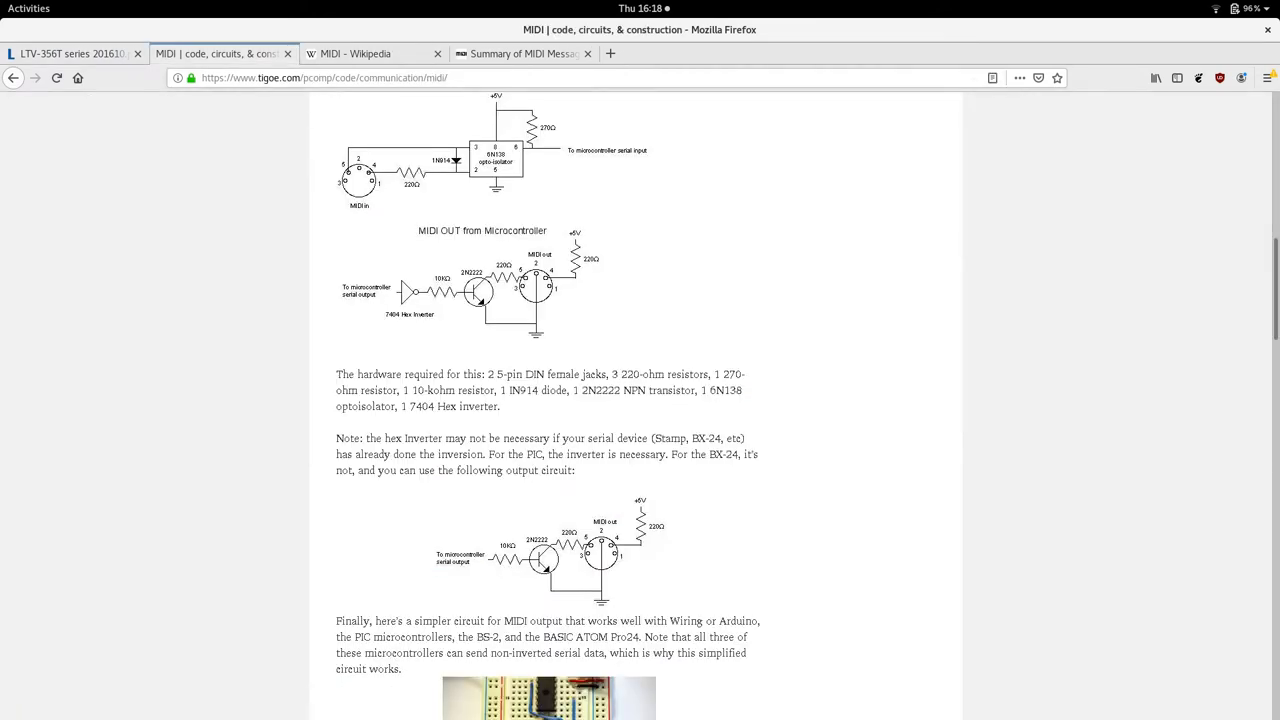
Step: Return to the datasheet's electrical characteristics table with 50–600% transfer ratio and response times
left_click(72, 52)
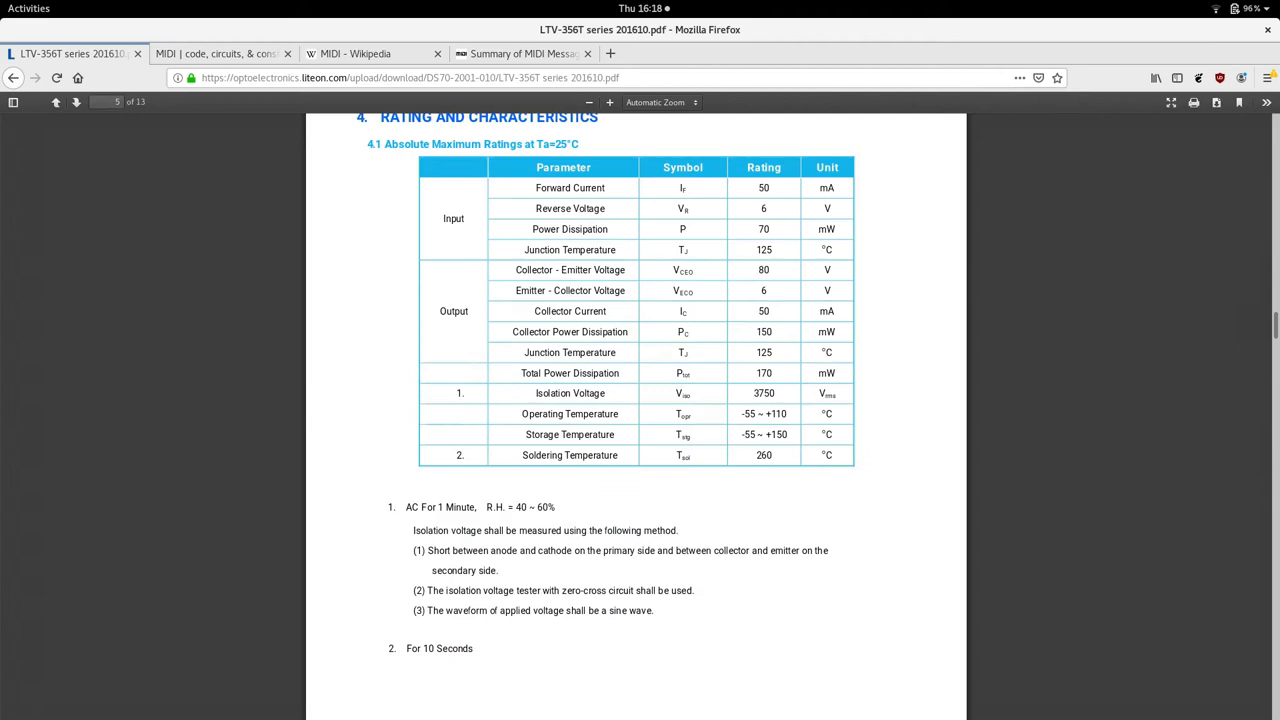
scroll("down", 3)
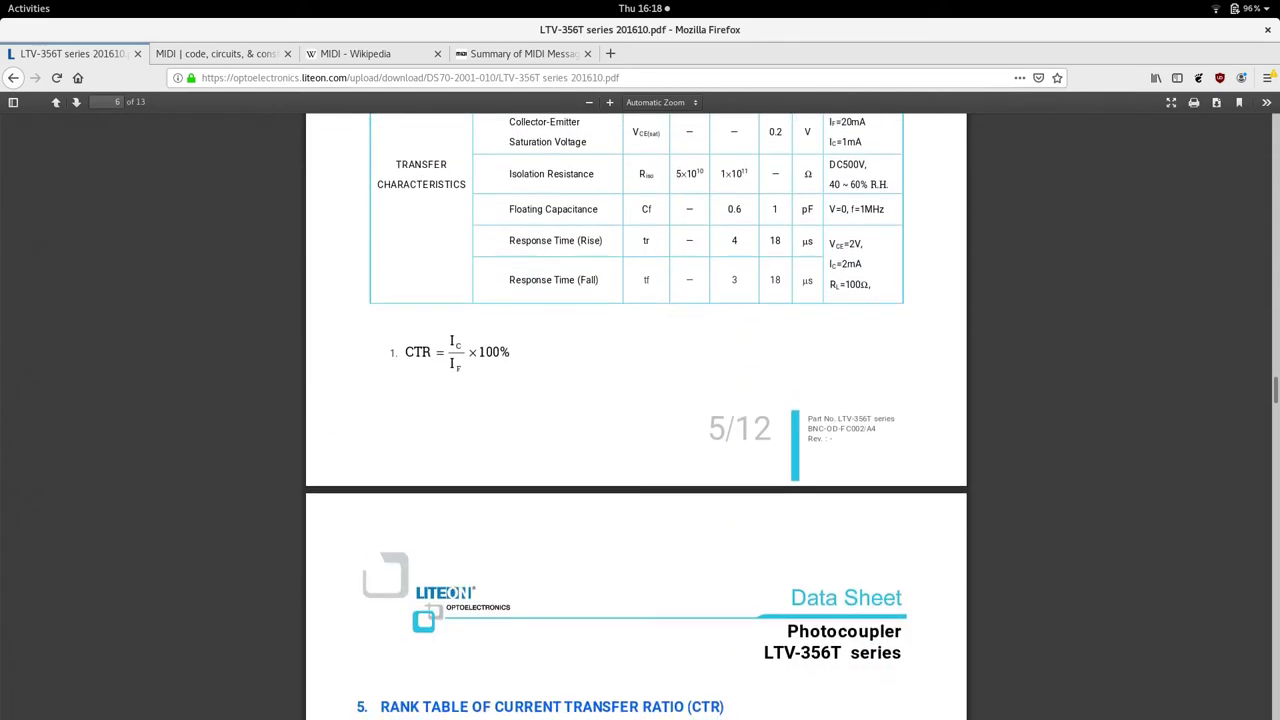
scroll("up", 3)
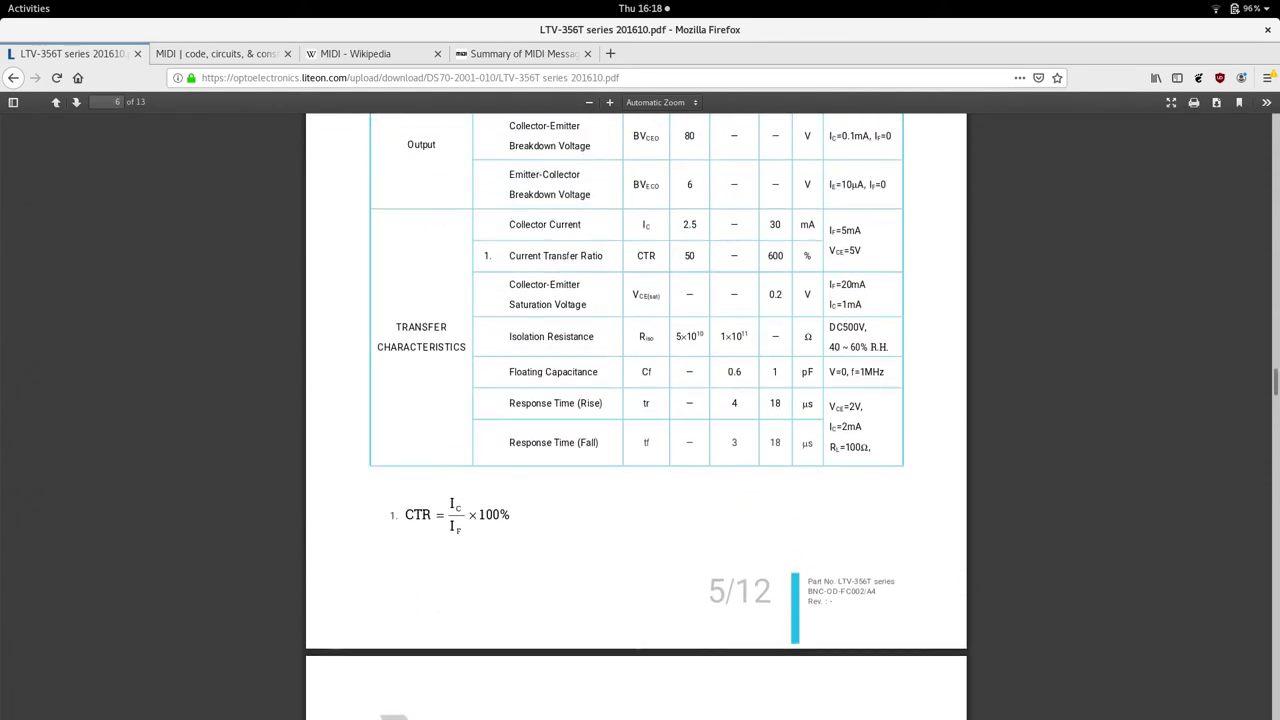
scroll("up", 3)
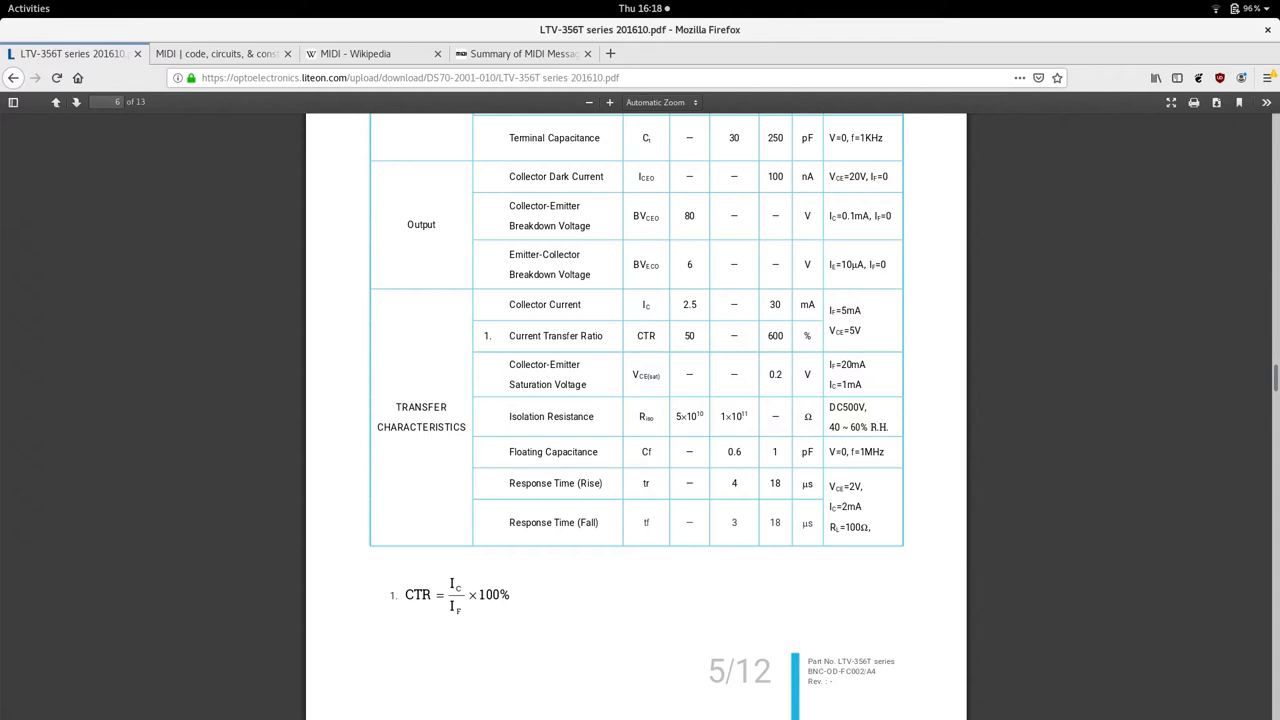
Step: Finish on datasheet page 5 and start switching toward the MPLAB X IDE environment
double_click(850, 528)
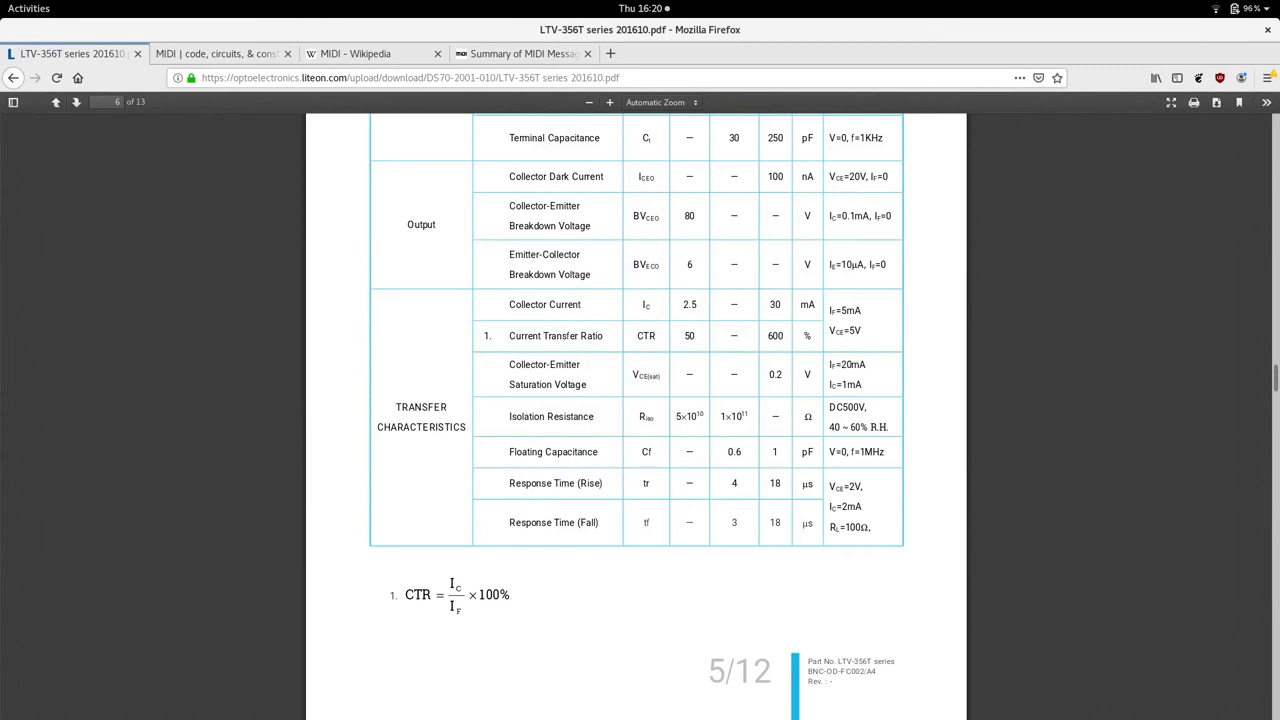
left_click(218, 52)
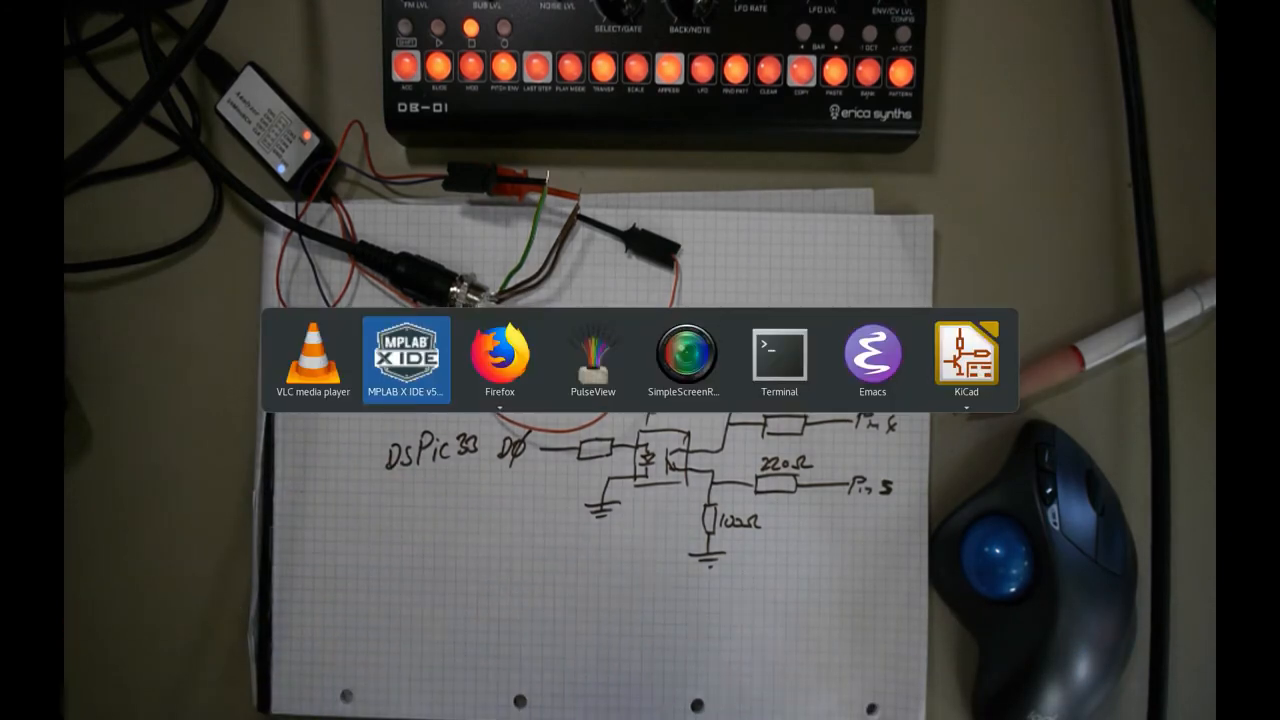
Step: Bring up the MIDI project's main.c and scroll to its includes, expiry declaration and port setup
left_click(406, 356)
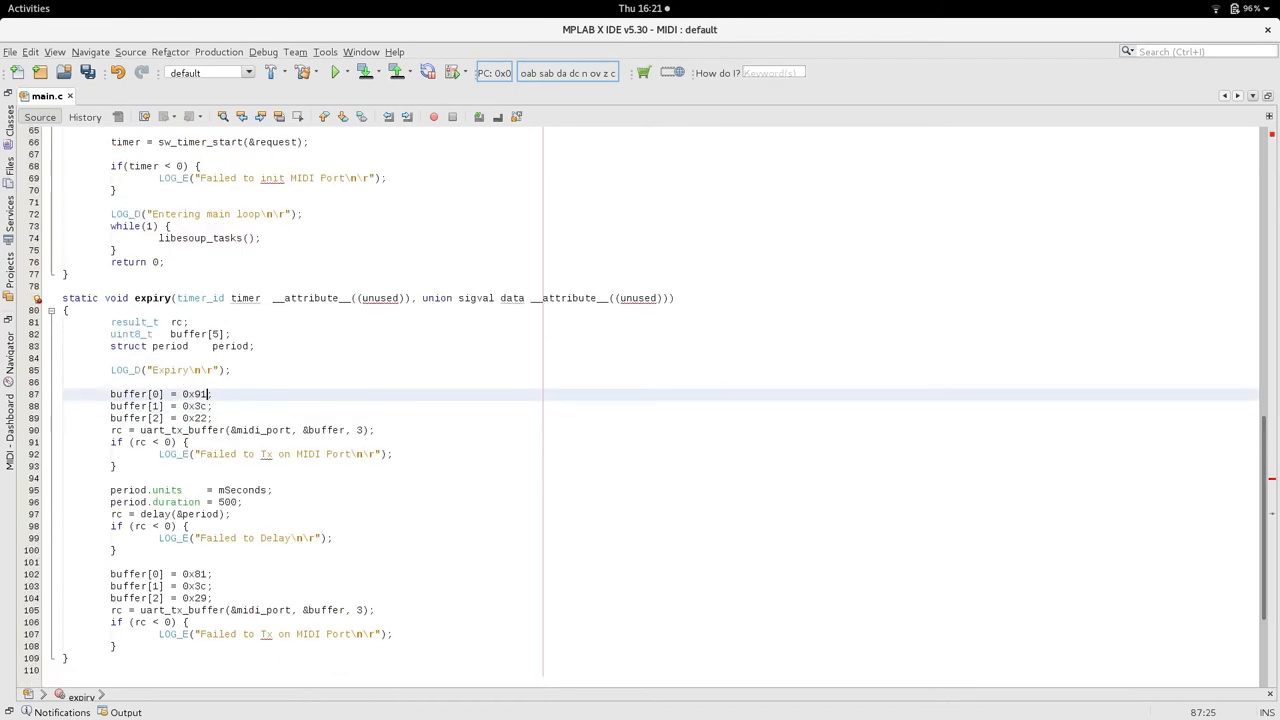
scroll("up", 3)
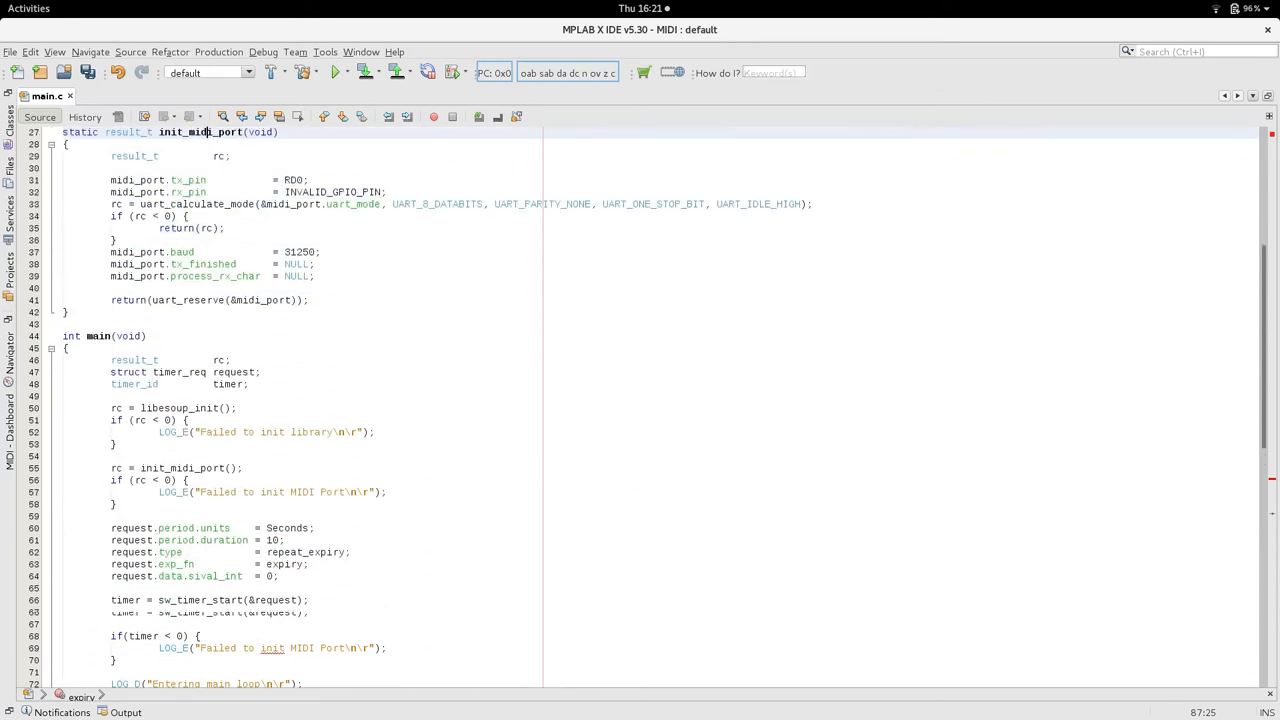
scroll("up", 3)
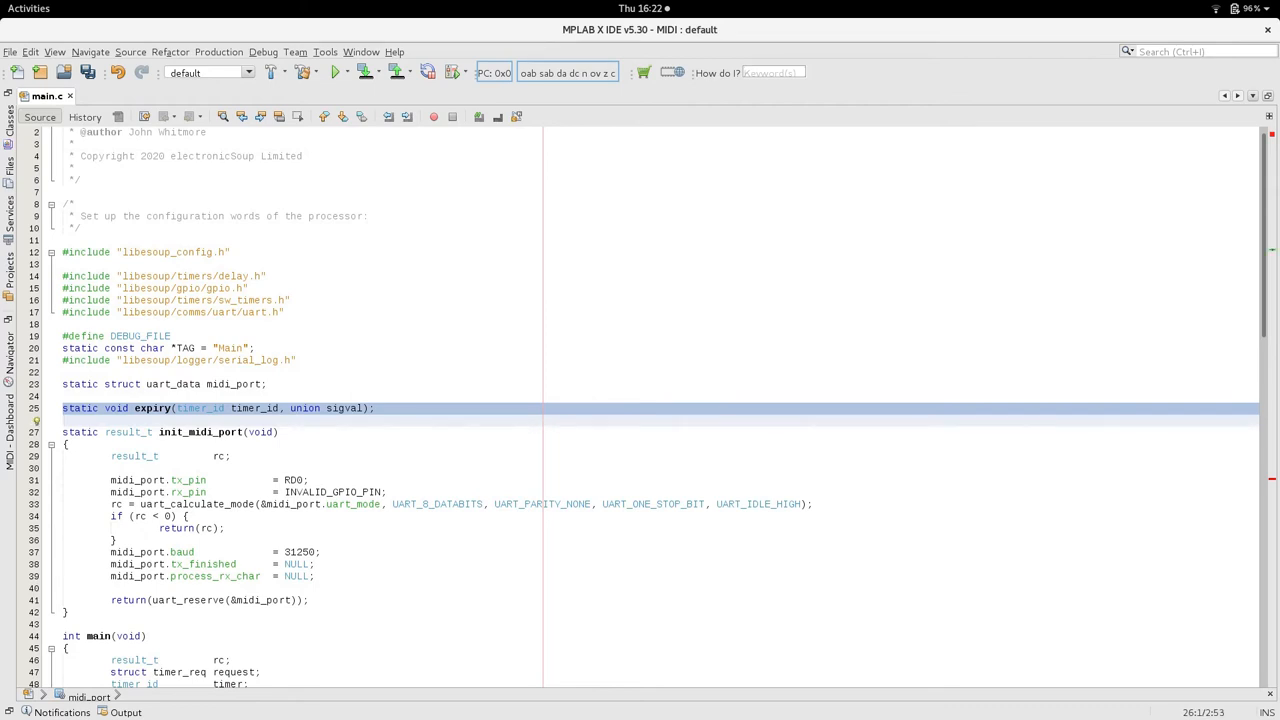
left_click(200, 432)
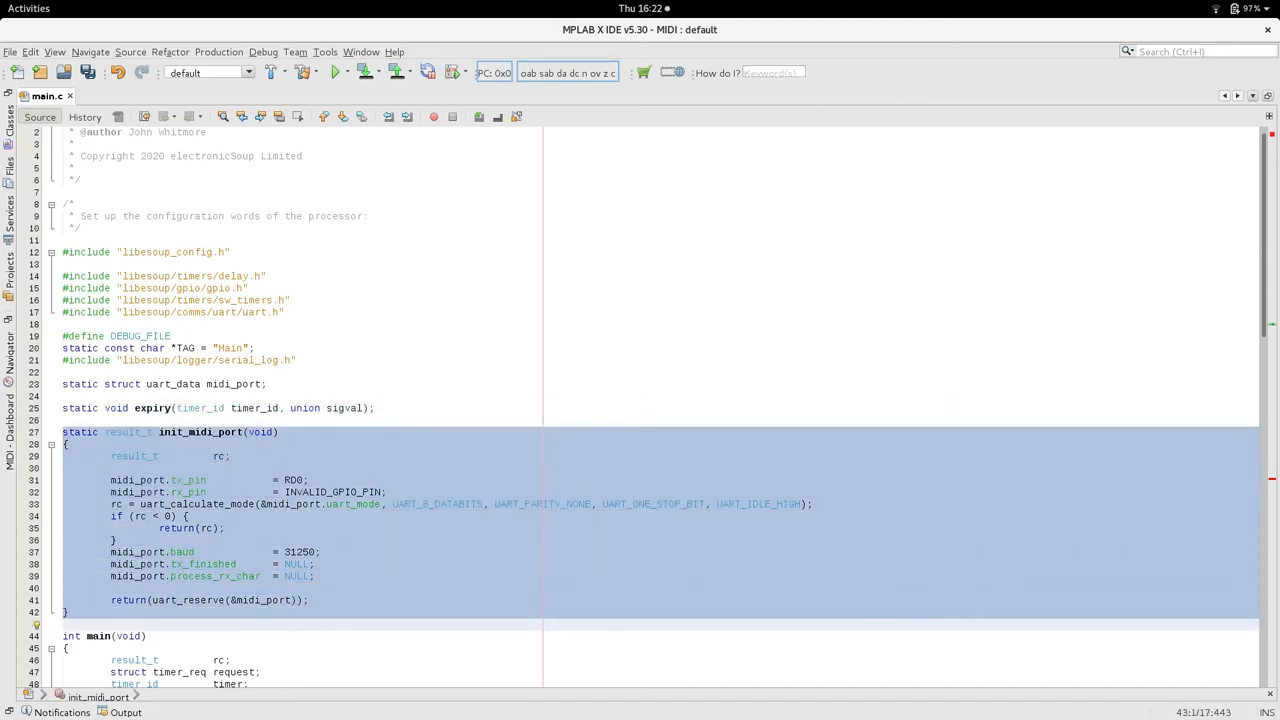
left_click(64, 624)
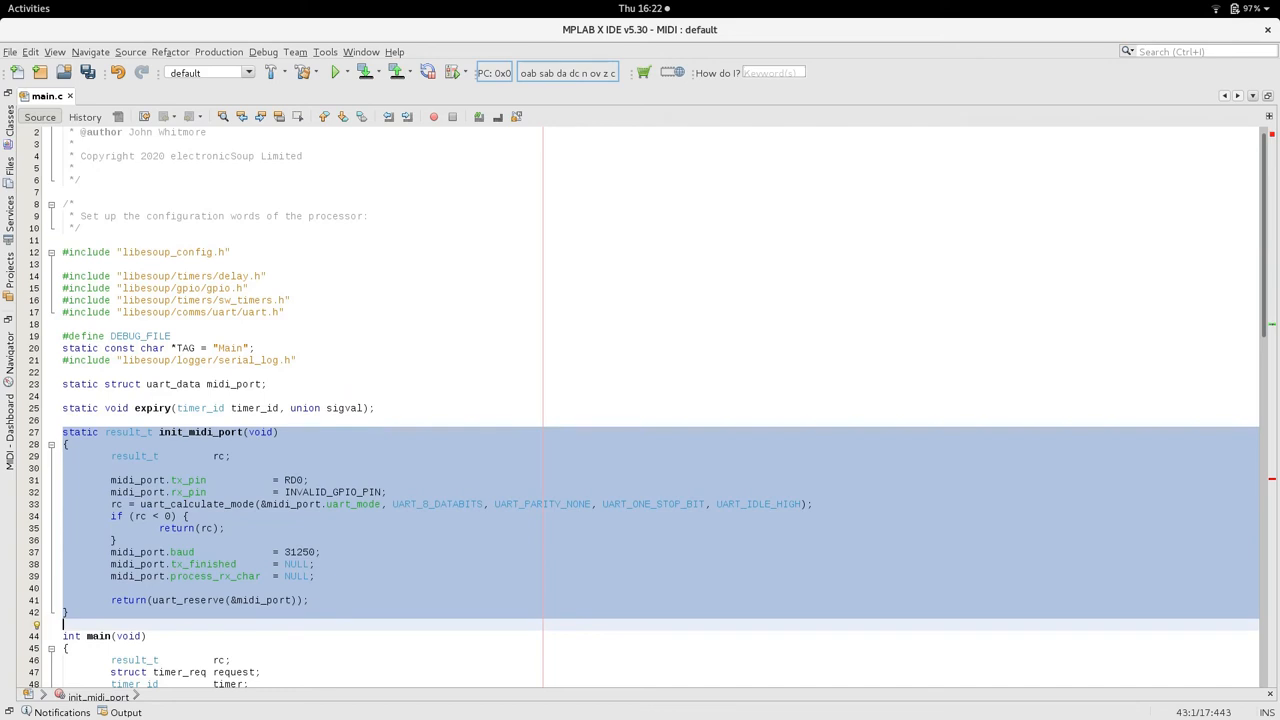
left_click(64, 564)
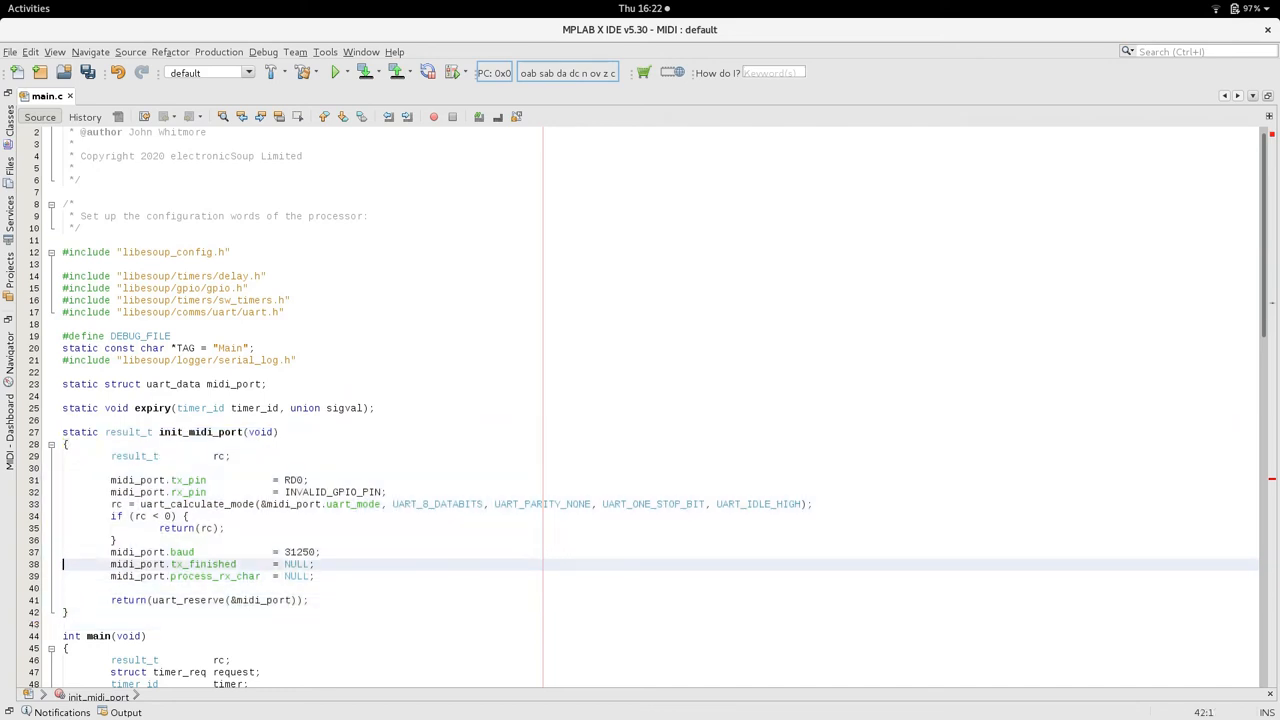
left_click(200, 312)
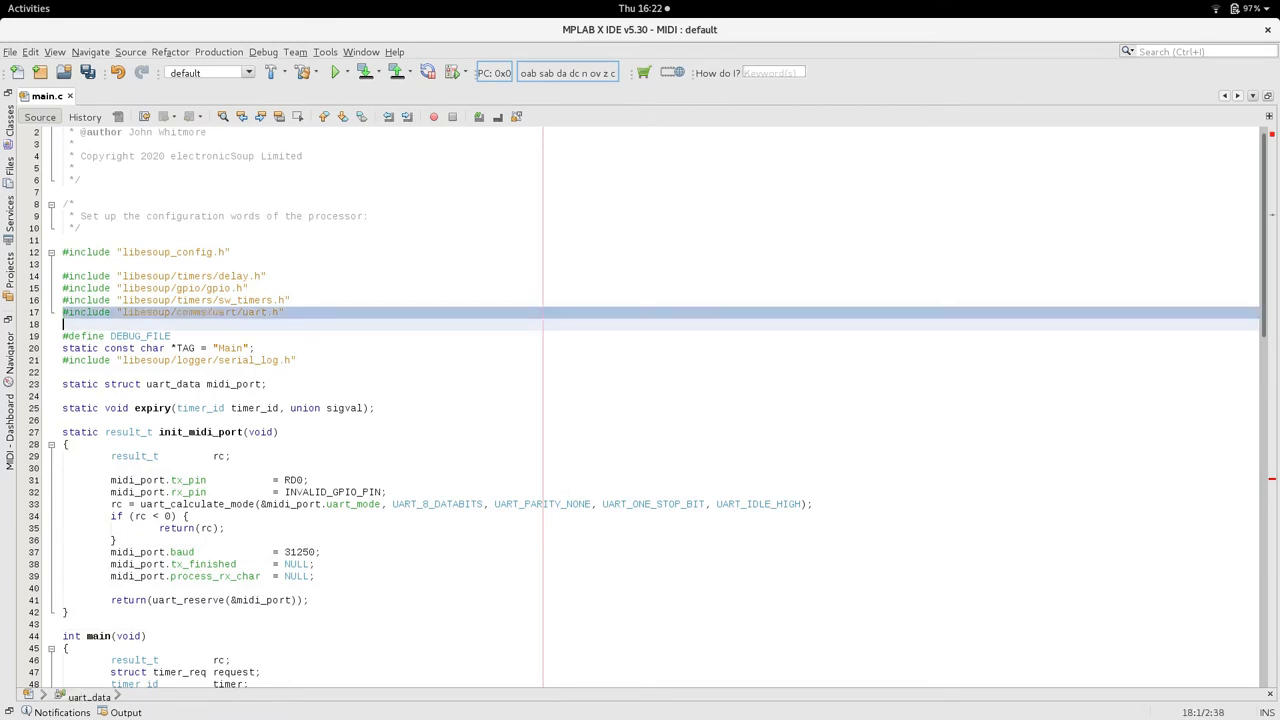
left_click(64, 492)
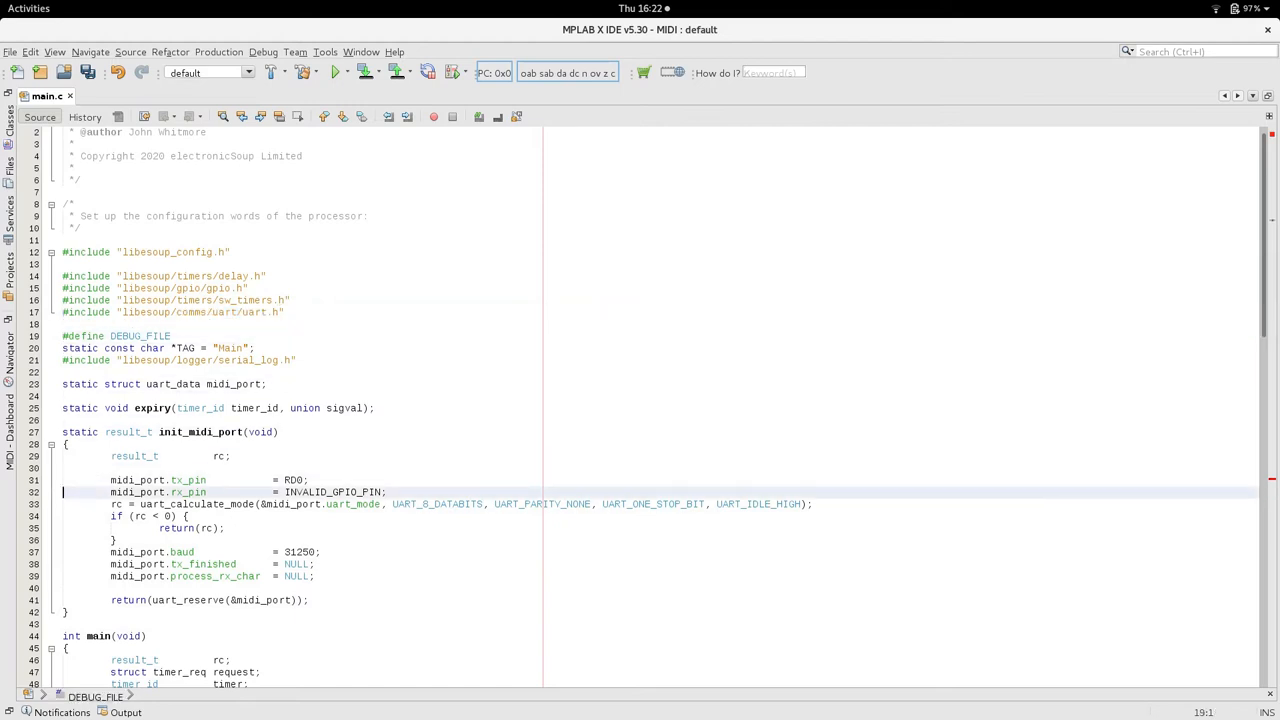
left_click(200, 480)
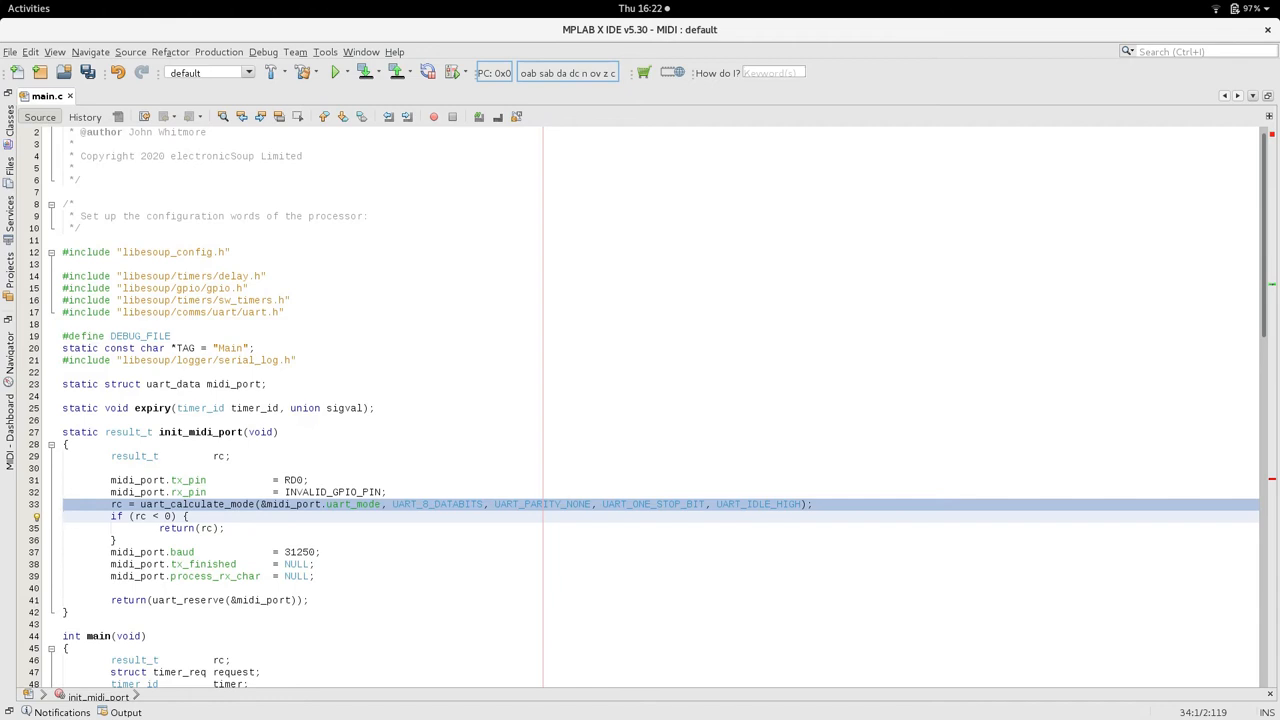
left_click(64, 516)
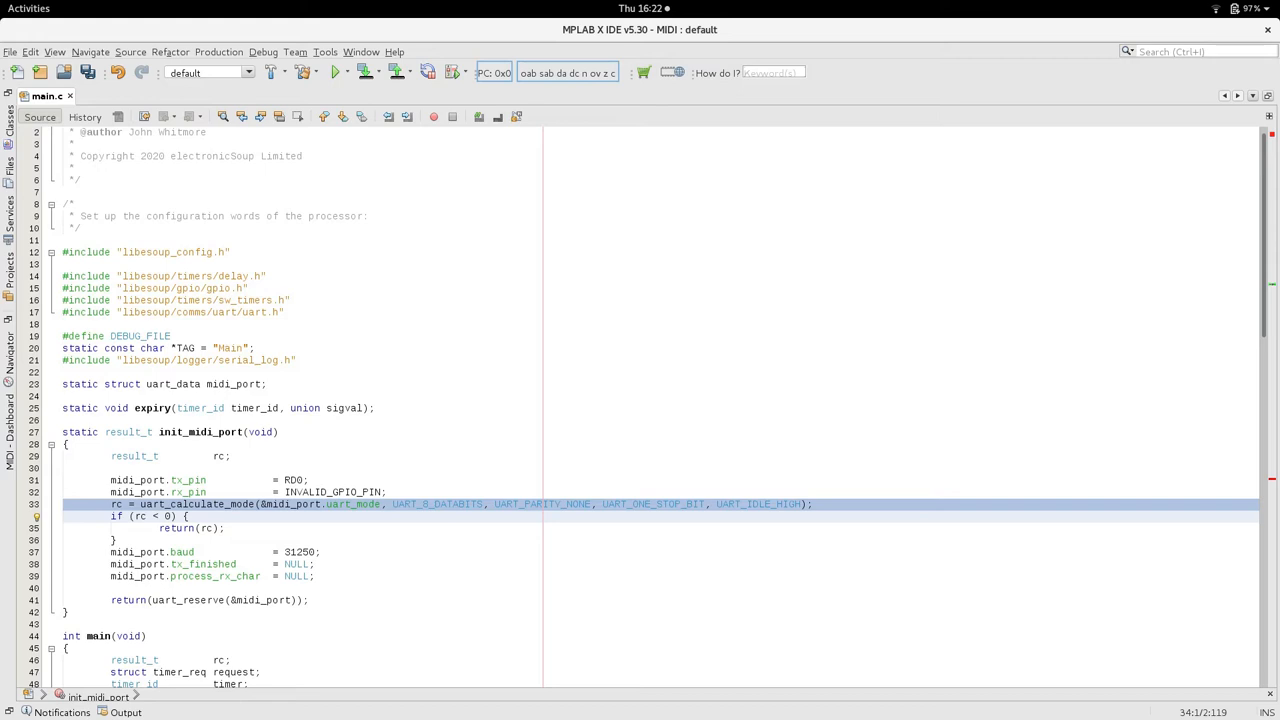
left_click(64, 516)
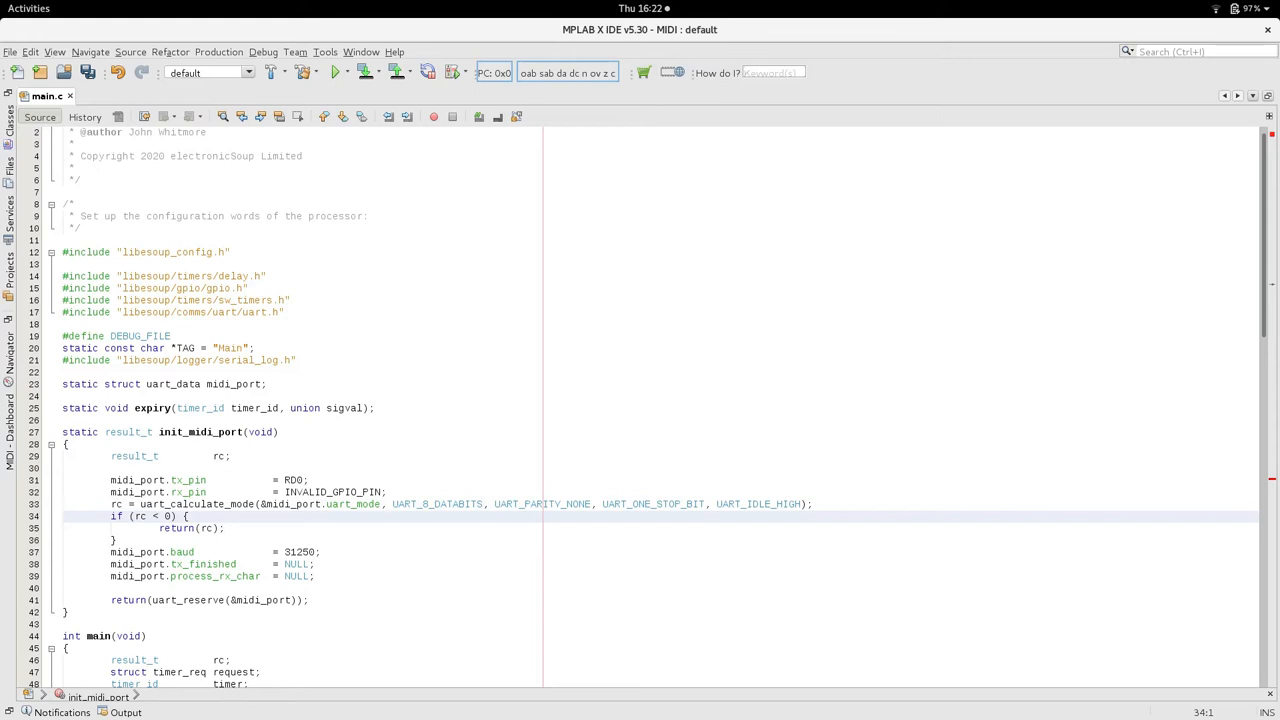
left_click(64, 516)
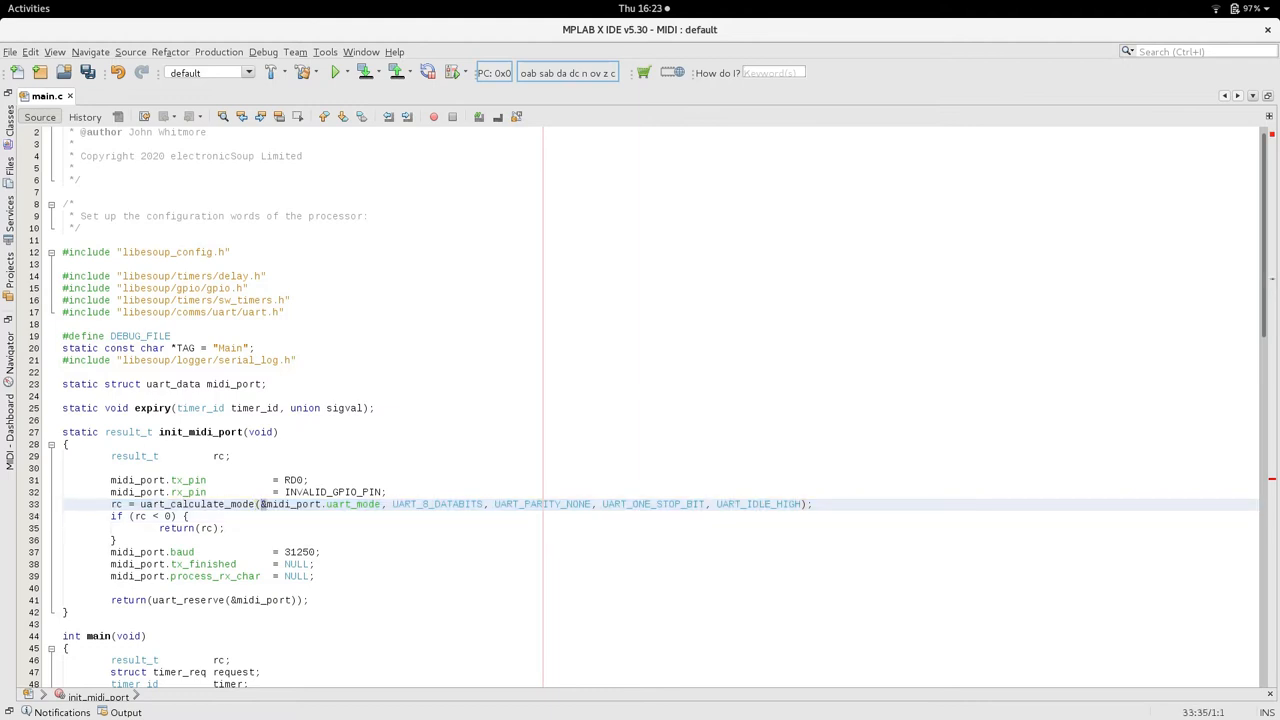
double_click(350, 504)
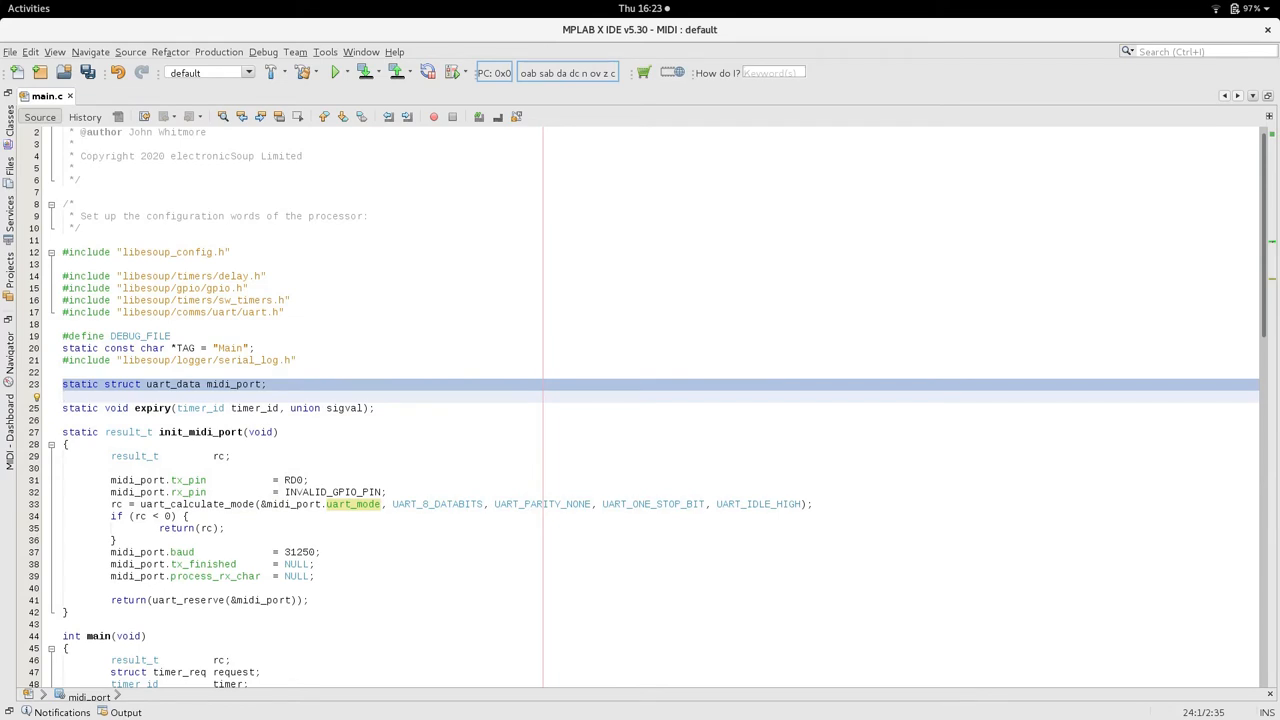
left_click(64, 396)
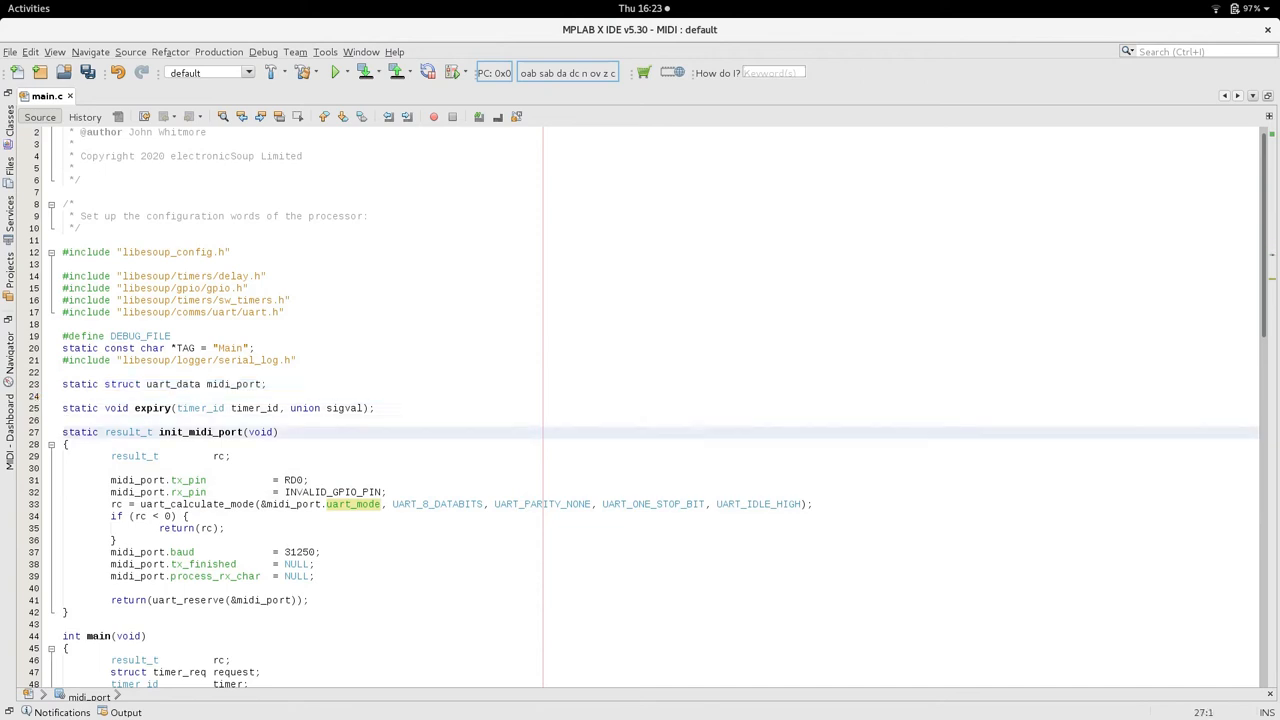
left_click(112, 504)
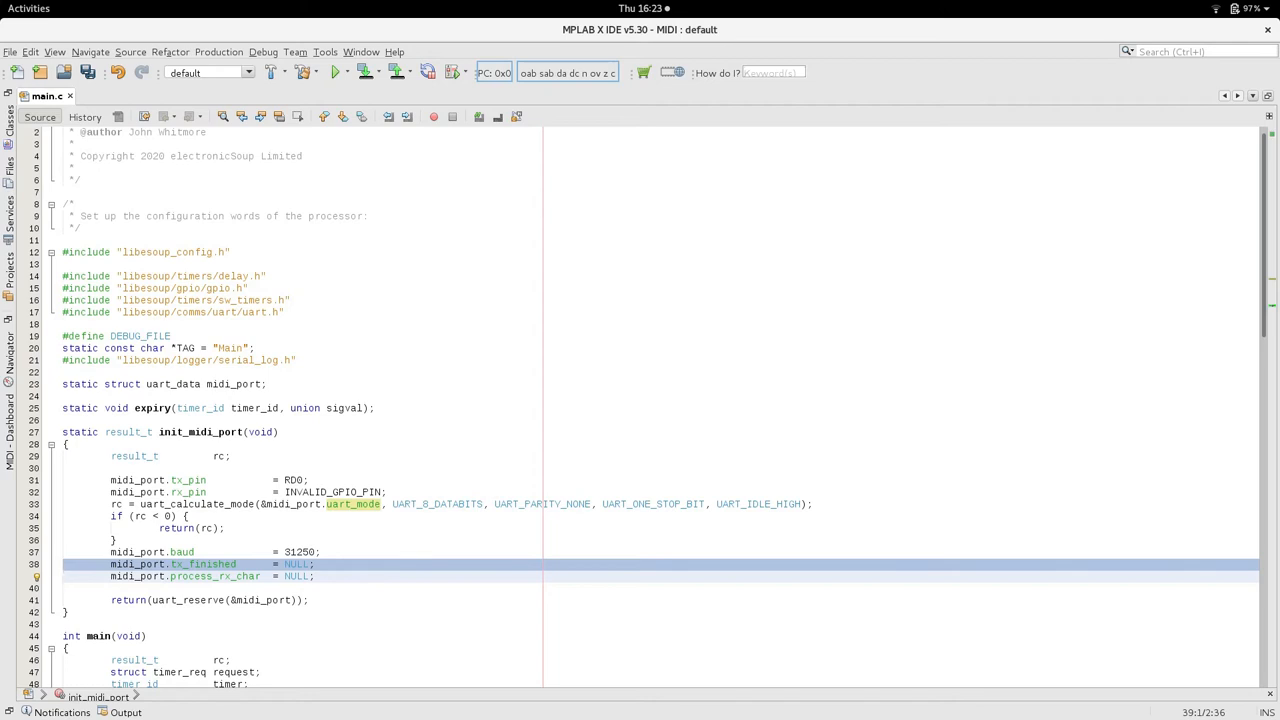
left_click(64, 576)
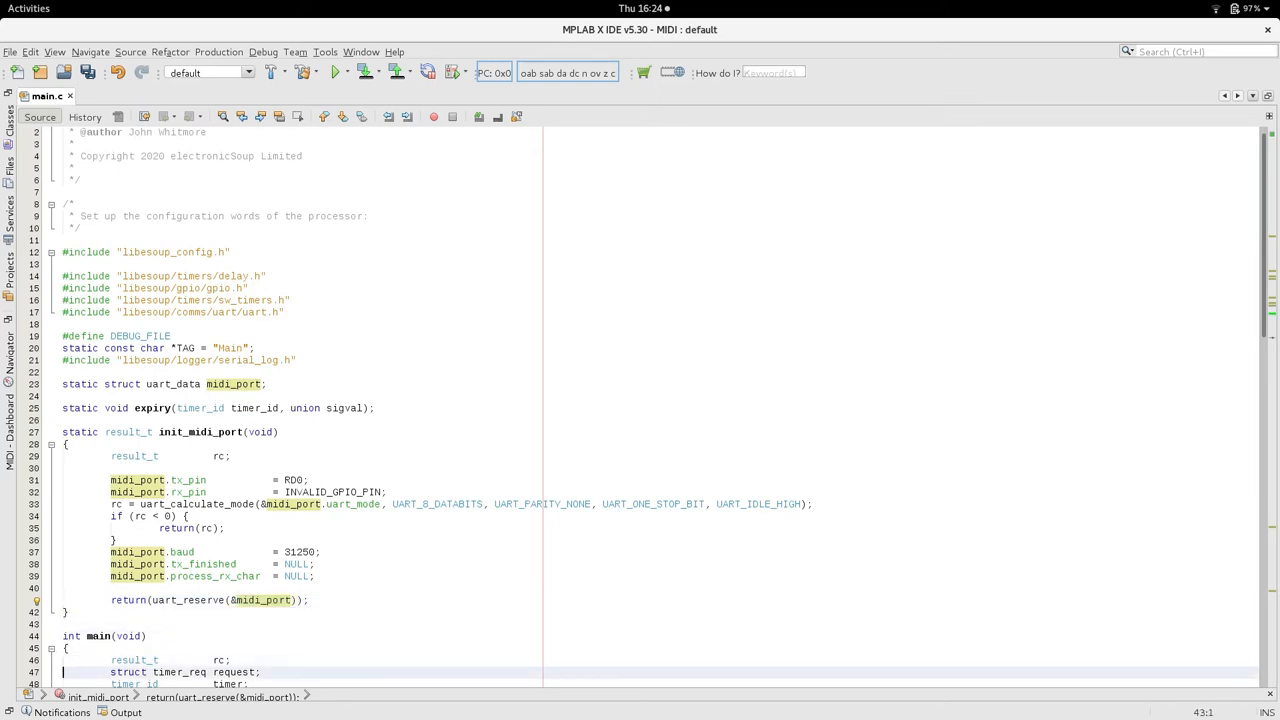
scroll("down", 3)
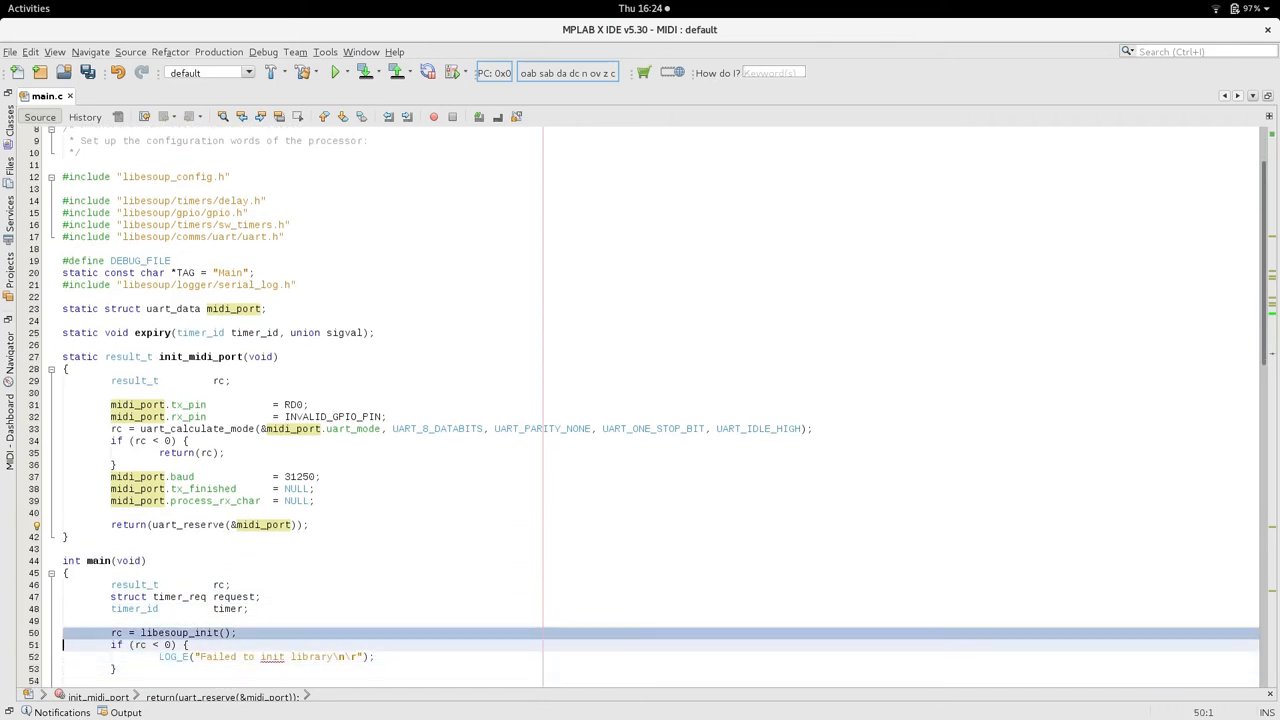
scroll("down", 3)
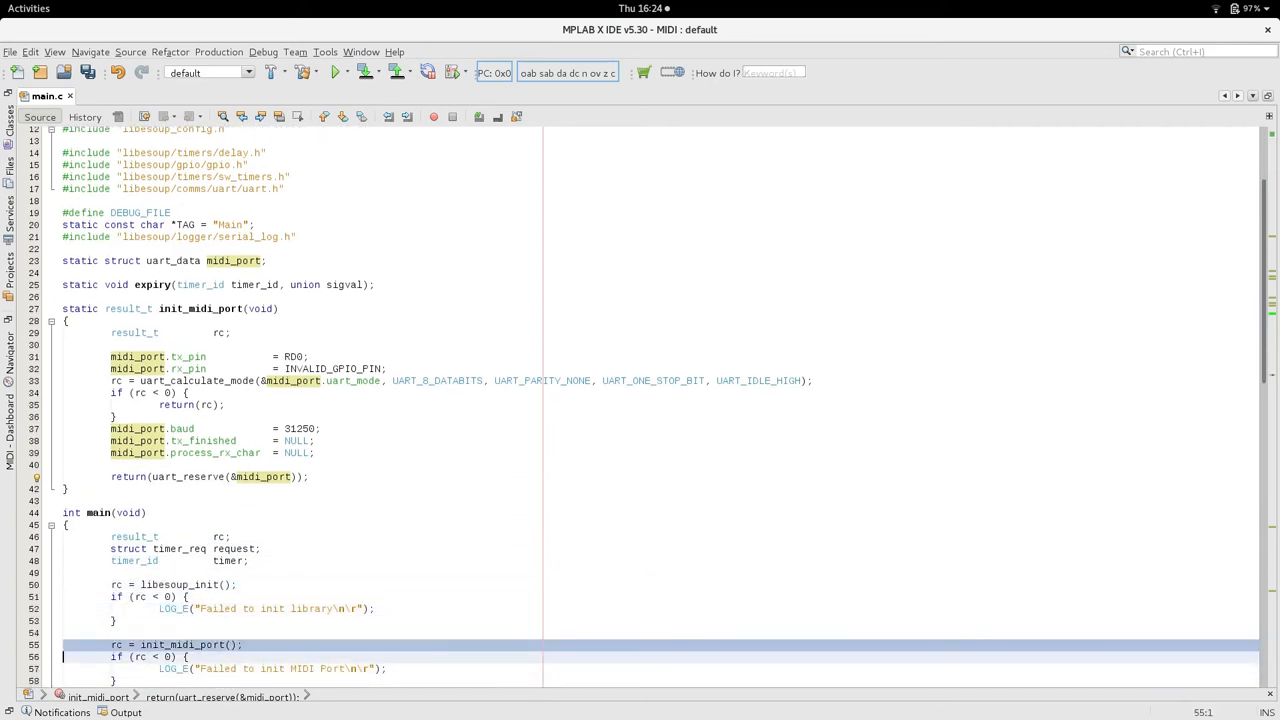
scroll("down", 3)
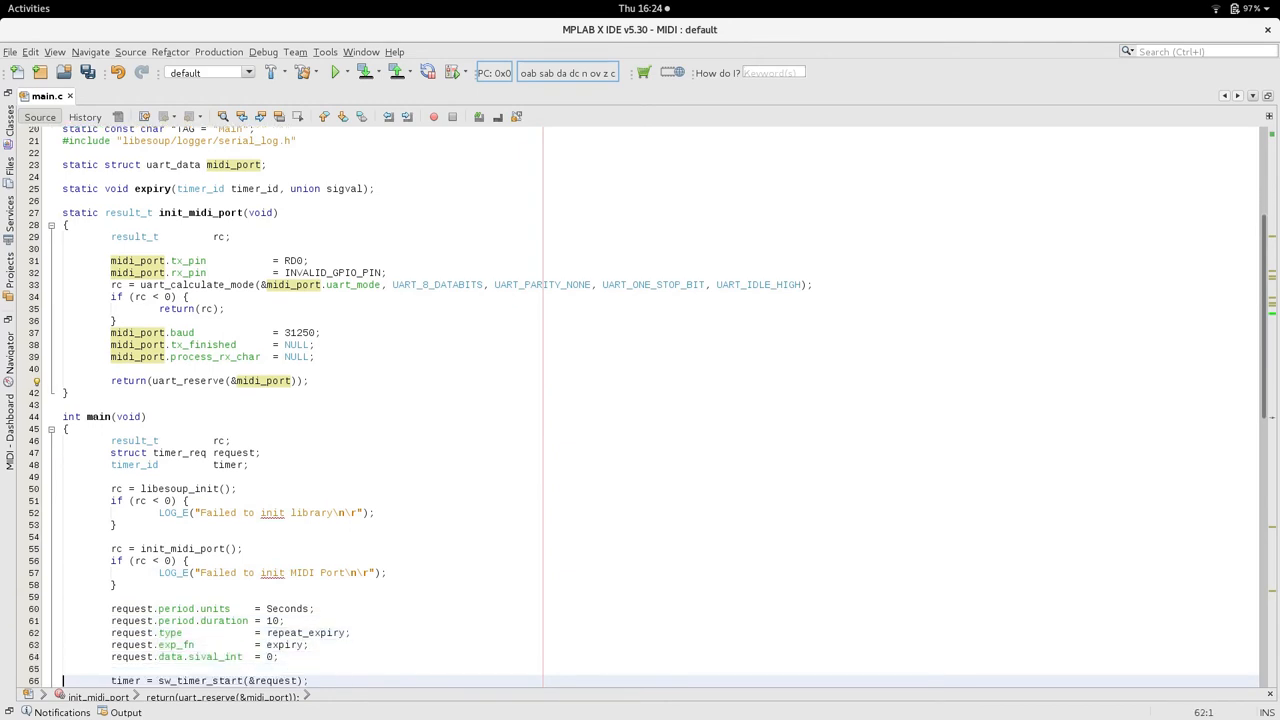
scroll("down", 3)
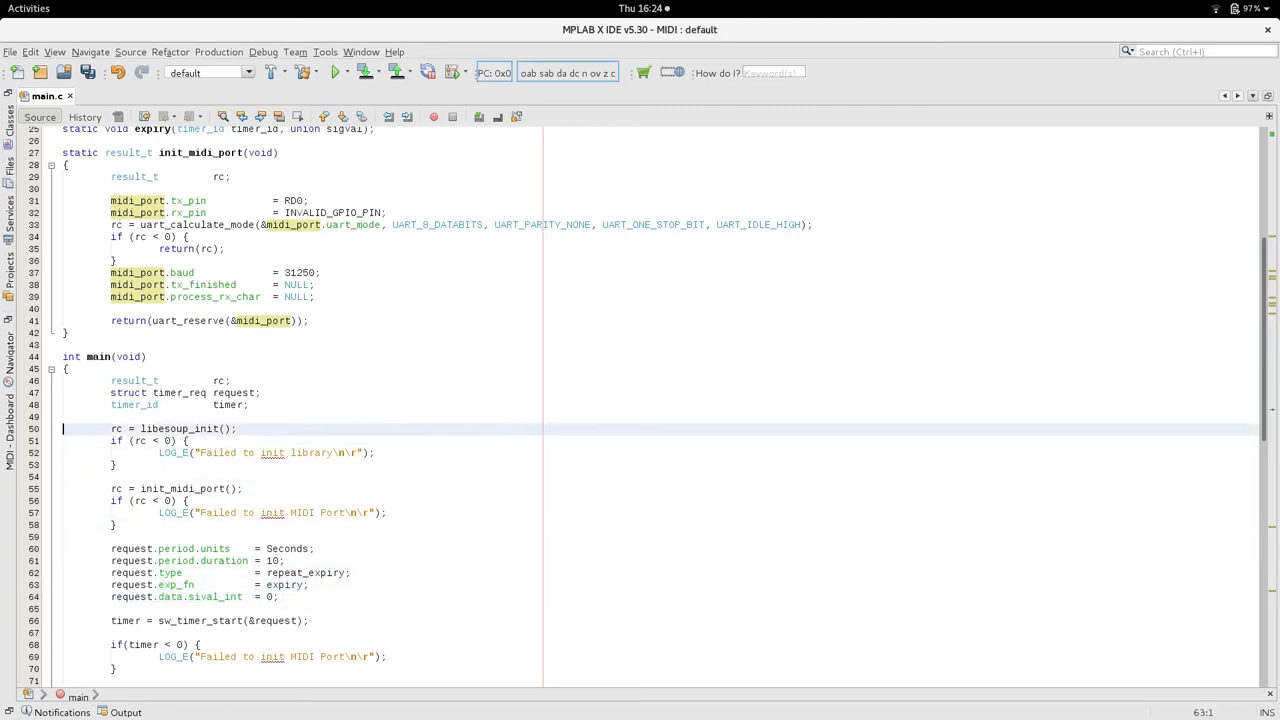
scroll("up", 3)
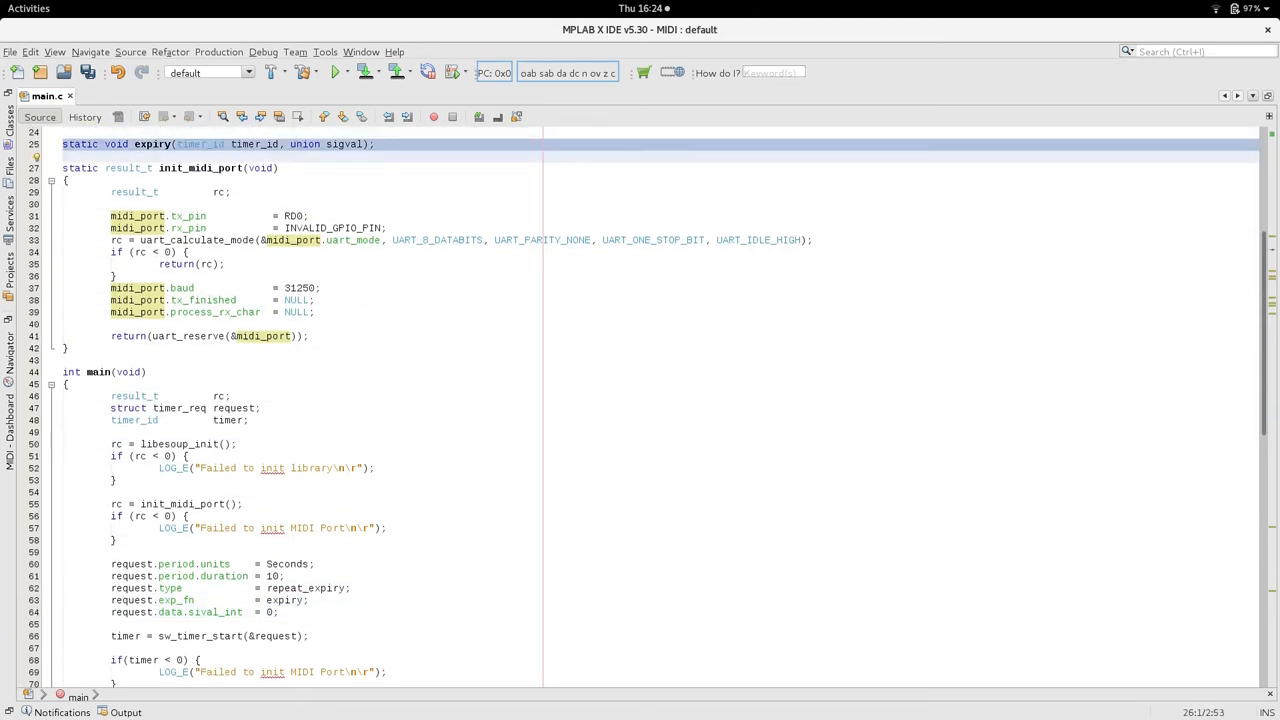
left_click(66, 492)
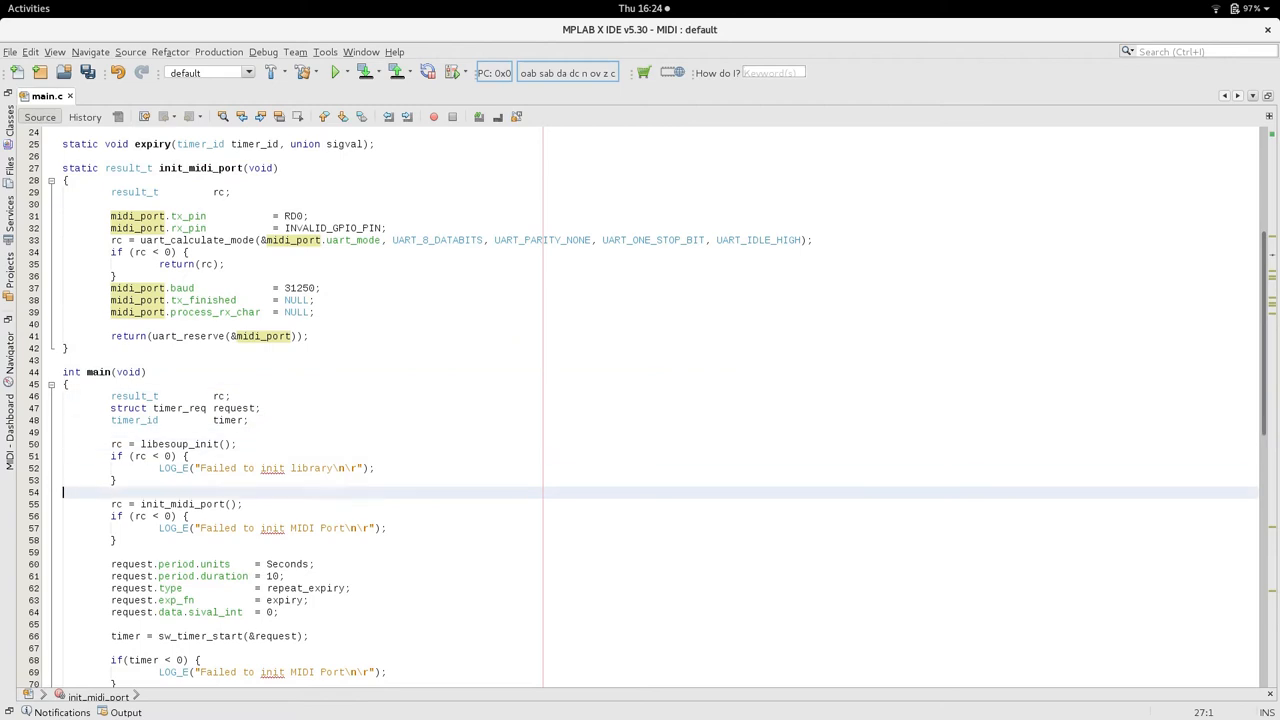
scroll("down", 3)
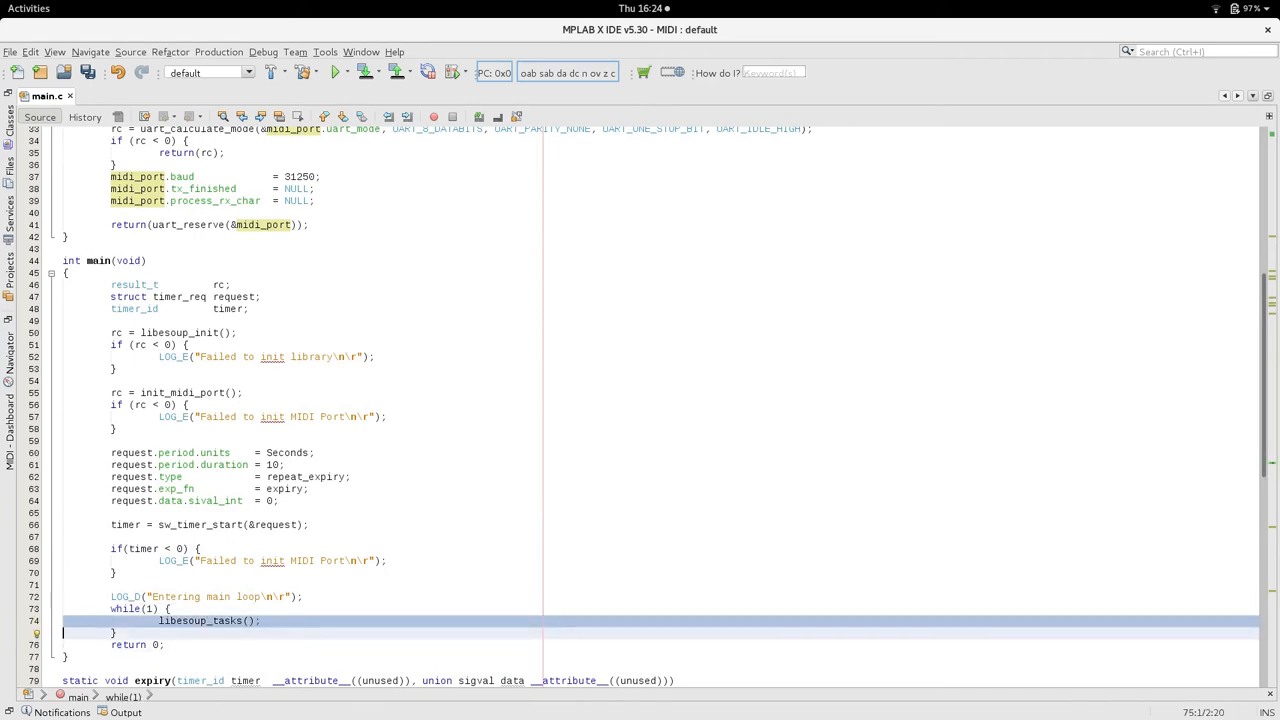
scroll("down", 3)
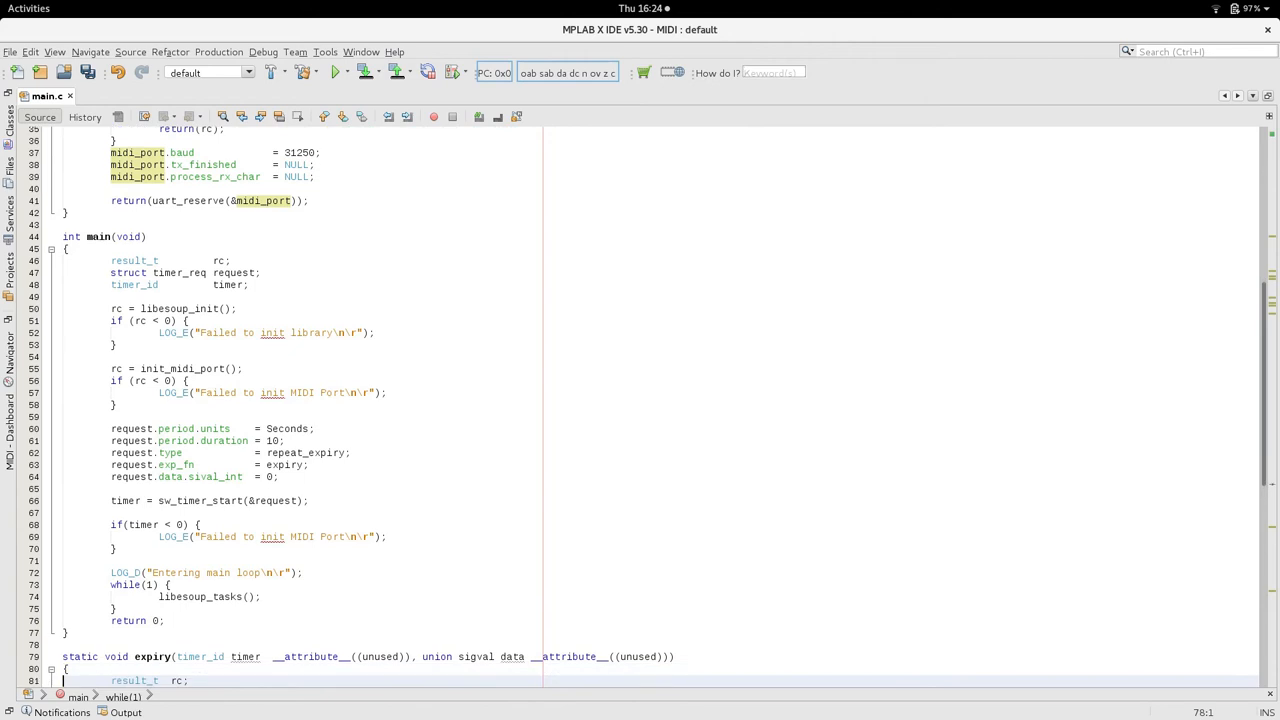
scroll("down", 3)
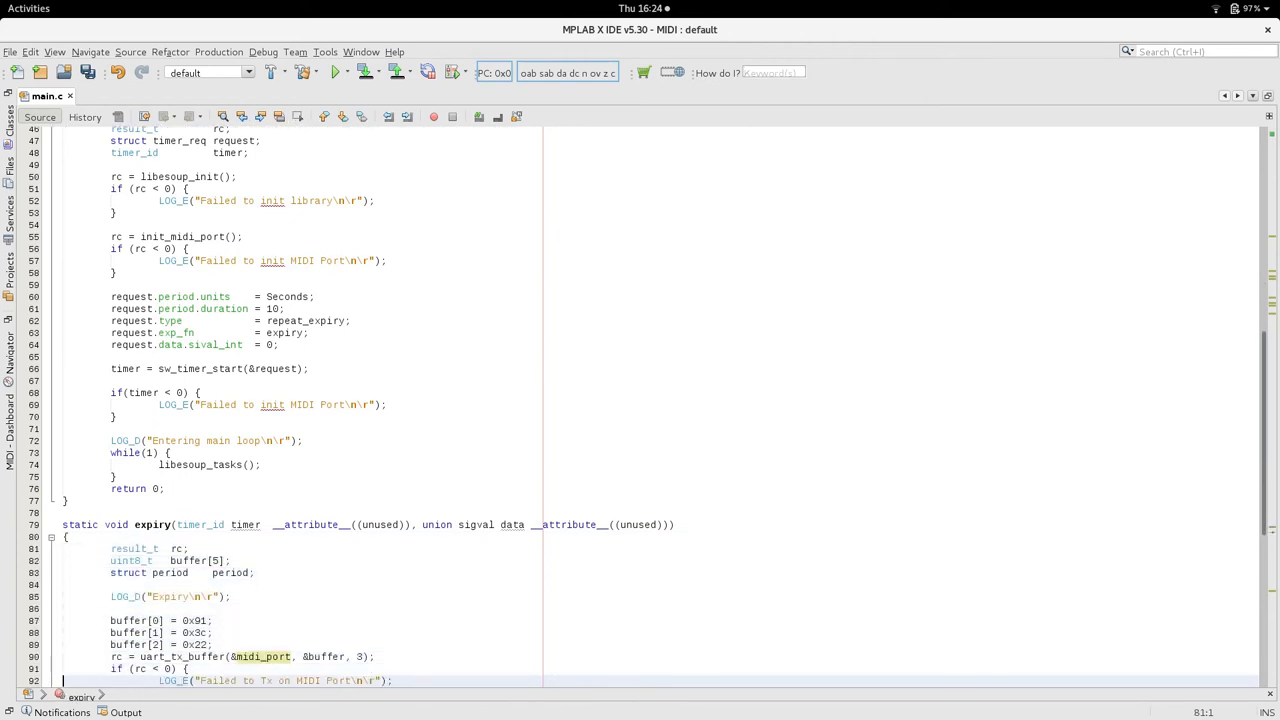
scroll("down", 3)
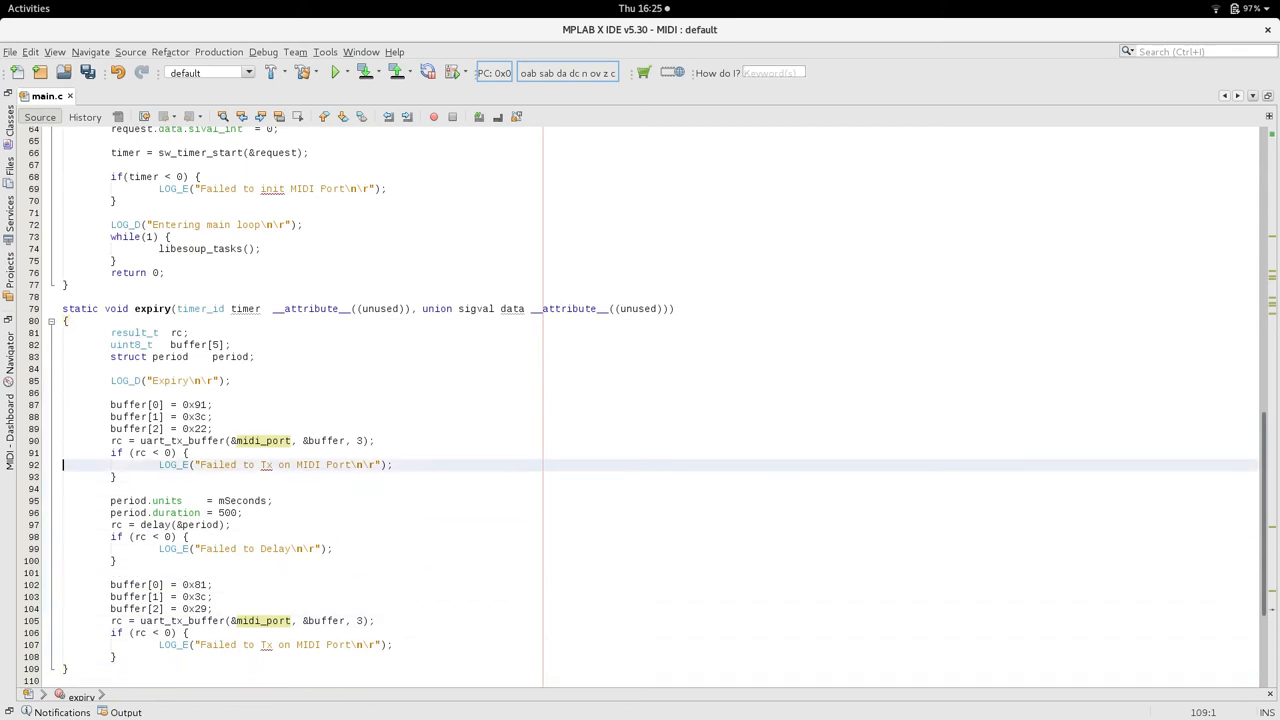
left_click(170, 344)
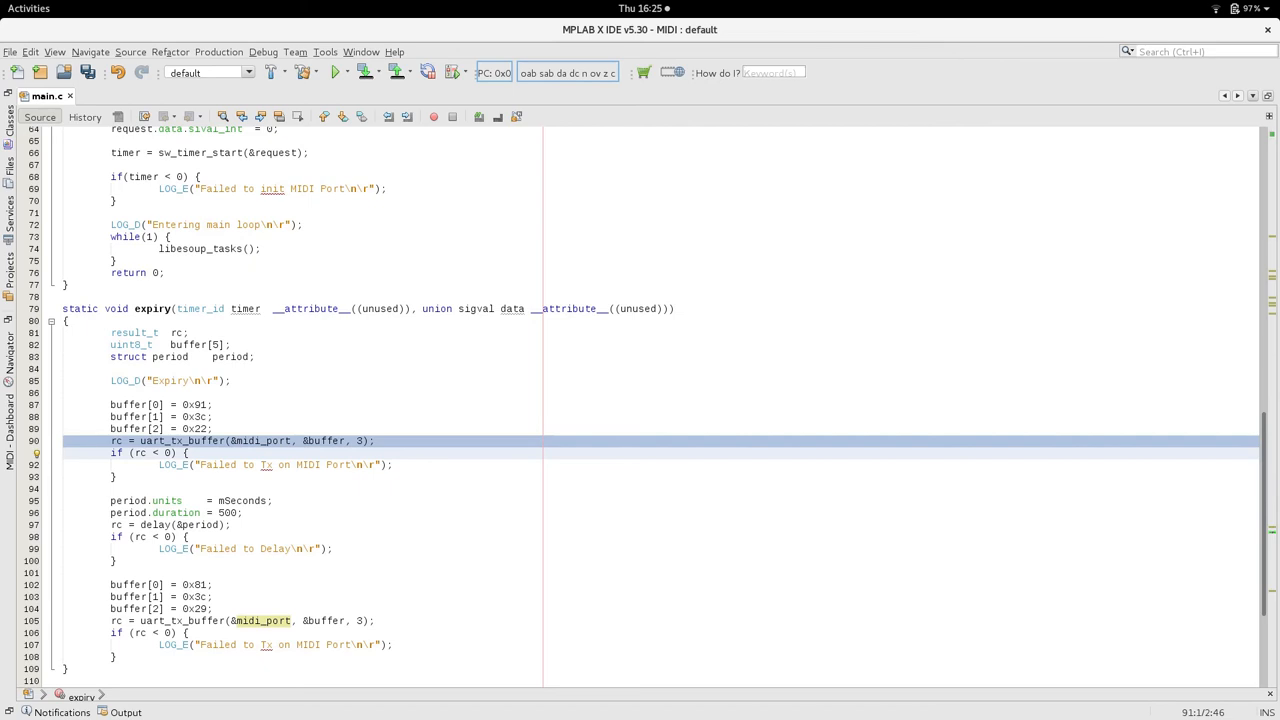
left_click(64, 452)
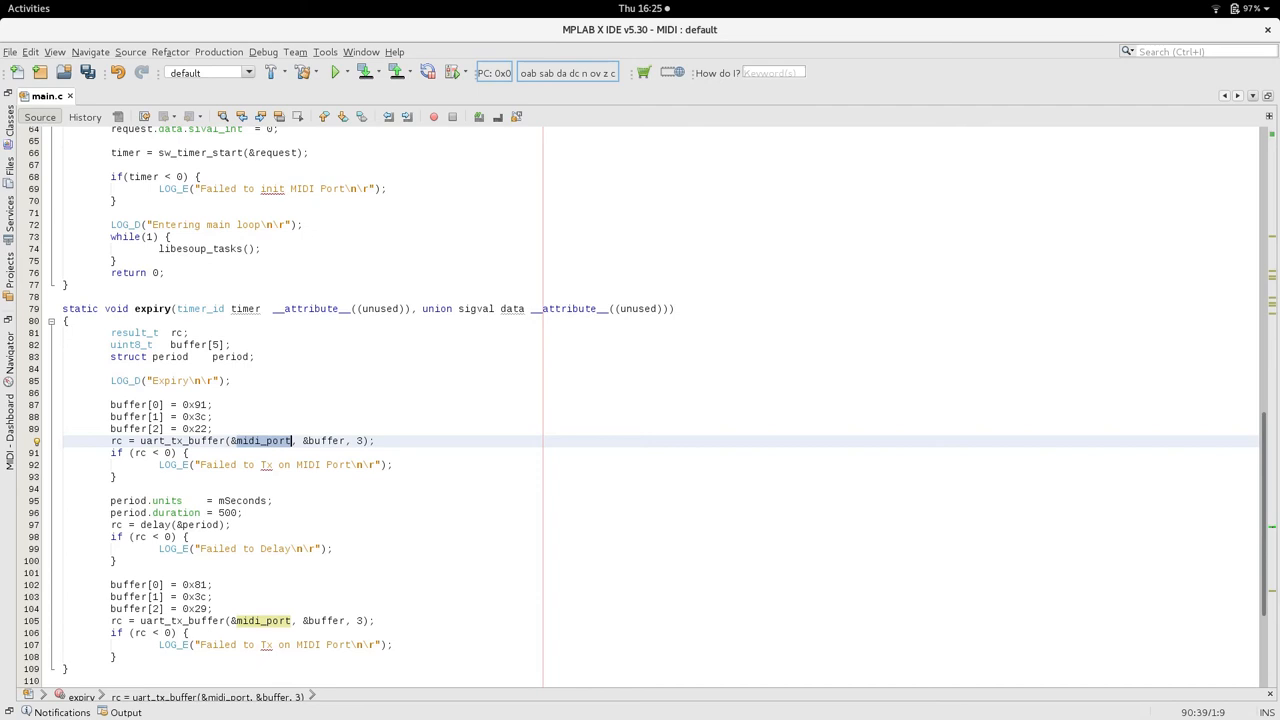
left_click(284, 464)
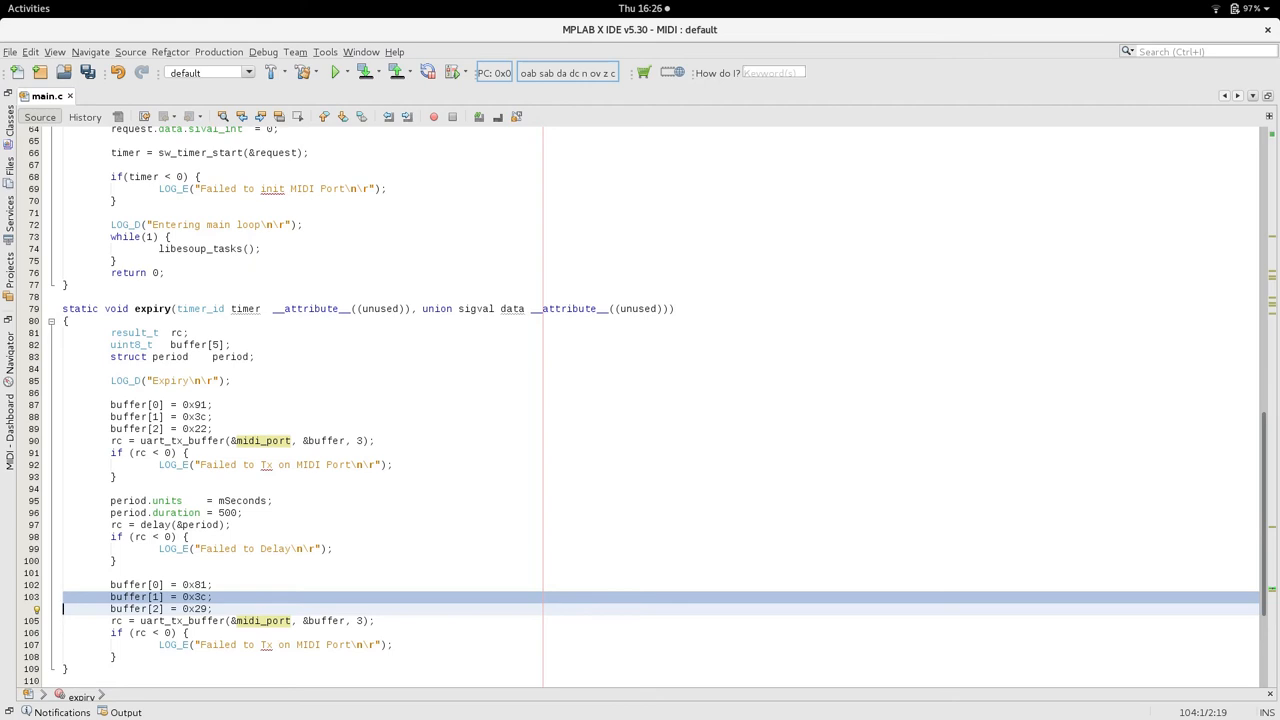
left_click(250, 620)
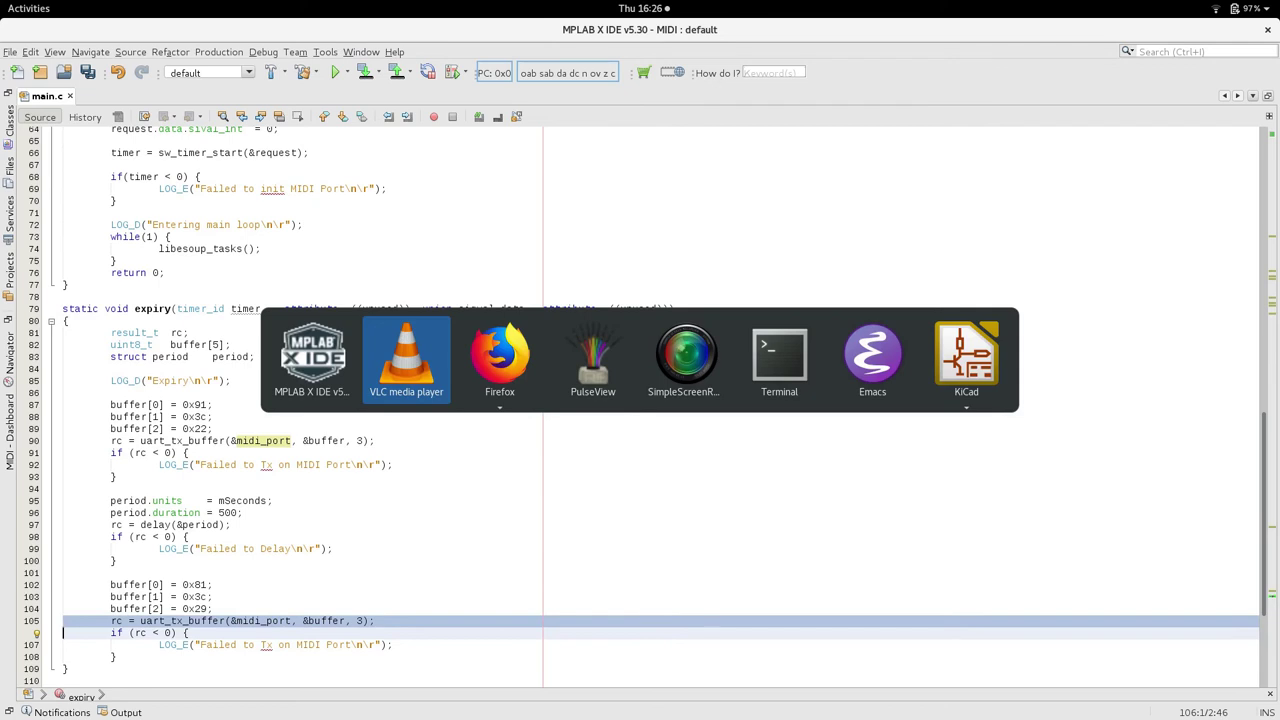
left_click(592, 356)
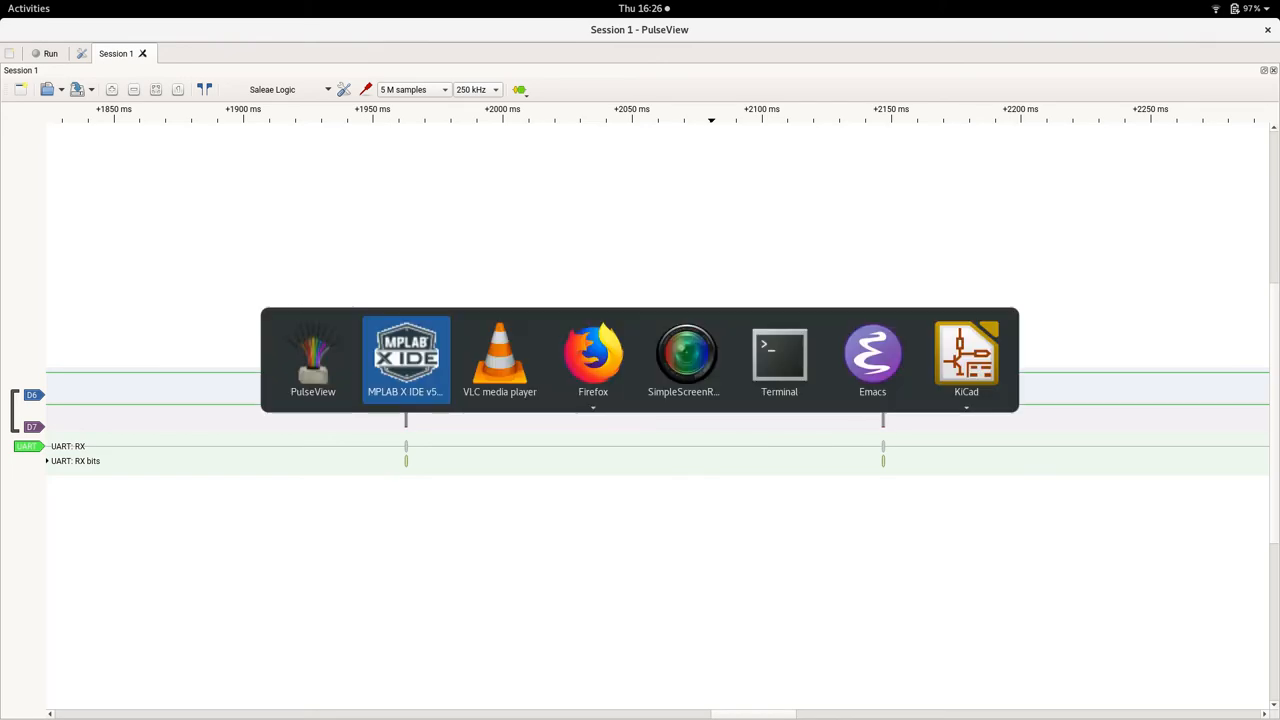
left_click(404, 360)
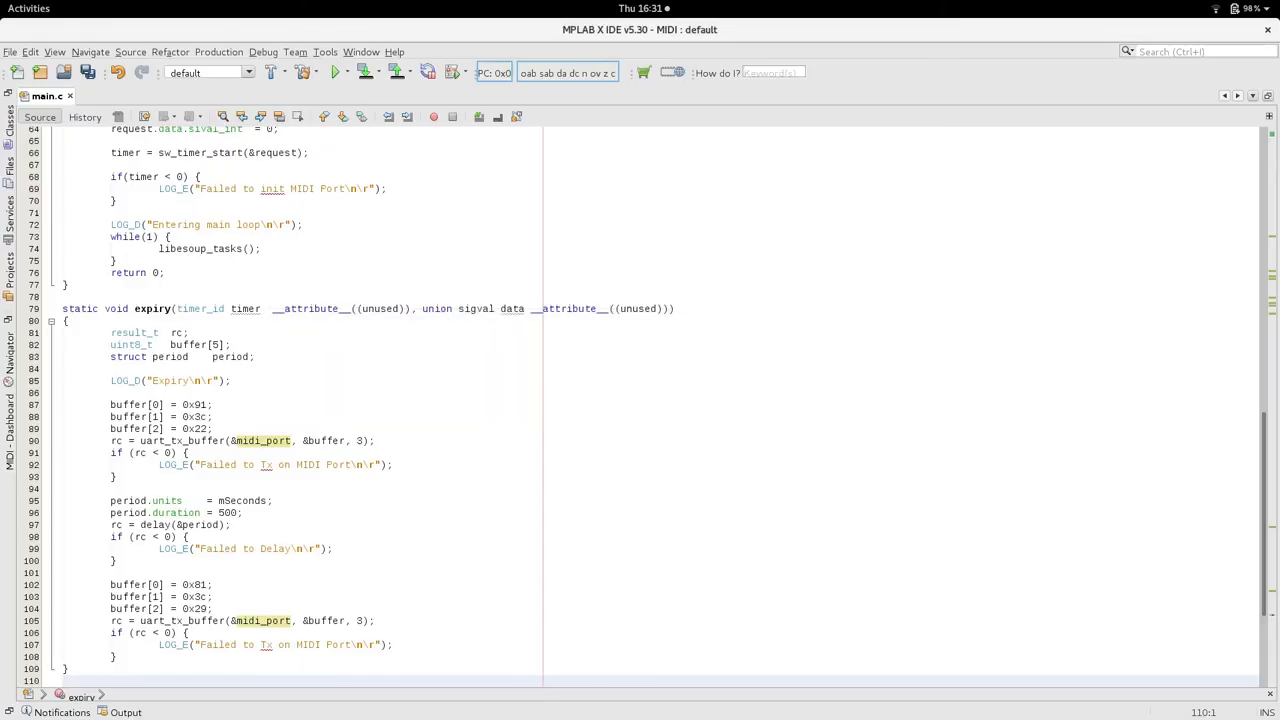
scroll("up", 3)
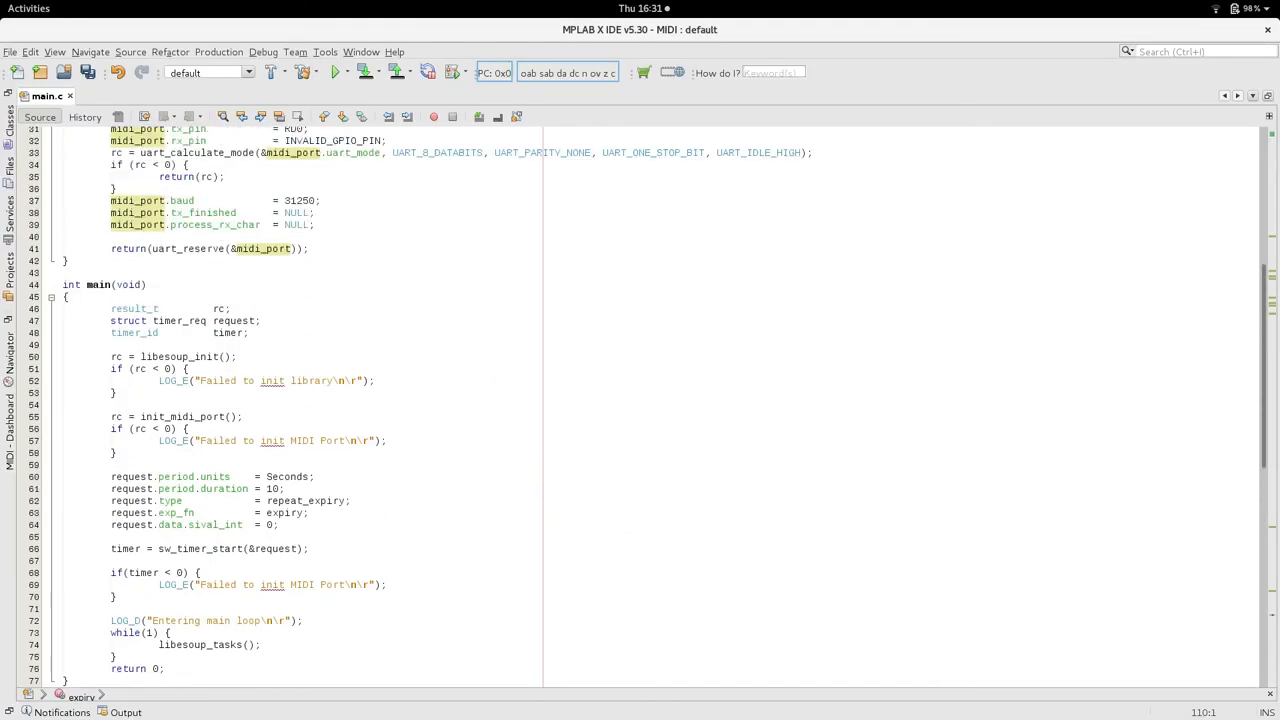
scroll("down", 3)
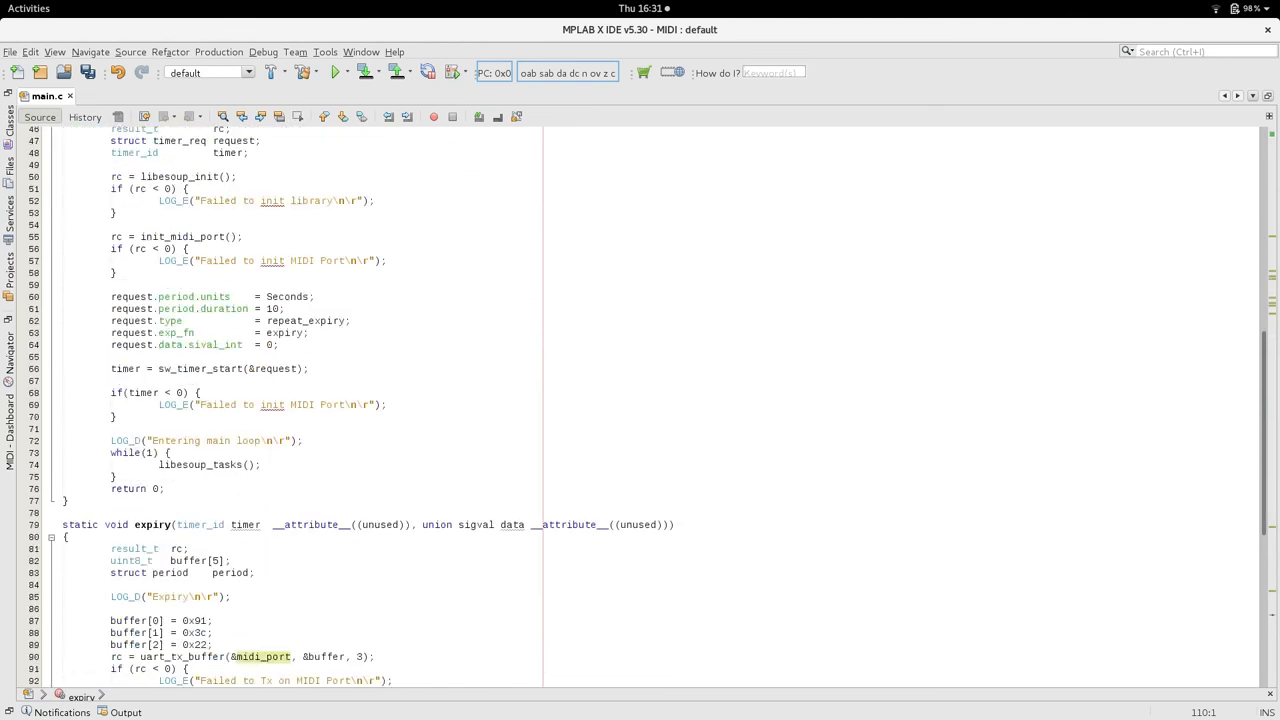
scroll("down", 3)
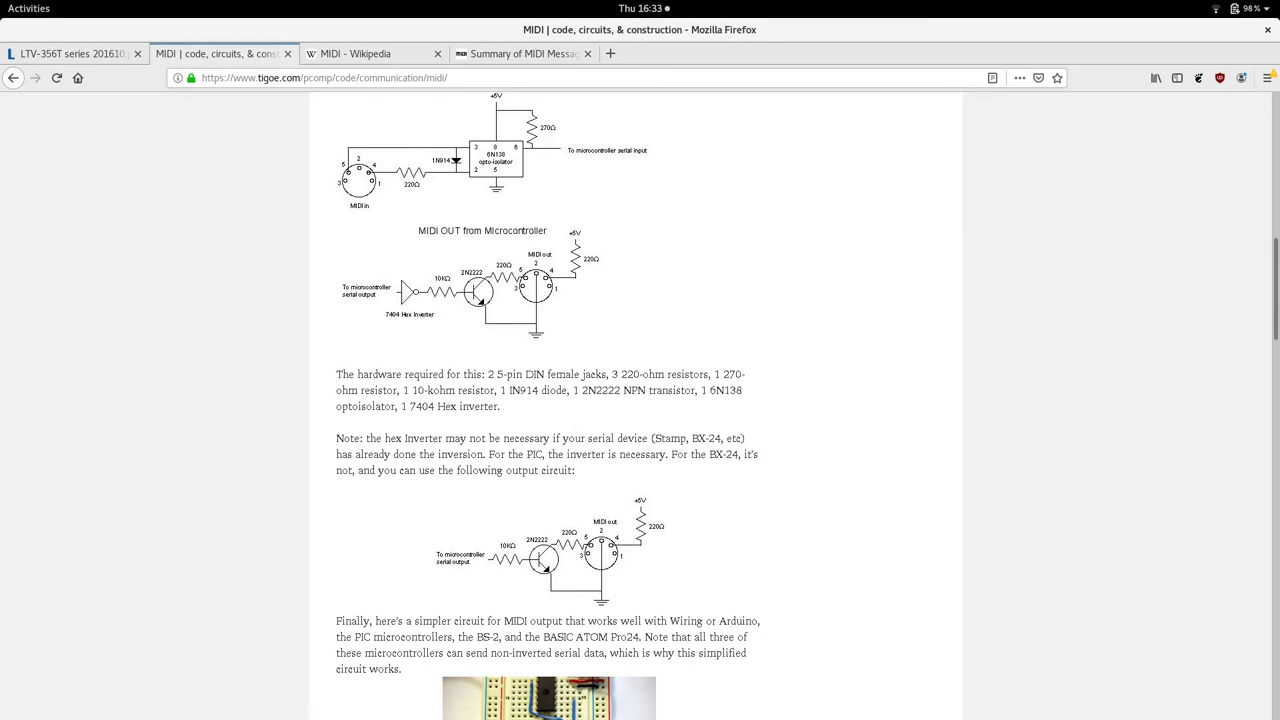
mouse_move(374, 52)
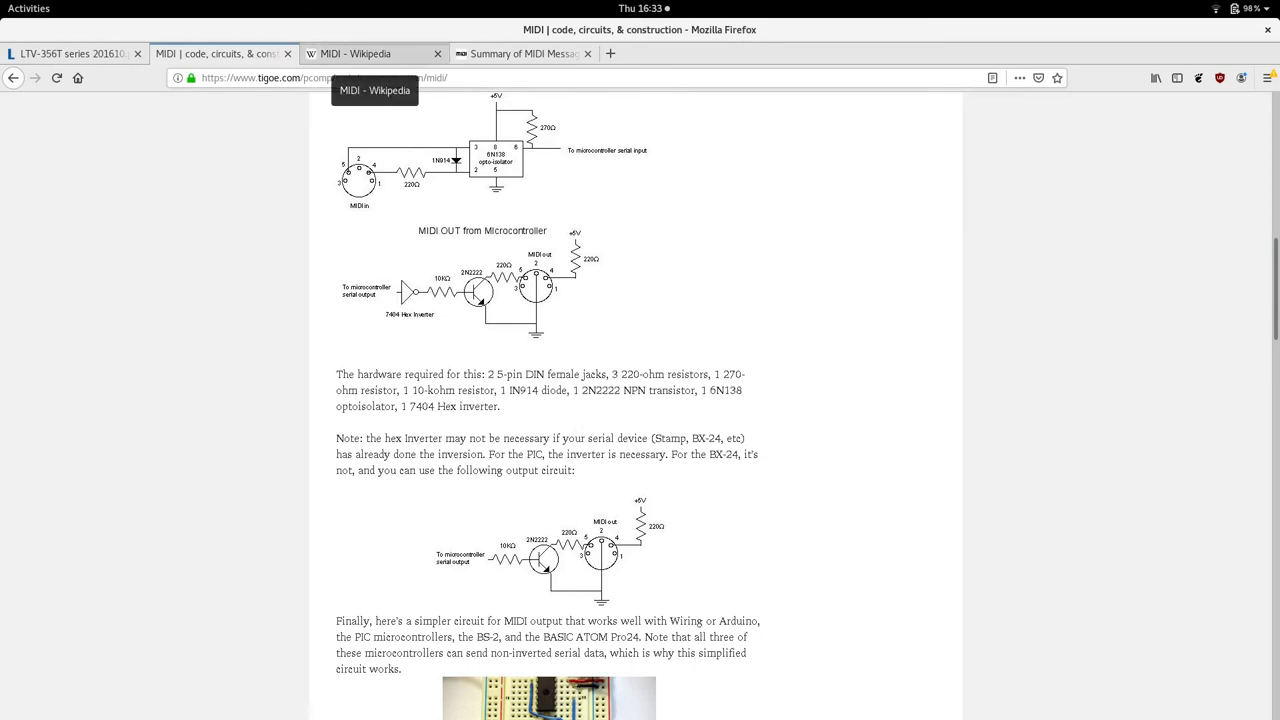